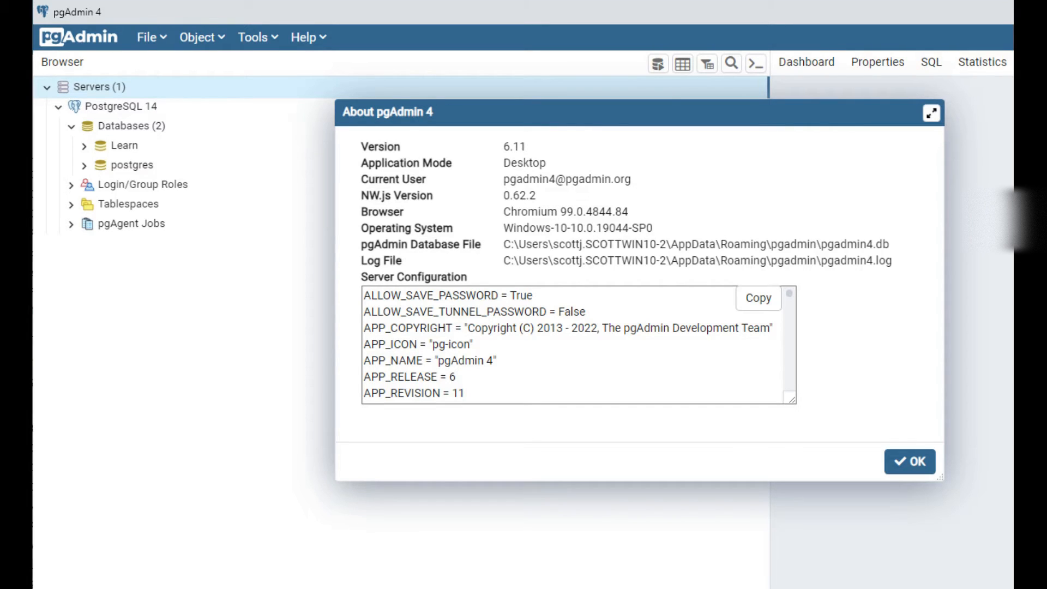
Dismiss the About pgAdmin 4 (version 6.11) dialog with OK.
{"action": "left_click", "coordinate": [908, 461]}
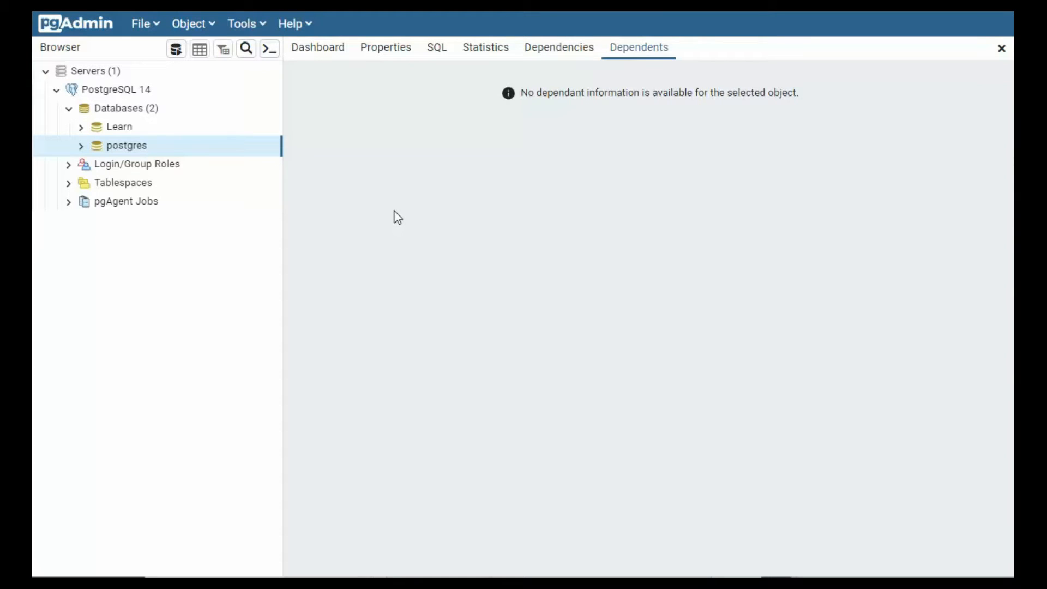
{"action": "mouse_move", "coordinate": [266, 335]}
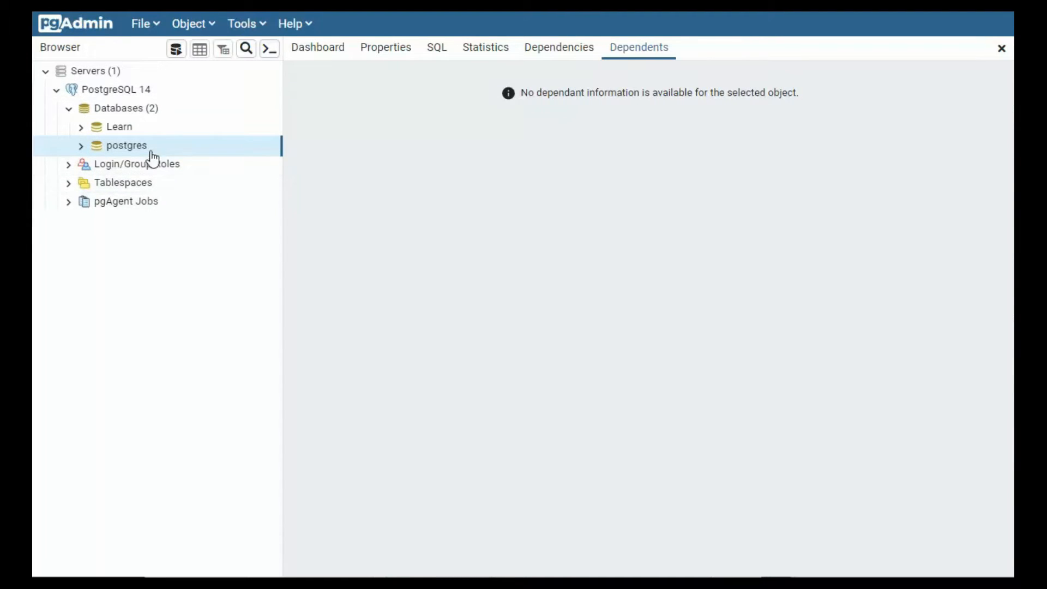
Run 'select * from information_schema.tables' on Learn, returning 219 rows, and scroll the results.
{"action": "right_click", "coordinate": [119, 127]}
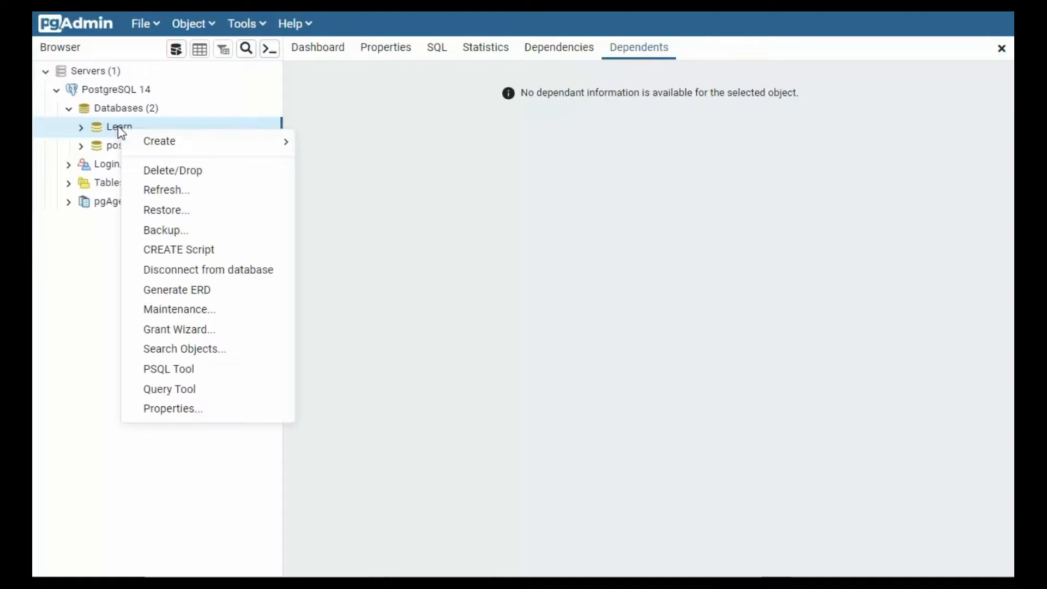
{"action": "left_click", "coordinate": [169, 388]}
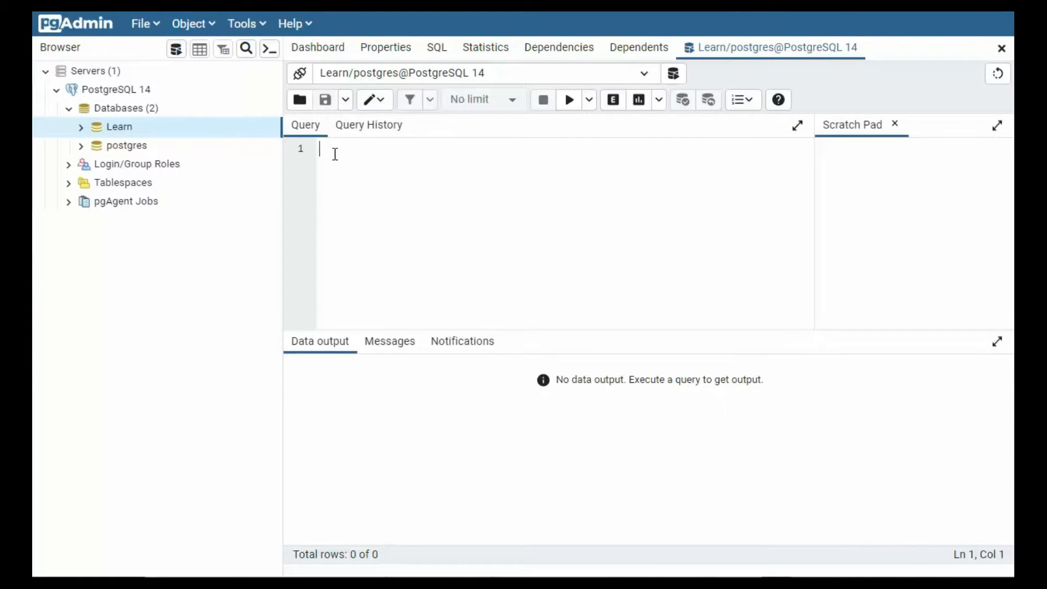
{"action": "type", "text": "select *"}
{"action": "type", "text": "from information_schema."}
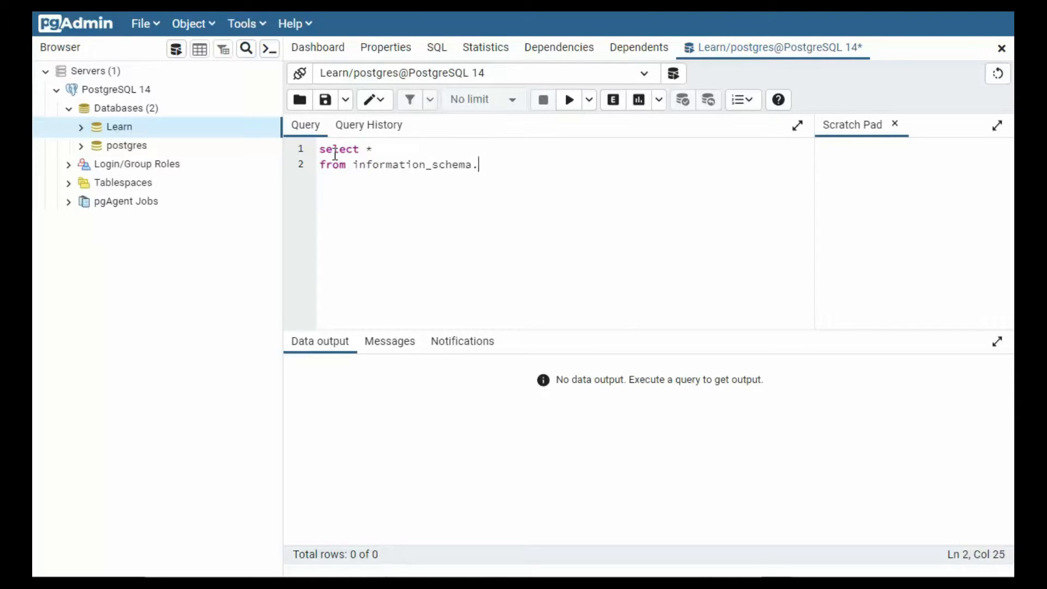
{"action": "type", "text": "tables"}
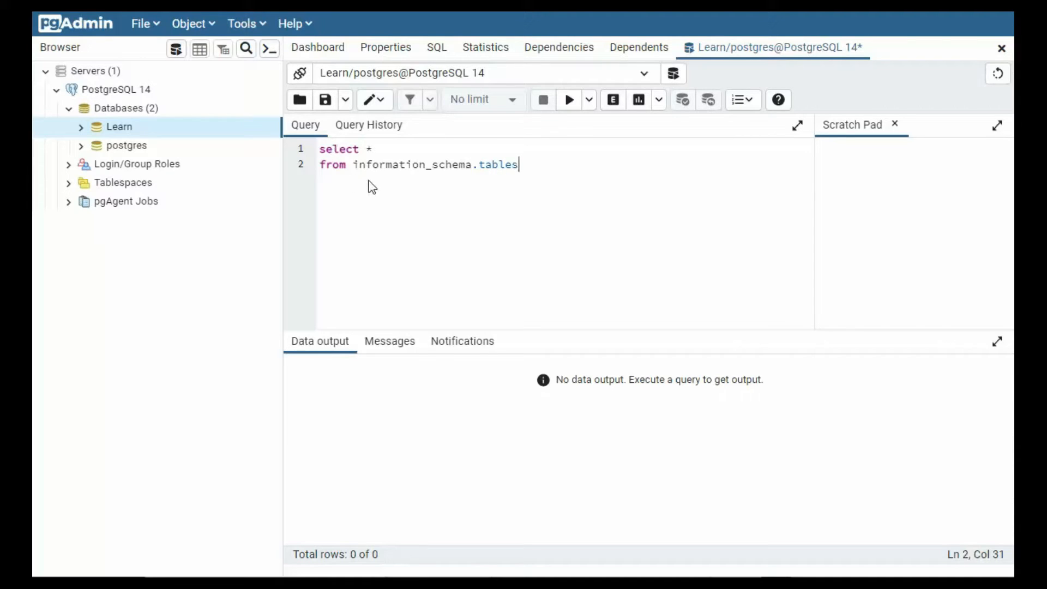
{"action": "left_click", "coordinate": [569, 99]}
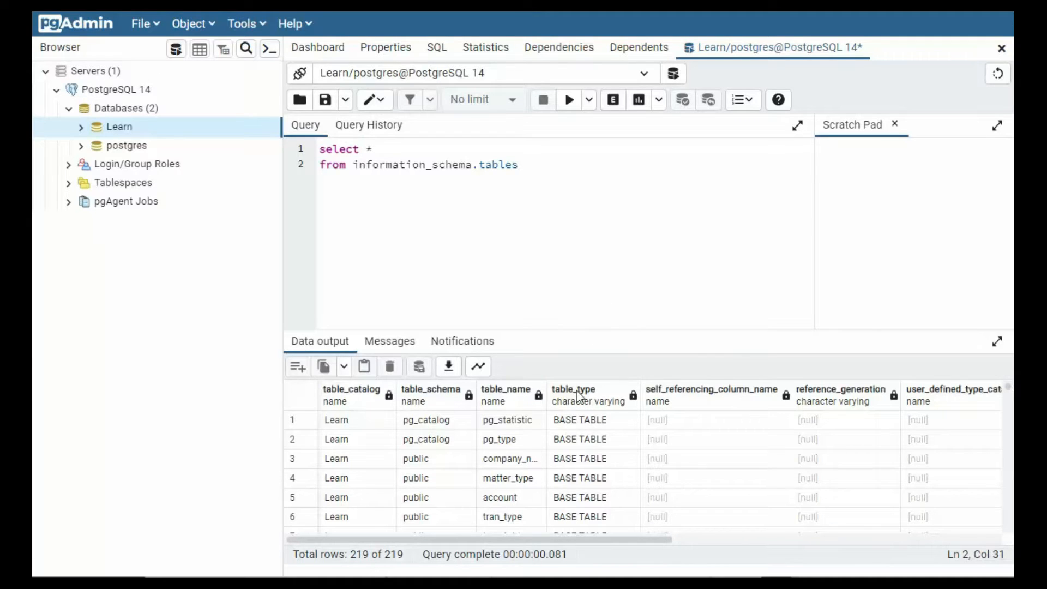
{"action": "scroll", "scroll_direction": "down", "scroll_amount": 3}
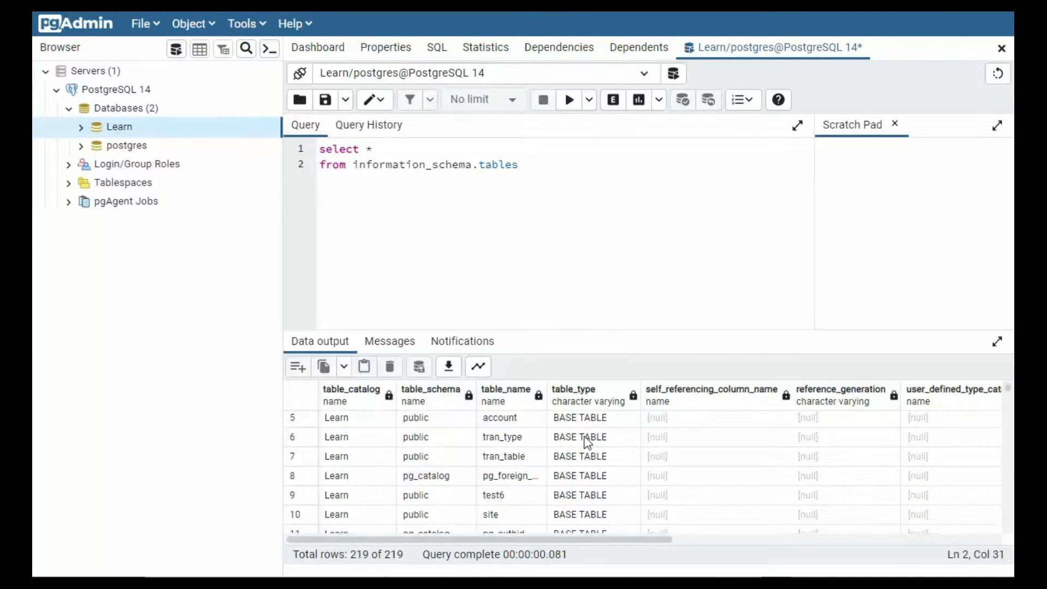
{"action": "scroll", "scroll_direction": "down", "scroll_amount": 3}
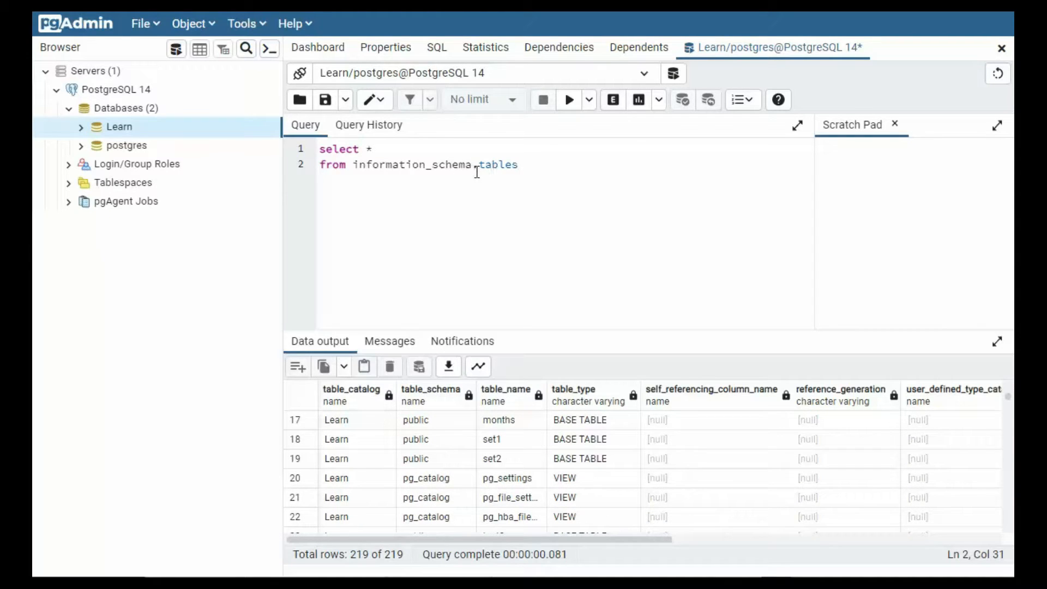
{"action": "mouse_move", "coordinate": [594, 460]}
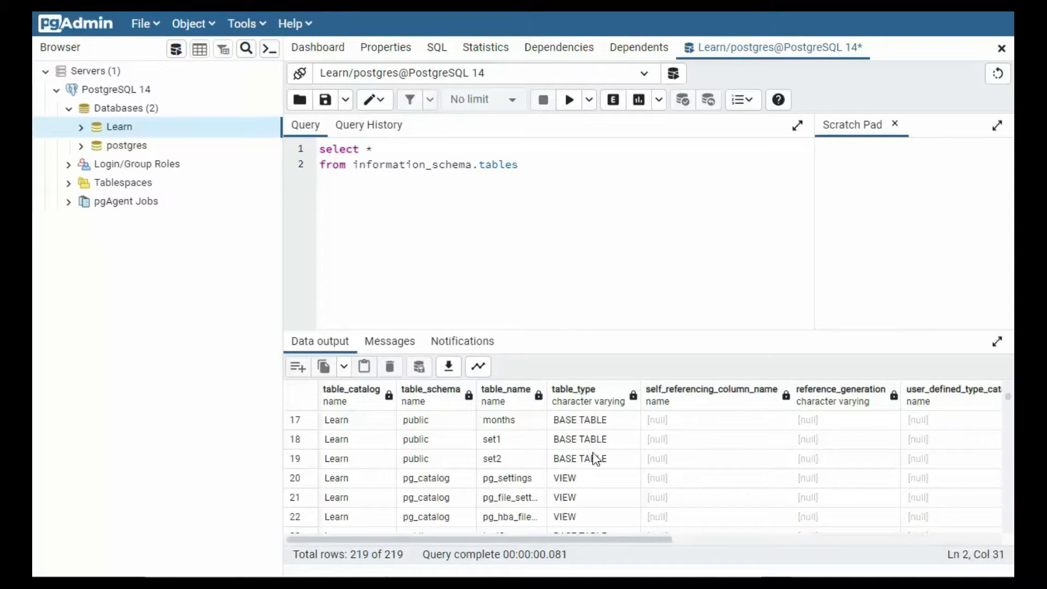
{"action": "mouse_move", "coordinate": [587, 517]}
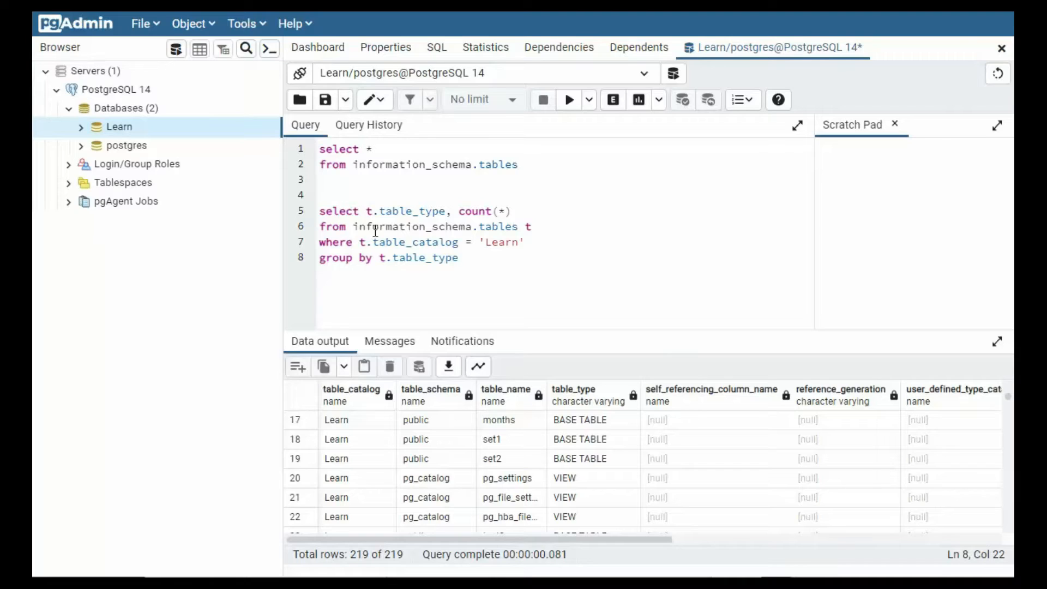
{"action": "mouse_move", "coordinate": [526, 226]}
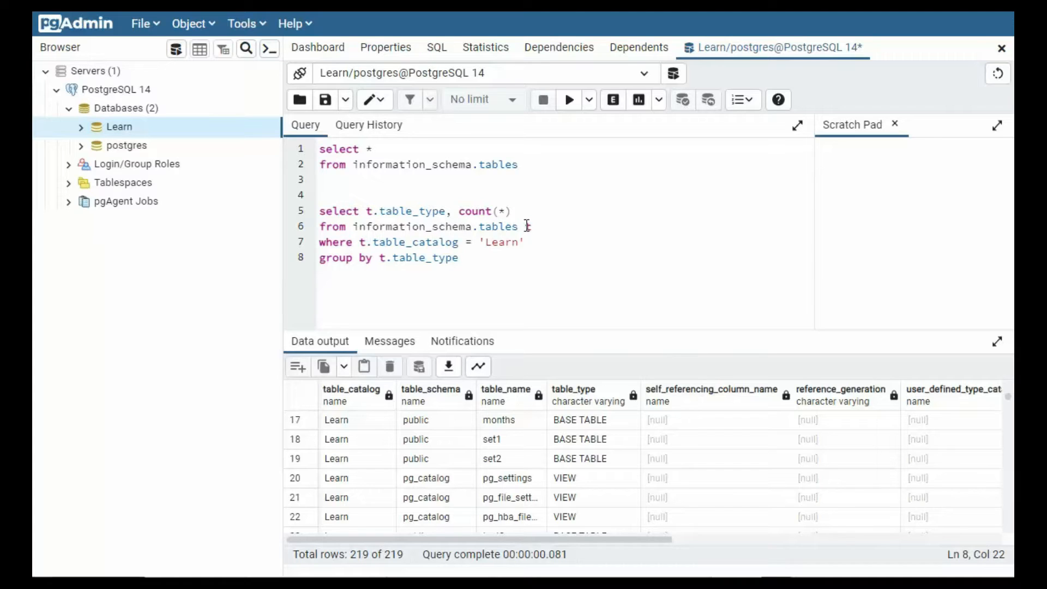
Add alias t to information_schema.tables in the count-by-table-type query and run it.
{"action": "type", "text": "t"}
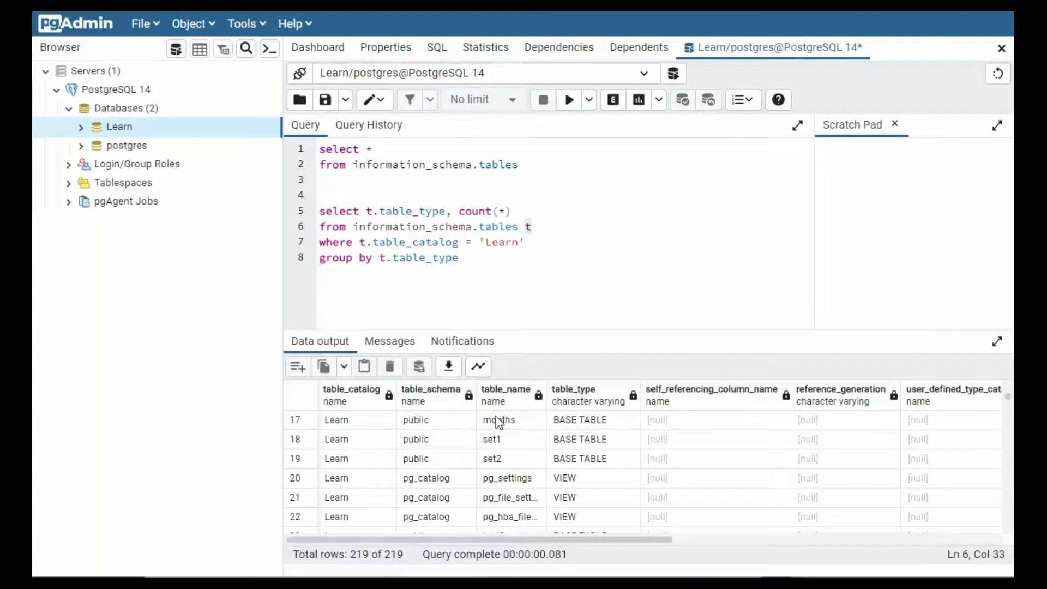
{"action": "mouse_move", "coordinate": [576, 427]}
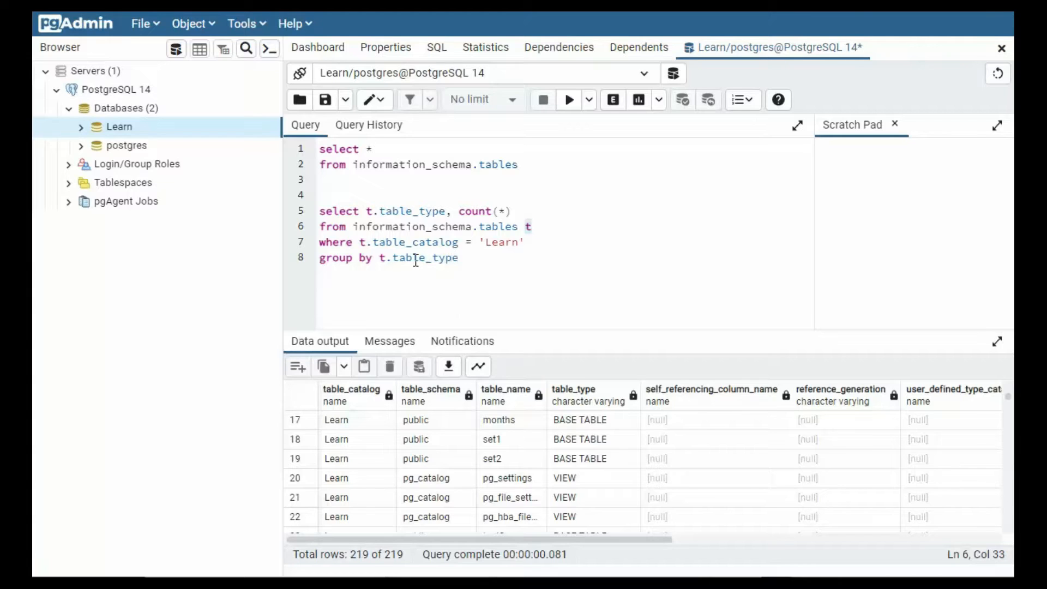
{"action": "mouse_move", "coordinate": [477, 211]}
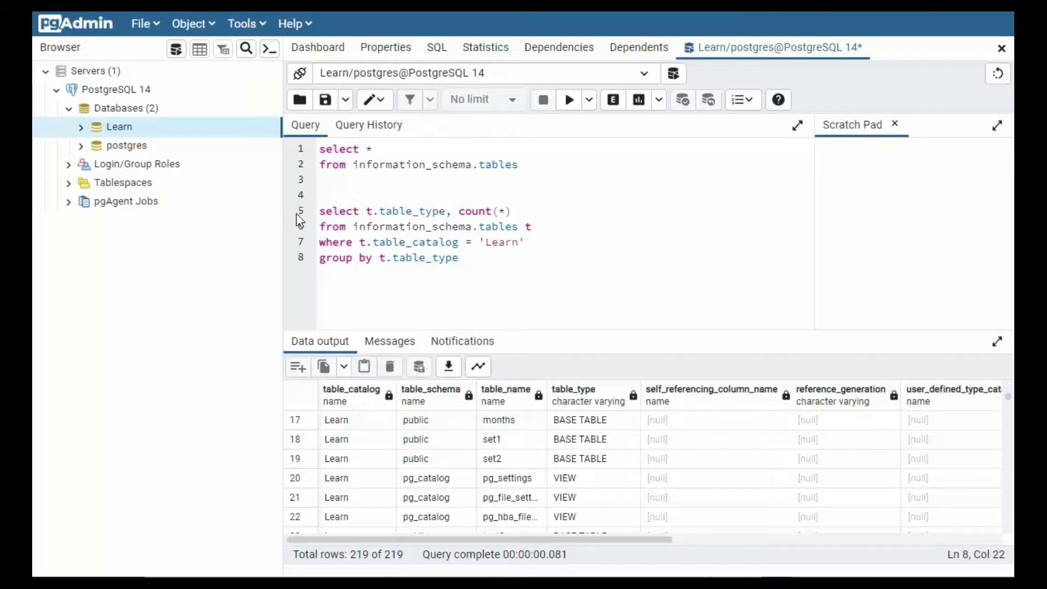
{"action": "left_click", "coordinate": [568, 100]}
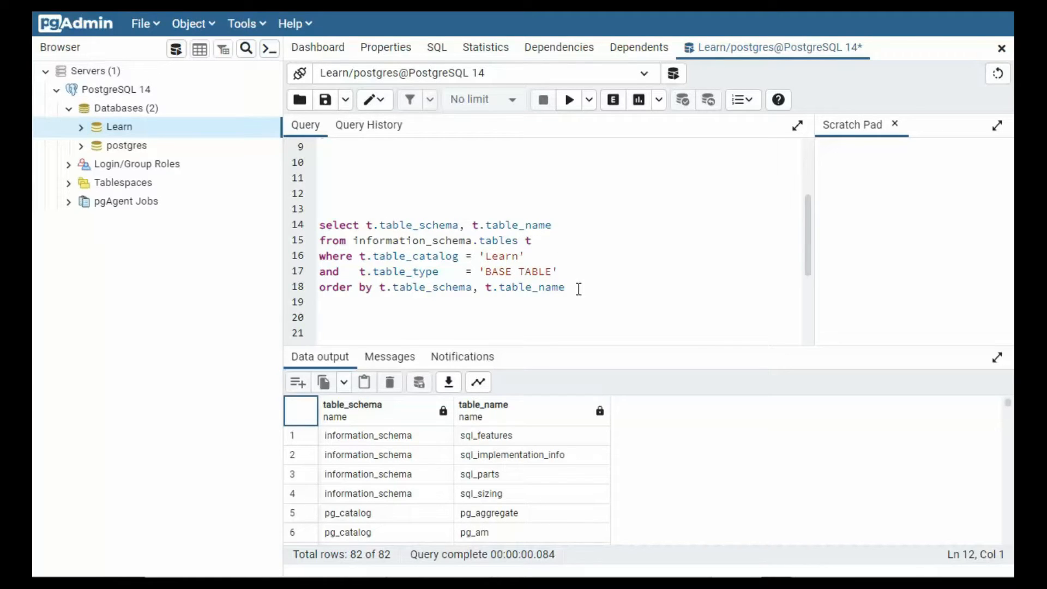
Run the base tables by schema and name query (82 rows) and scroll through the table_name column.
{"action": "left_click", "coordinate": [569, 99]}
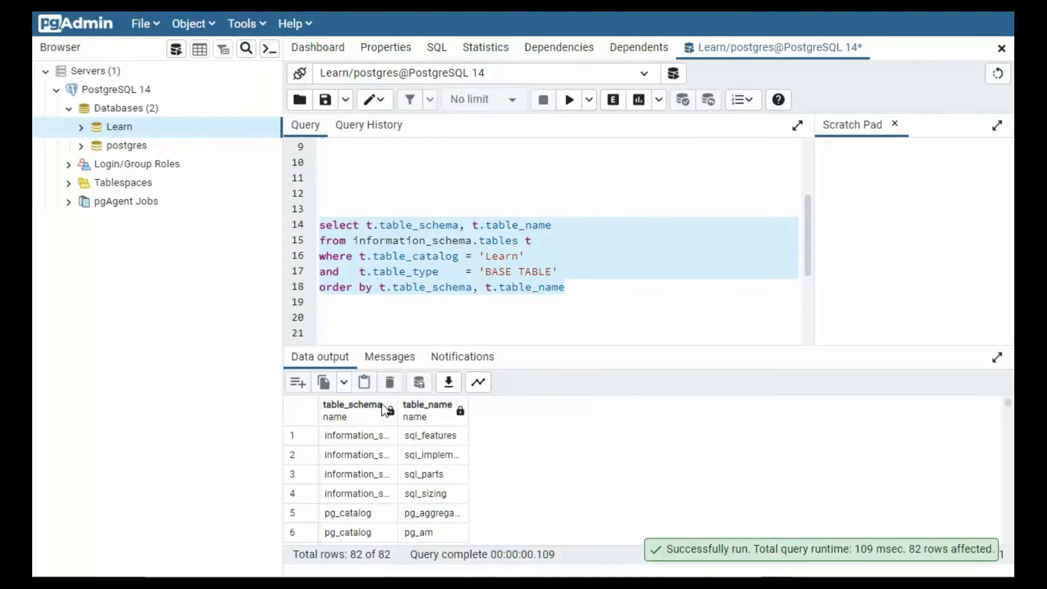
{"action": "left_click", "coordinate": [427, 410]}
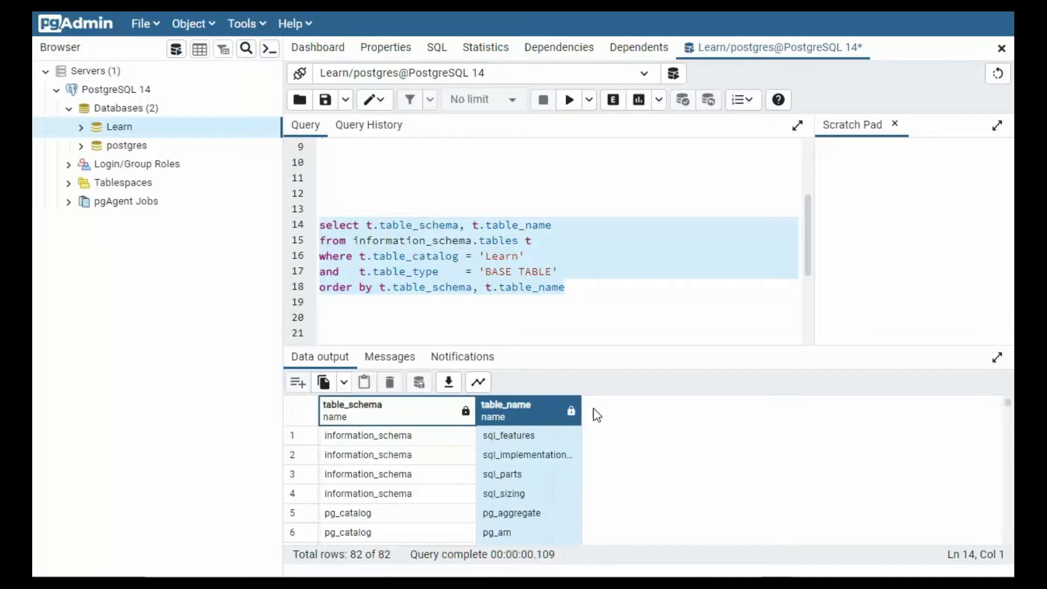
{"action": "scroll", "scroll_direction": "down", "scroll_amount": 3}
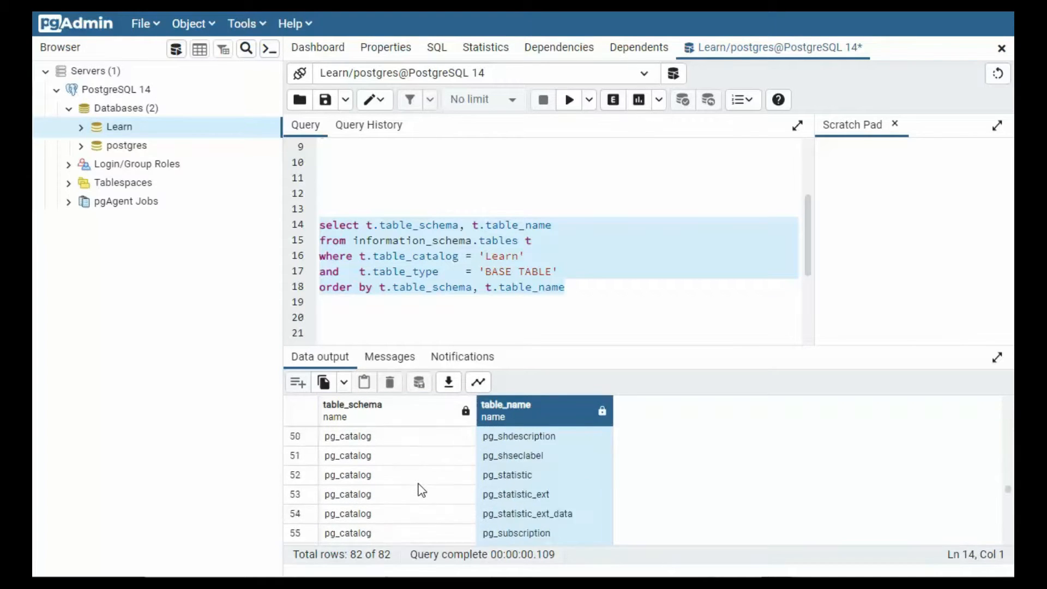
{"action": "scroll", "scroll_direction": "down", "scroll_amount": 3}
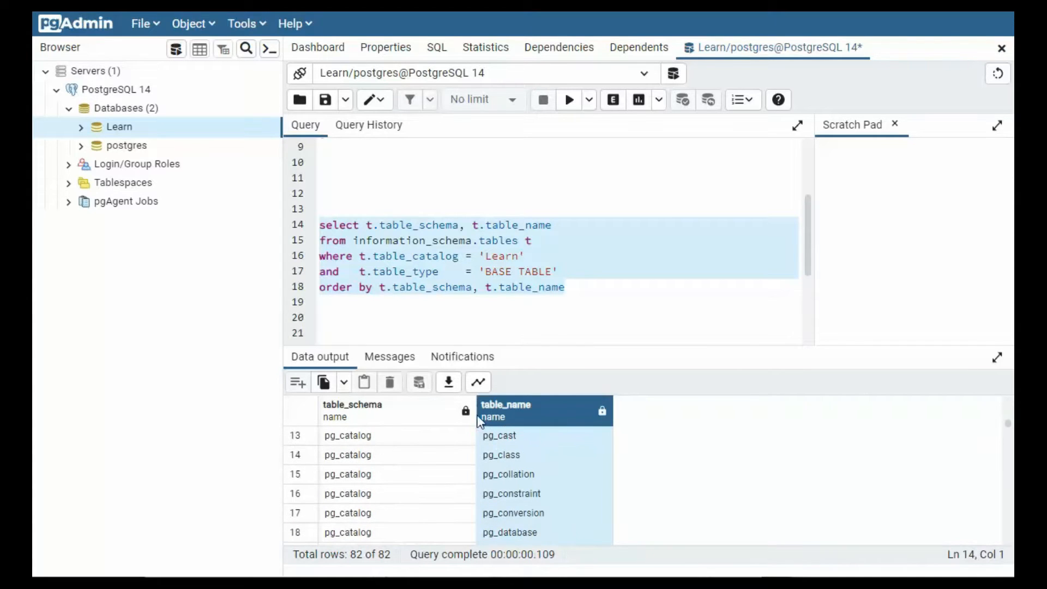
{"action": "scroll", "scroll_direction": "down", "scroll_amount": 3}
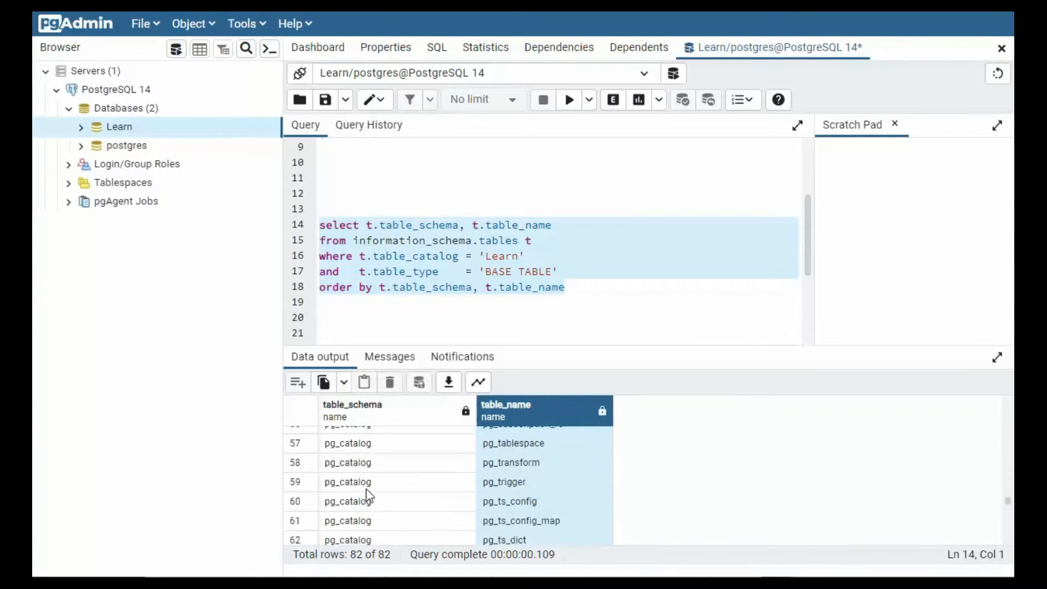
{"action": "scroll", "scroll_direction": "down", "scroll_amount": 3}
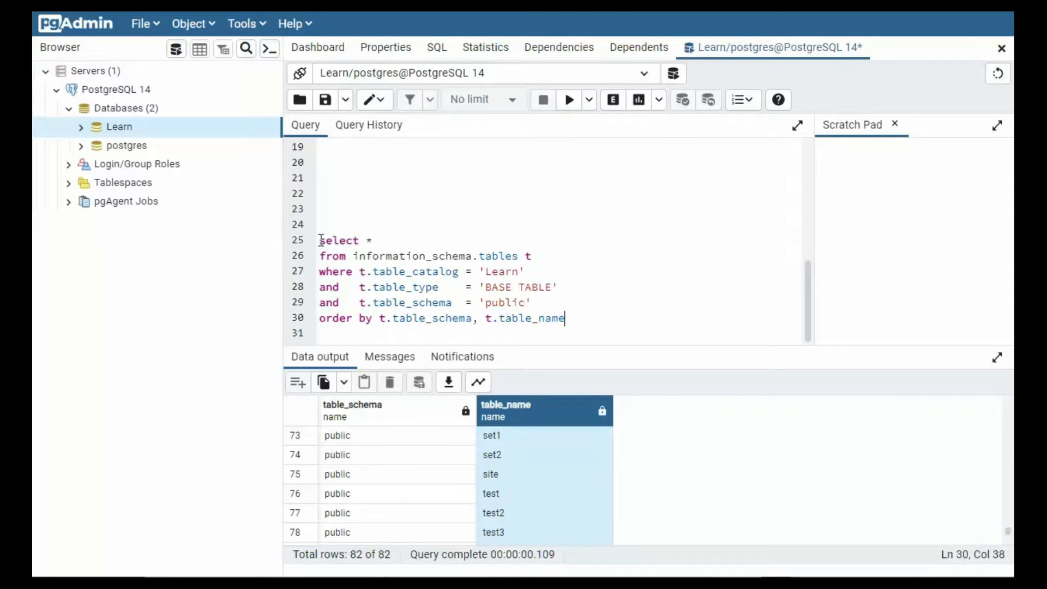
Run the public-schema base tables query returning 16 rows and review the results.
{"action": "left_click", "coordinate": [568, 99]}
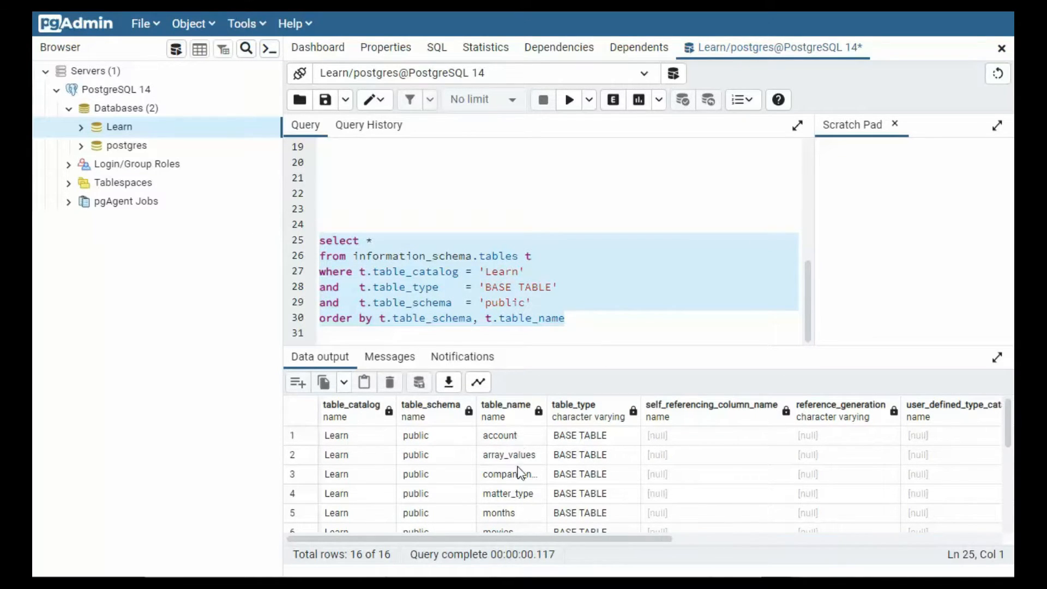
{"action": "scroll", "scroll_direction": "down", "scroll_amount": 3}
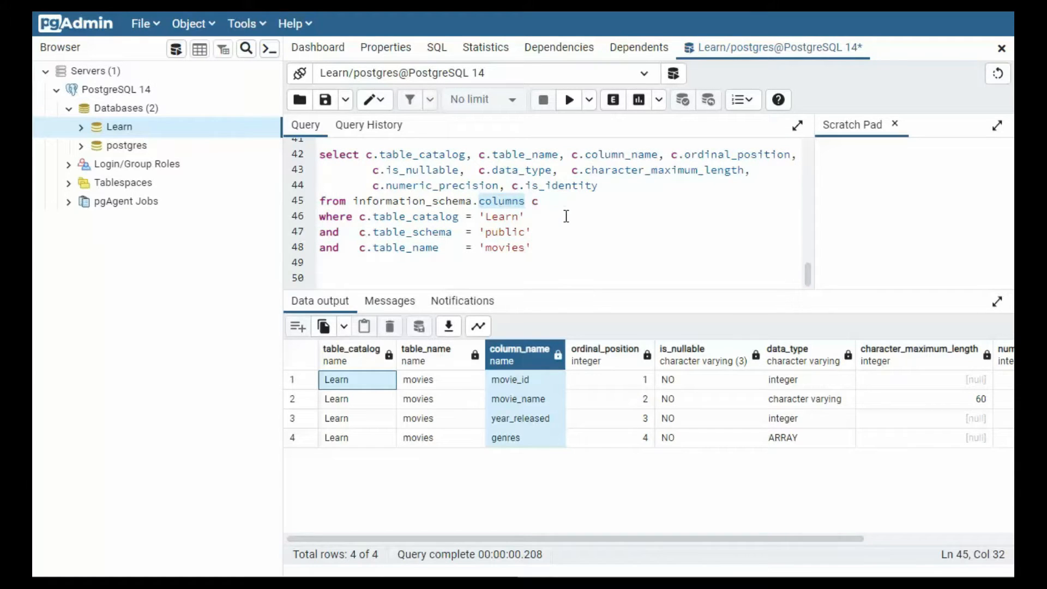
Select table_catalog in the information_schema.columns query for the movies table.
{"action": "double_click", "coordinate": [421, 154]}
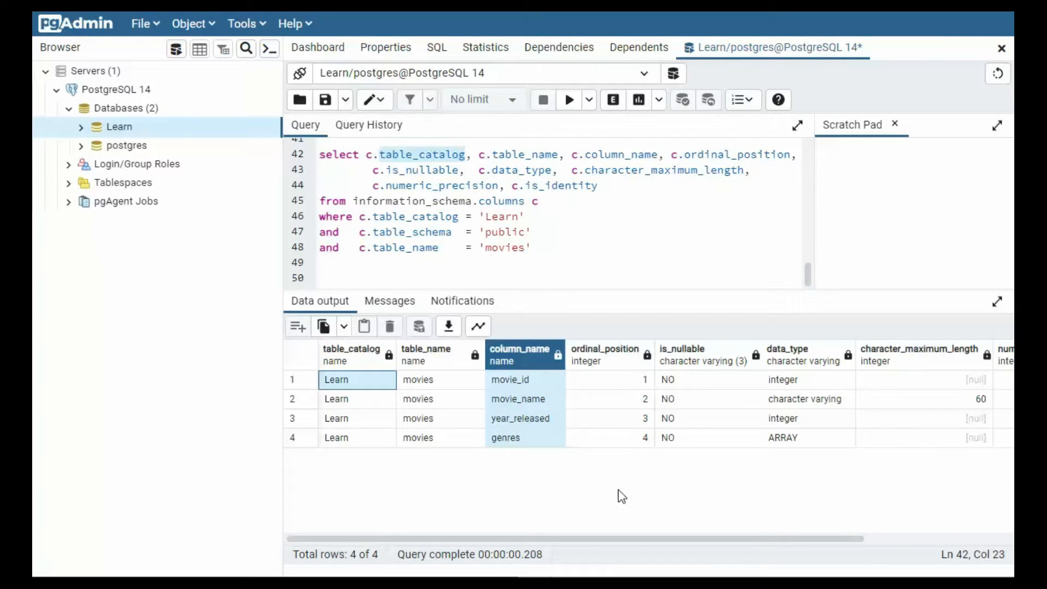
{"action": "mouse_move", "coordinate": [673, 359]}
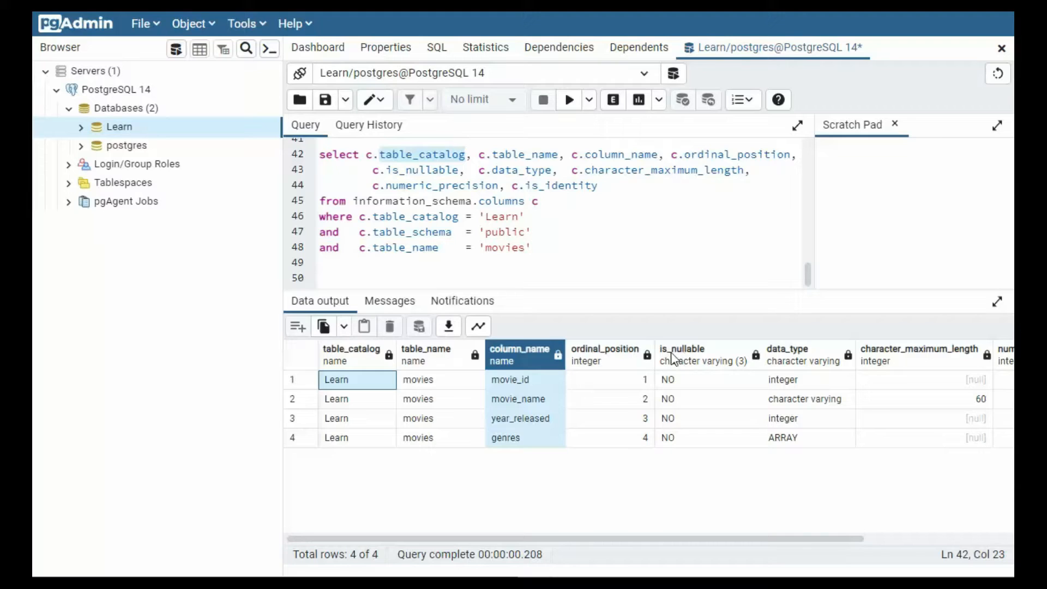
{"action": "mouse_move", "coordinate": [790, 457]}
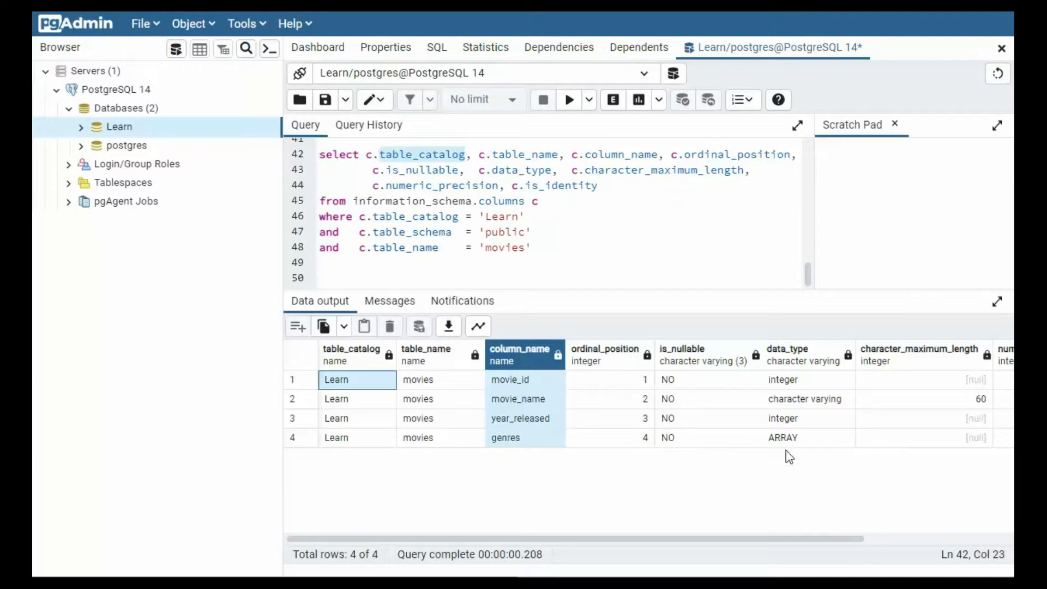
{"action": "mouse_move", "coordinate": [957, 365]}
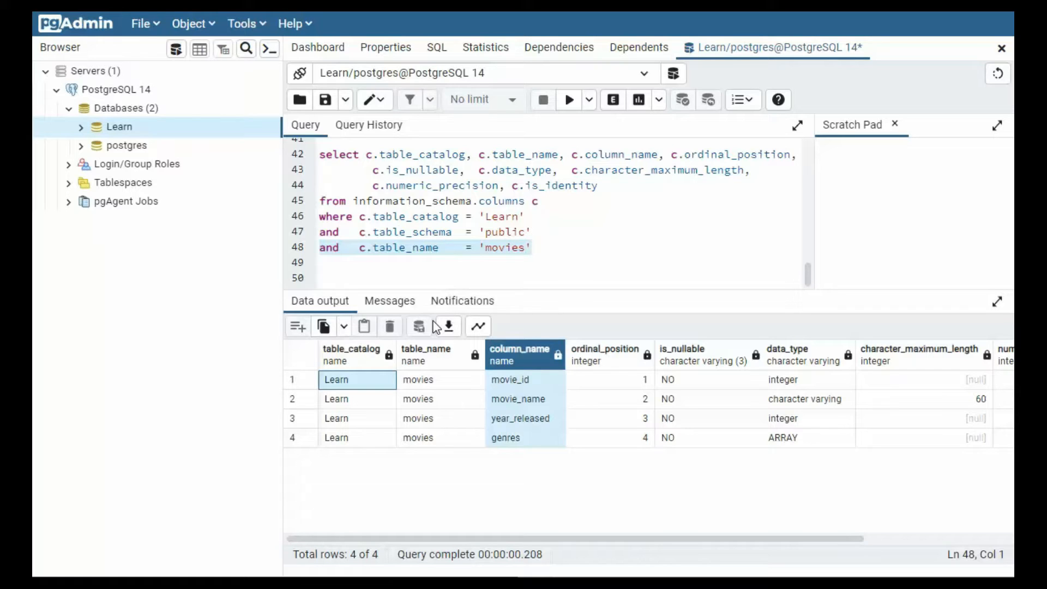
{"action": "mouse_move", "coordinate": [448, 400]}
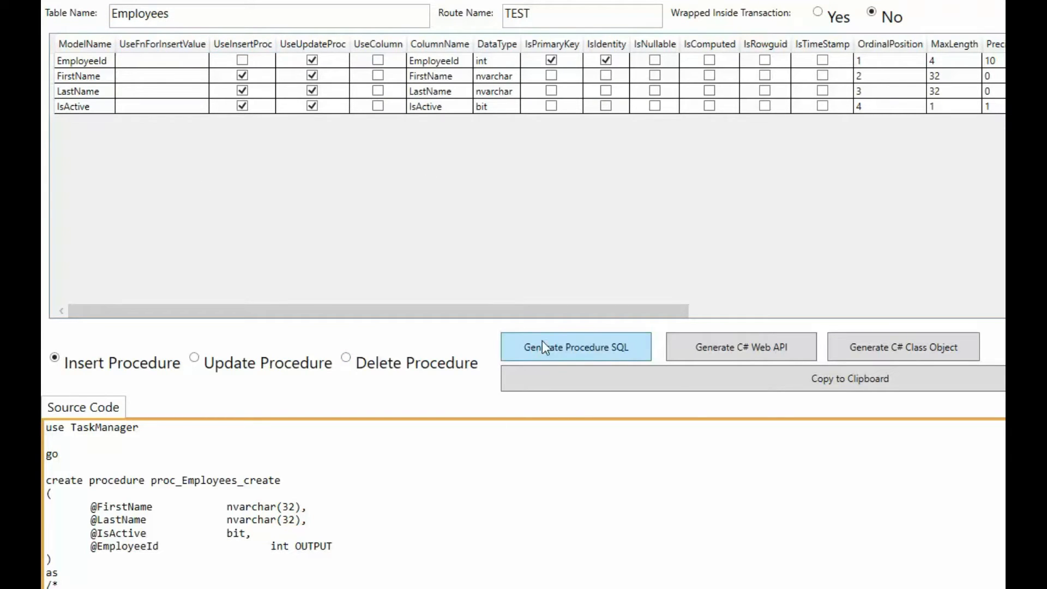
{"action": "mouse_move", "coordinate": [79, 66]}
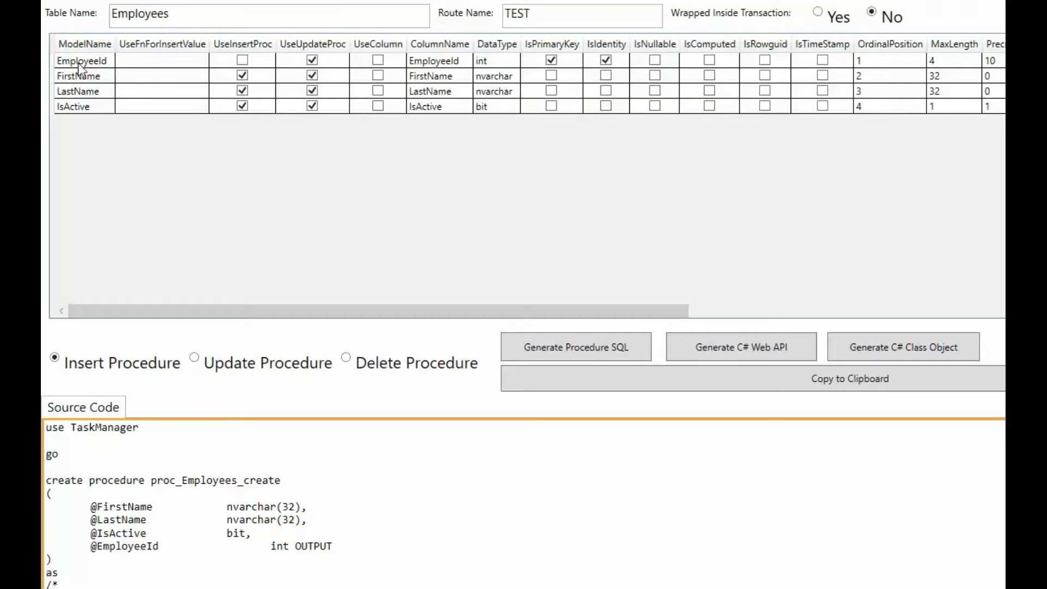
{"action": "mouse_move", "coordinate": [70, 174]}
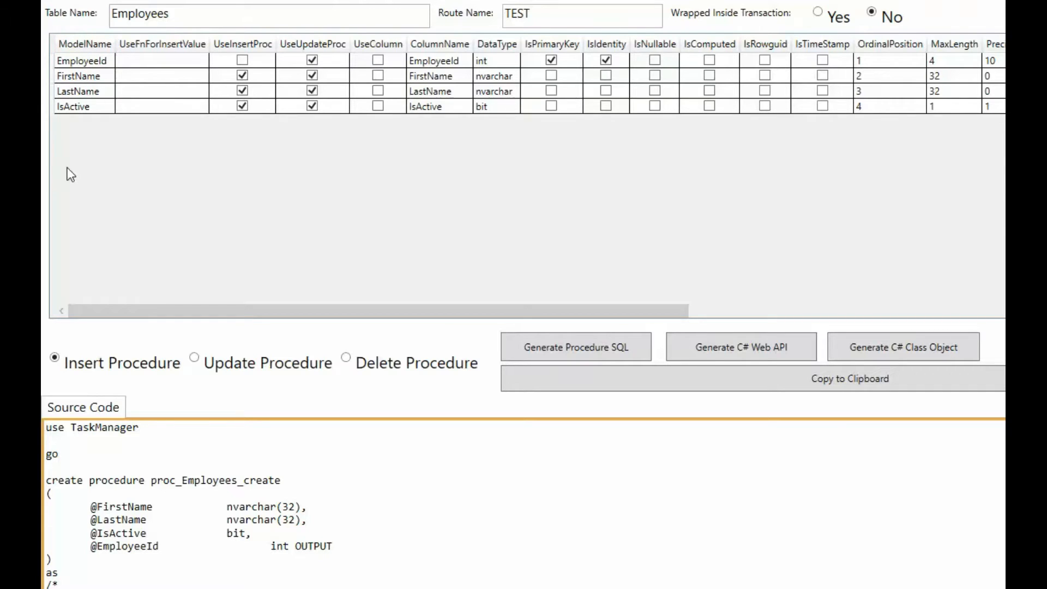
{"action": "mouse_move", "coordinate": [477, 78]}
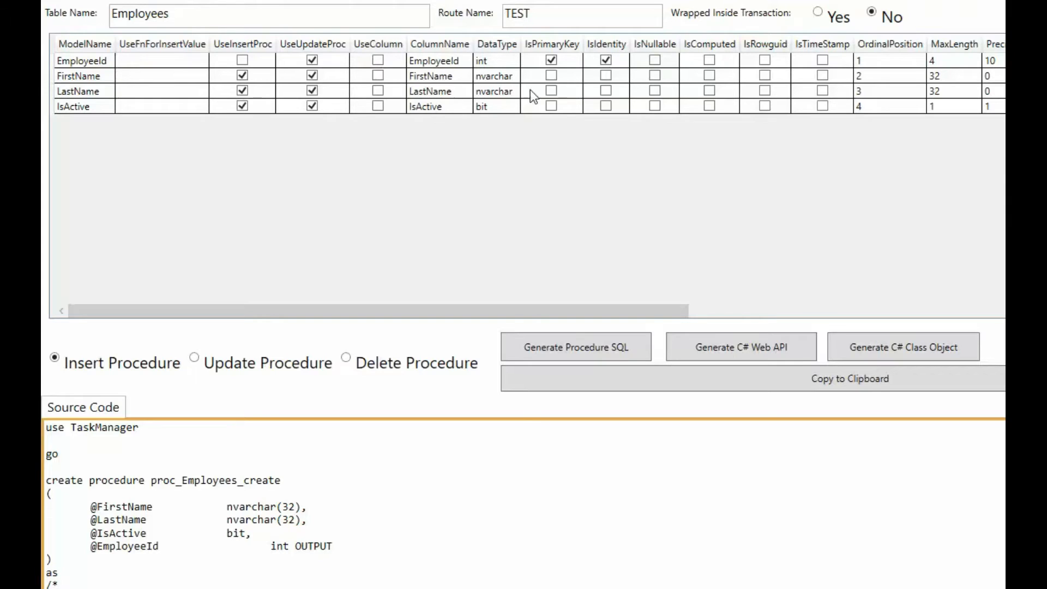
Generate the proc_Employees_create insert procedure SQL and review its source, including the author header.
{"action": "left_click", "coordinate": [605, 43]}
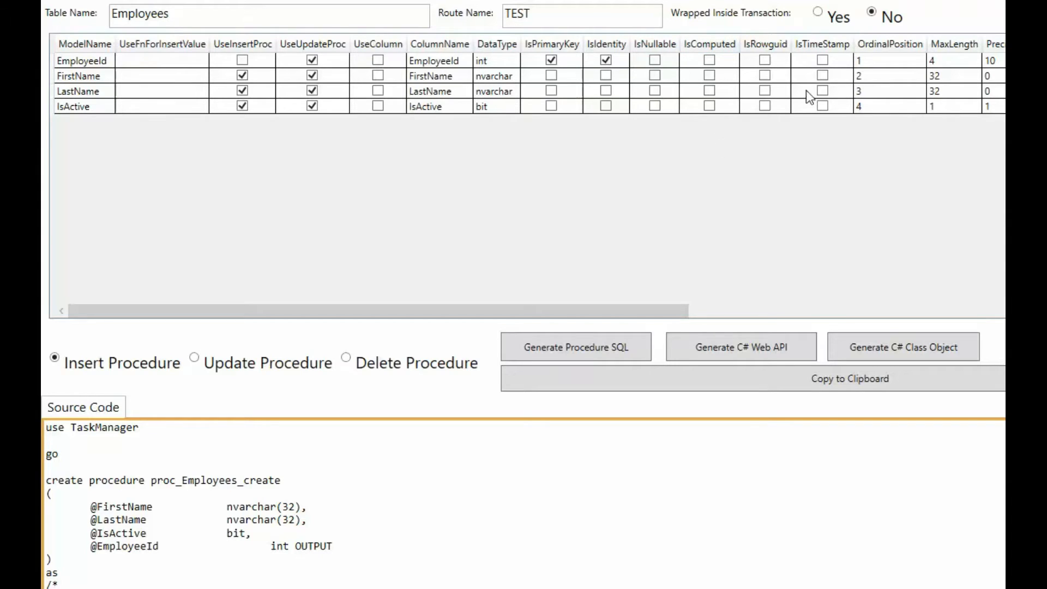
{"action": "mouse_move", "coordinate": [859, 107]}
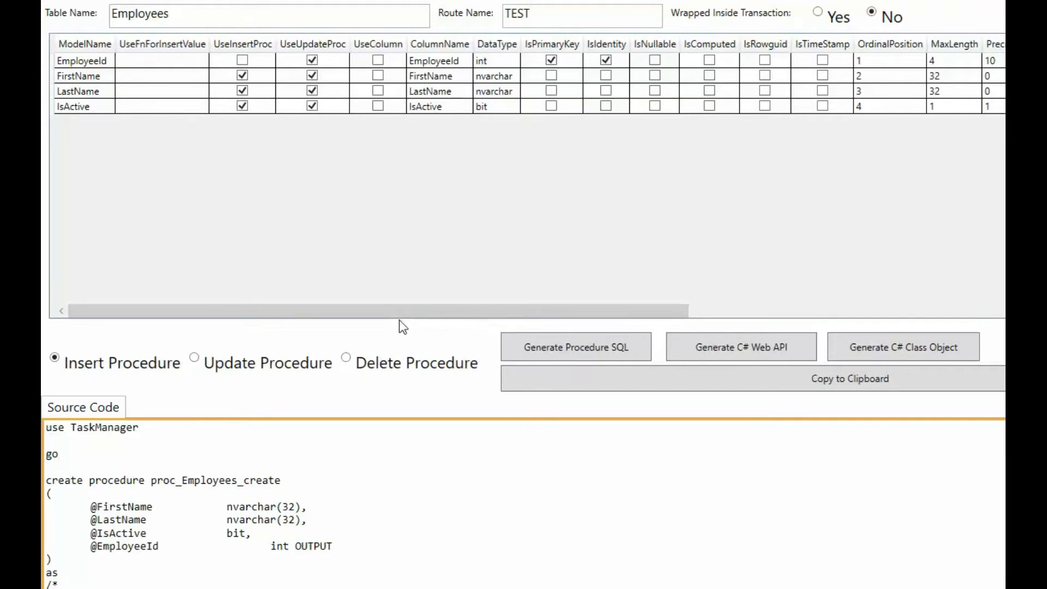
{"action": "mouse_move", "coordinate": [296, 246]}
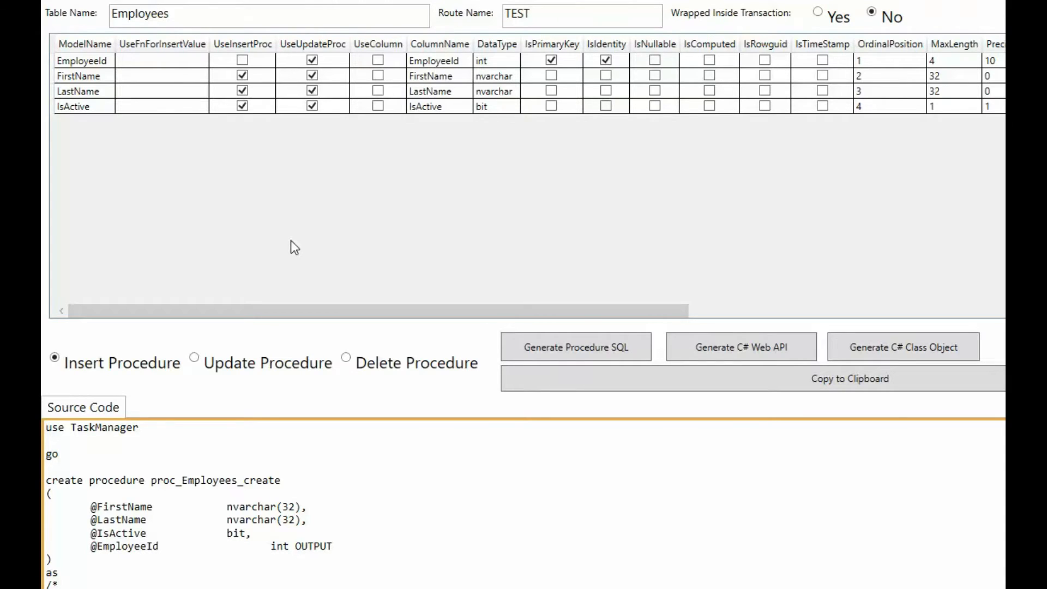
{"action": "mouse_move", "coordinate": [277, 406]}
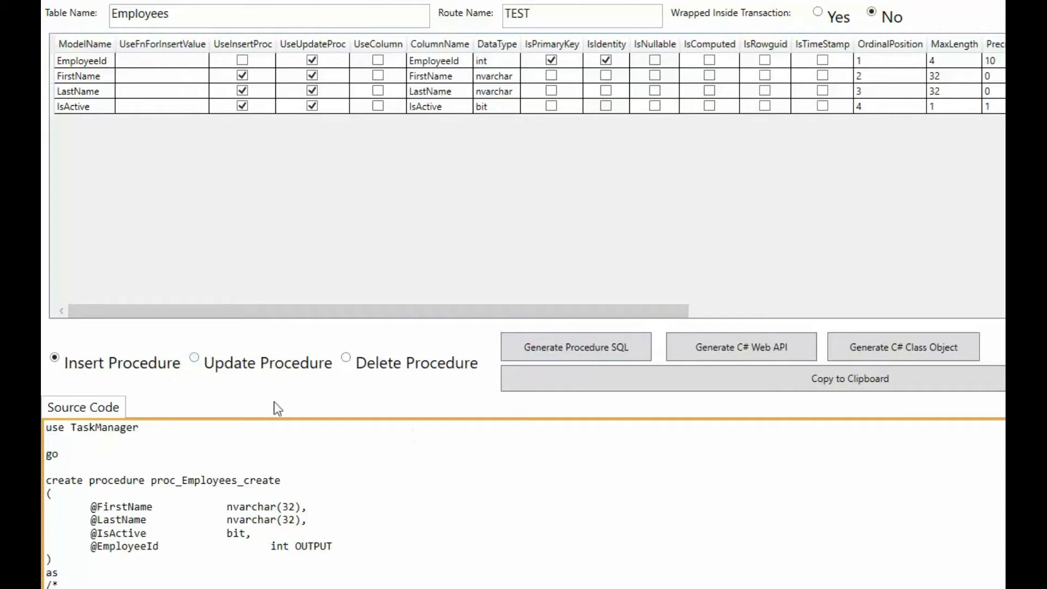
{"action": "mouse_move", "coordinate": [252, 371]}
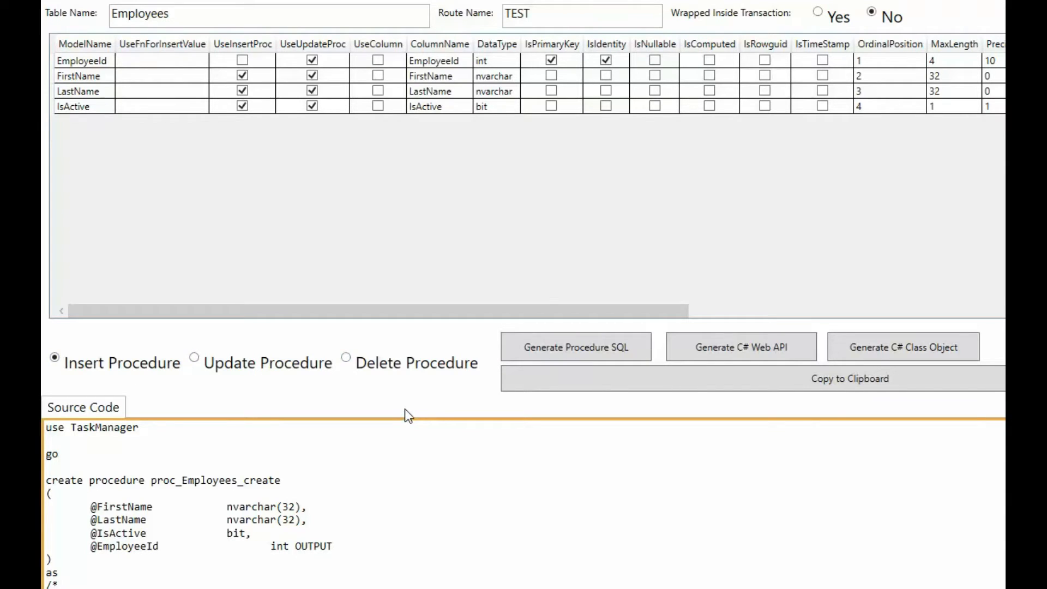
{"action": "mouse_move", "coordinate": [222, 278]}
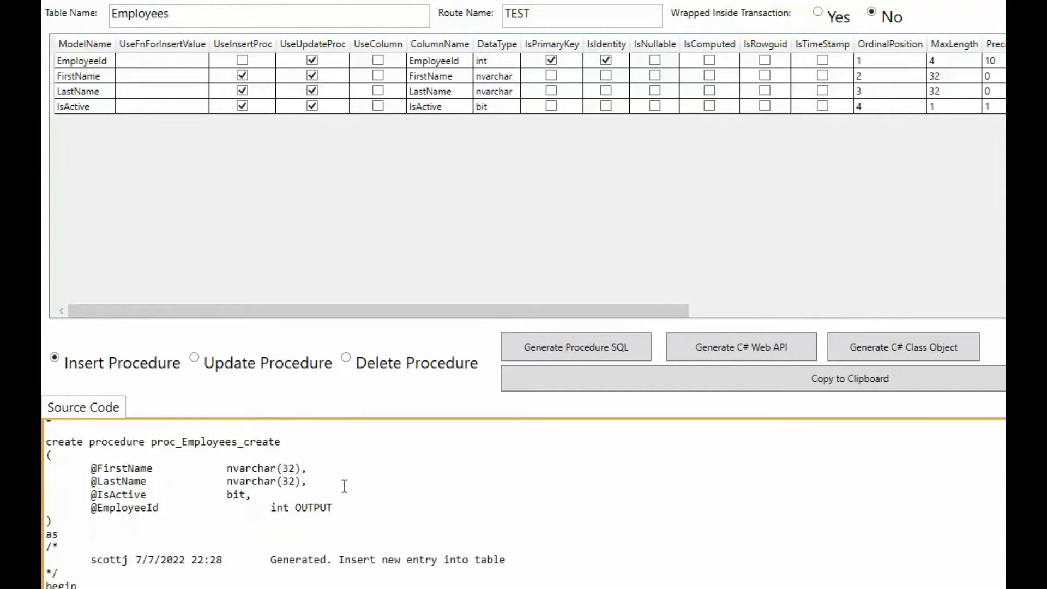
{"action": "scroll", "scroll_direction": "down", "scroll_amount": 3}
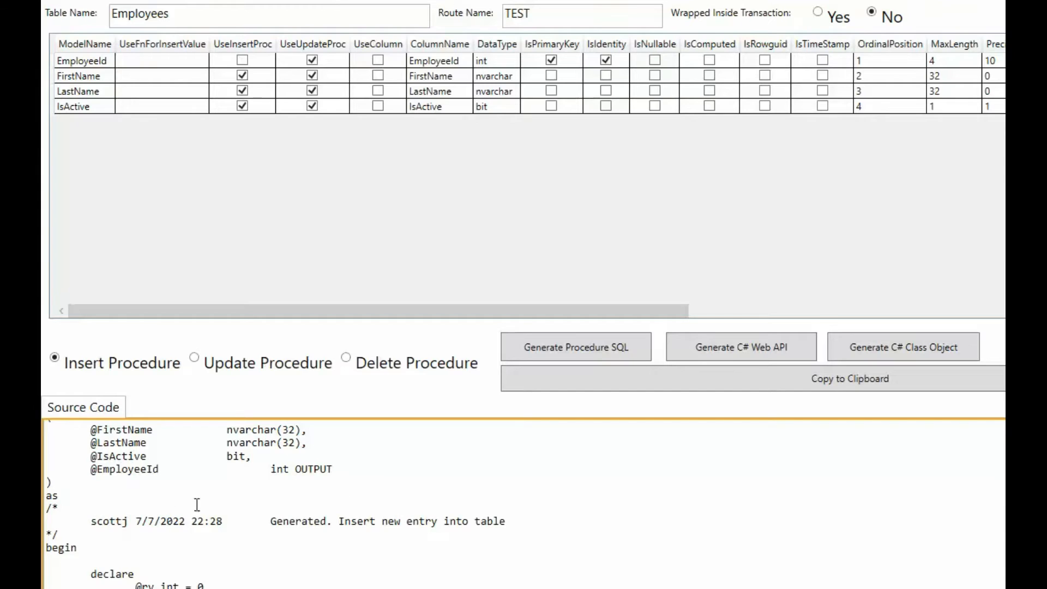
{"action": "double_click", "coordinate": [108, 522]}
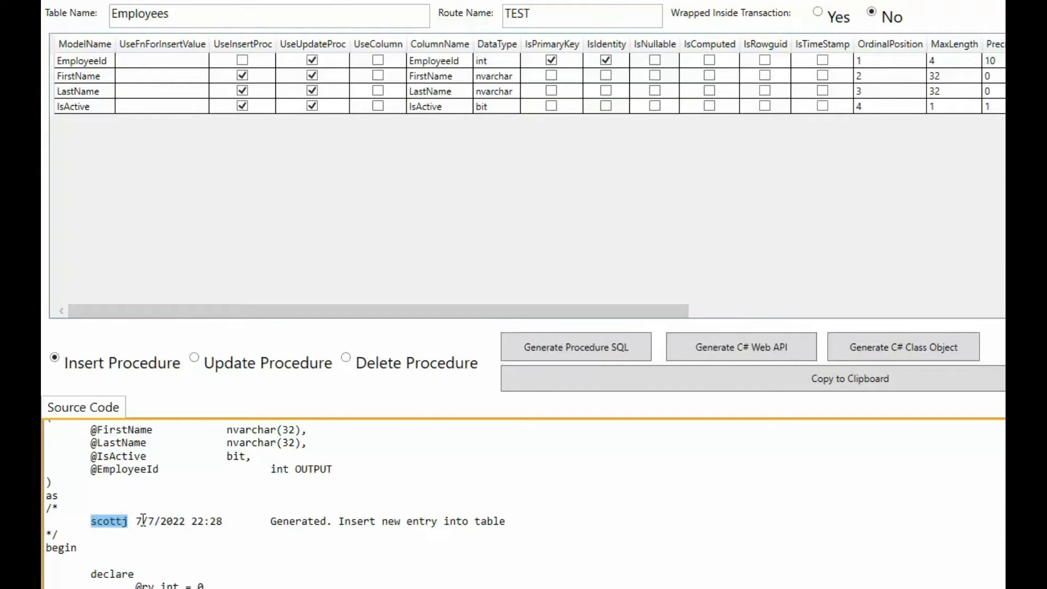
{"action": "scroll", "scroll_direction": "down", "scroll_amount": 3}
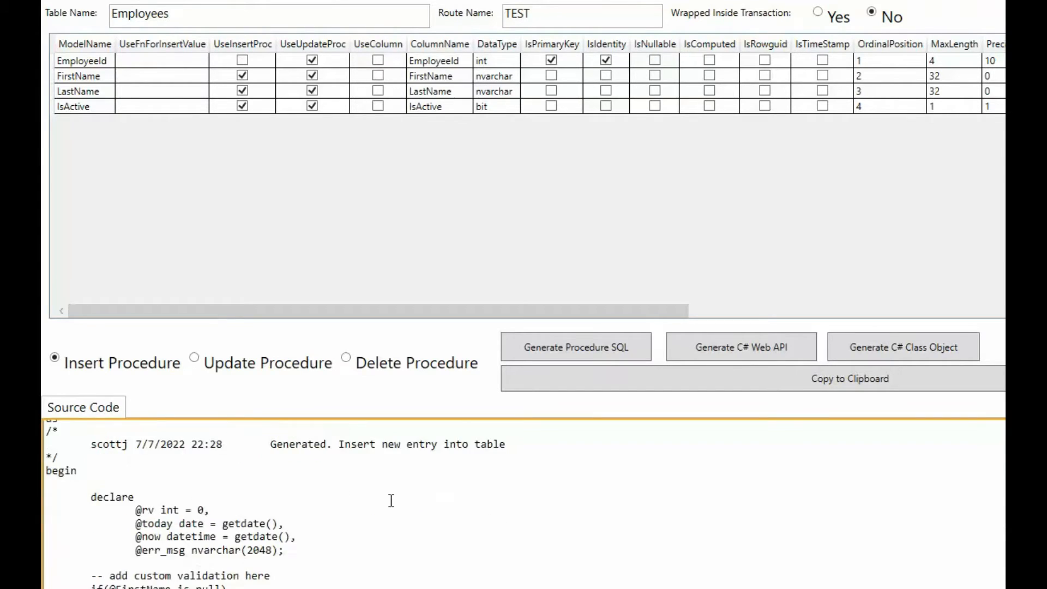
{"action": "scroll", "scroll_direction": "down", "scroll_amount": 3}
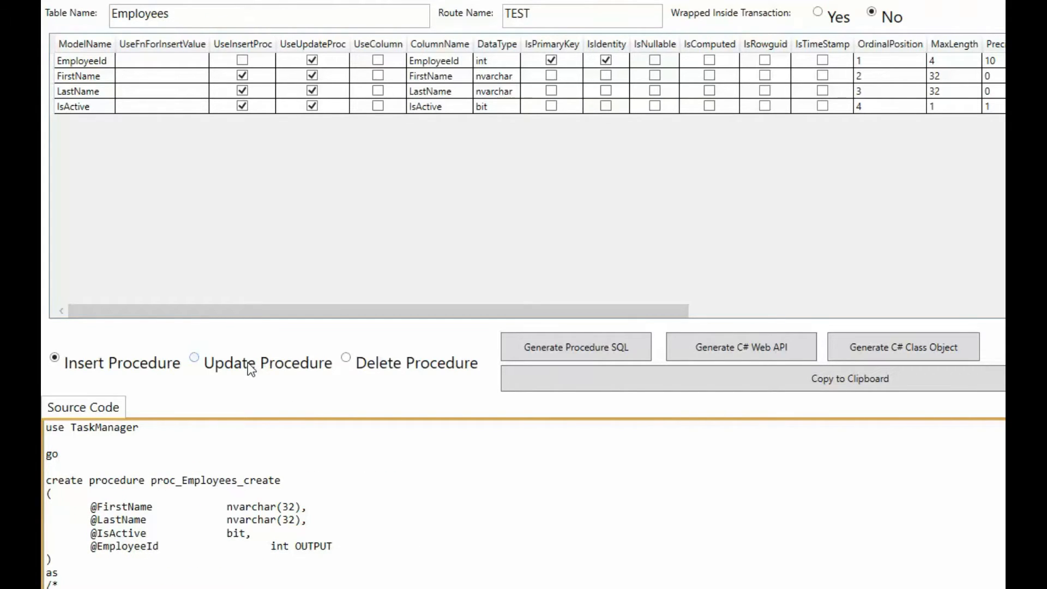
Generate the proc_Employees_update procedure SQL and scroll to its WHERE clause.
{"action": "left_click", "coordinate": [194, 362]}
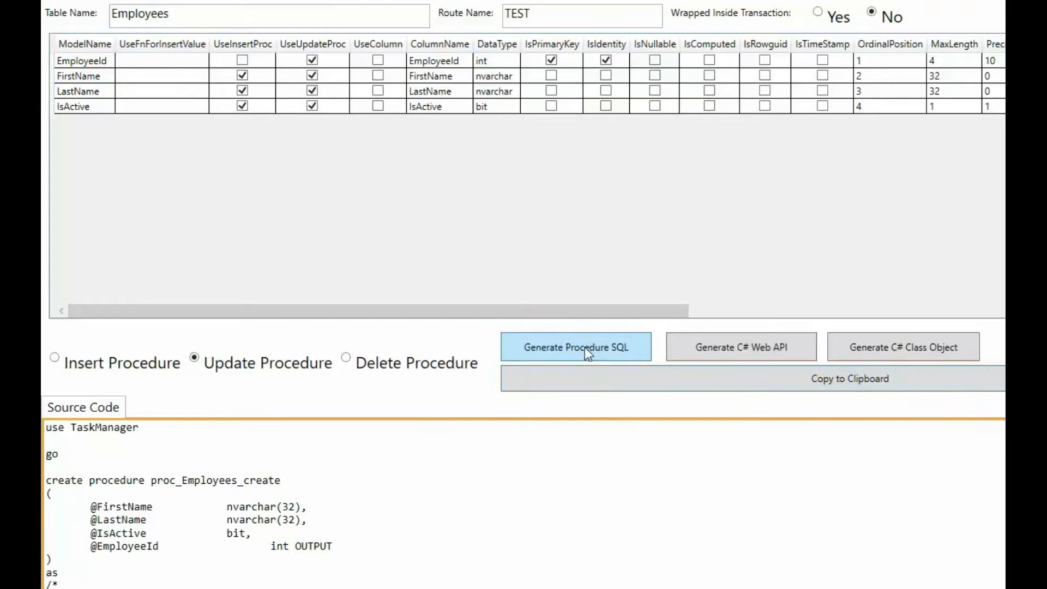
{"action": "left_click", "coordinate": [576, 345]}
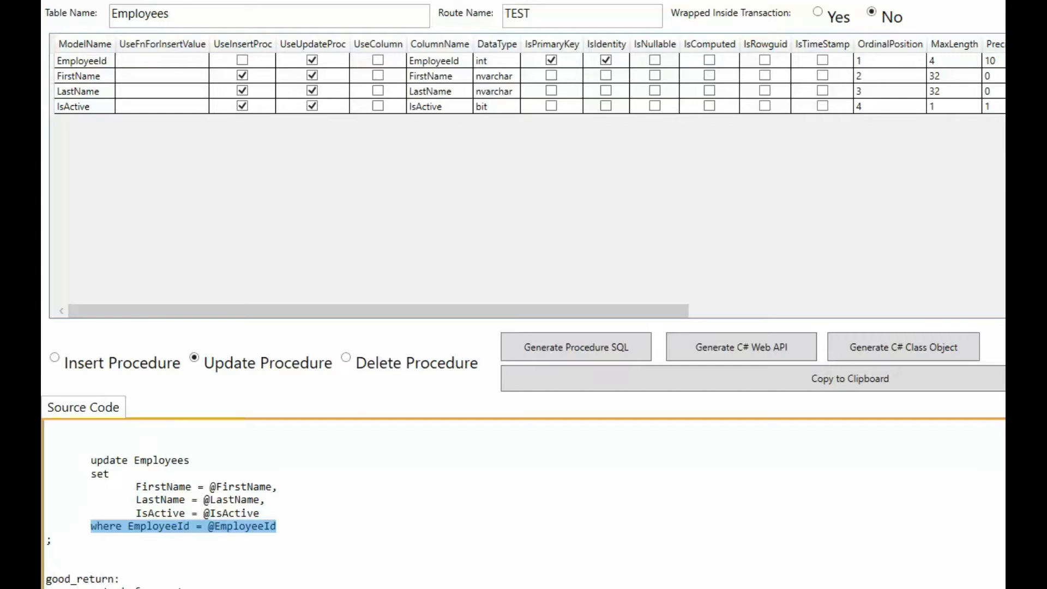
{"action": "scroll", "scroll_direction": "down", "scroll_amount": 3}
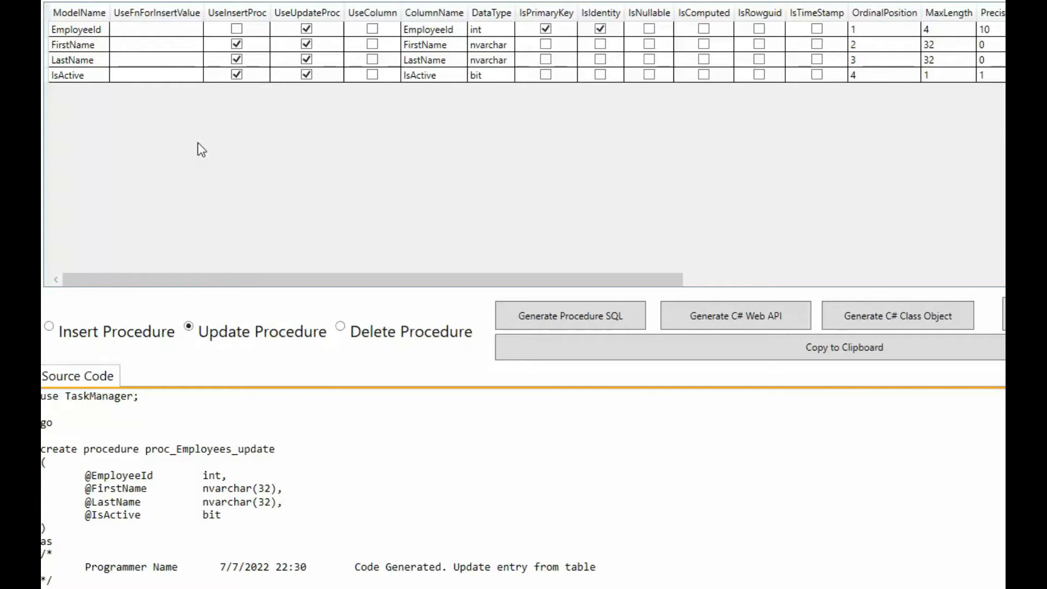
{"action": "mouse_move", "coordinate": [211, 234]}
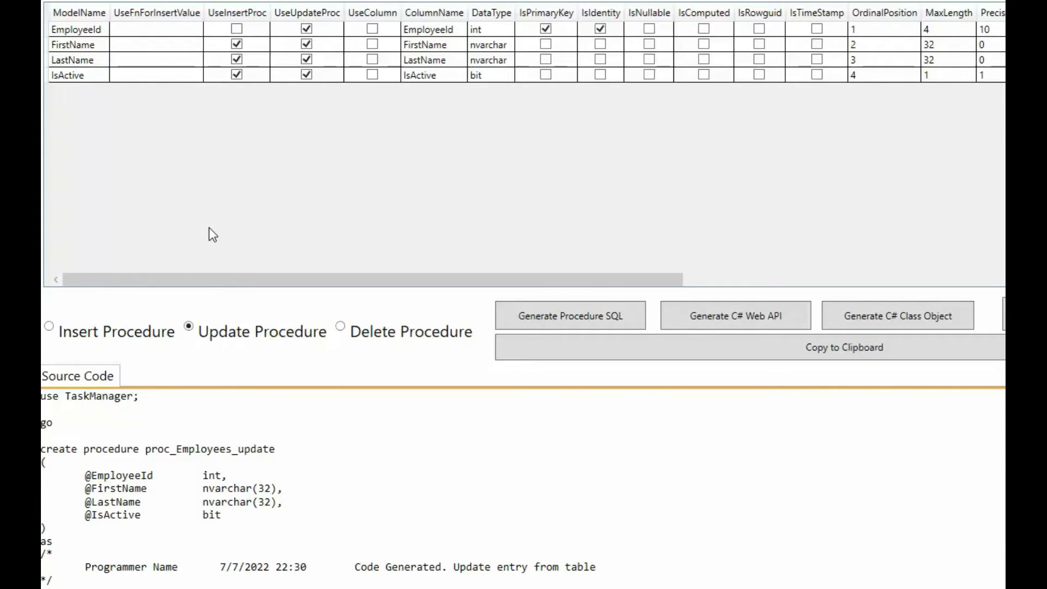
{"action": "mouse_move", "coordinate": [224, 243]}
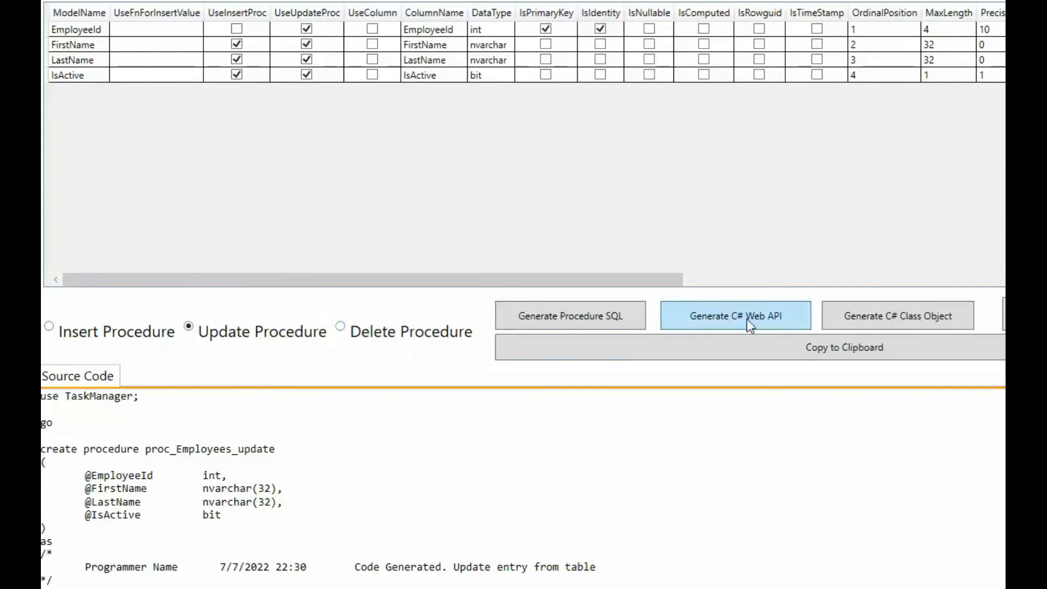
{"action": "mouse_move", "coordinate": [733, 325]}
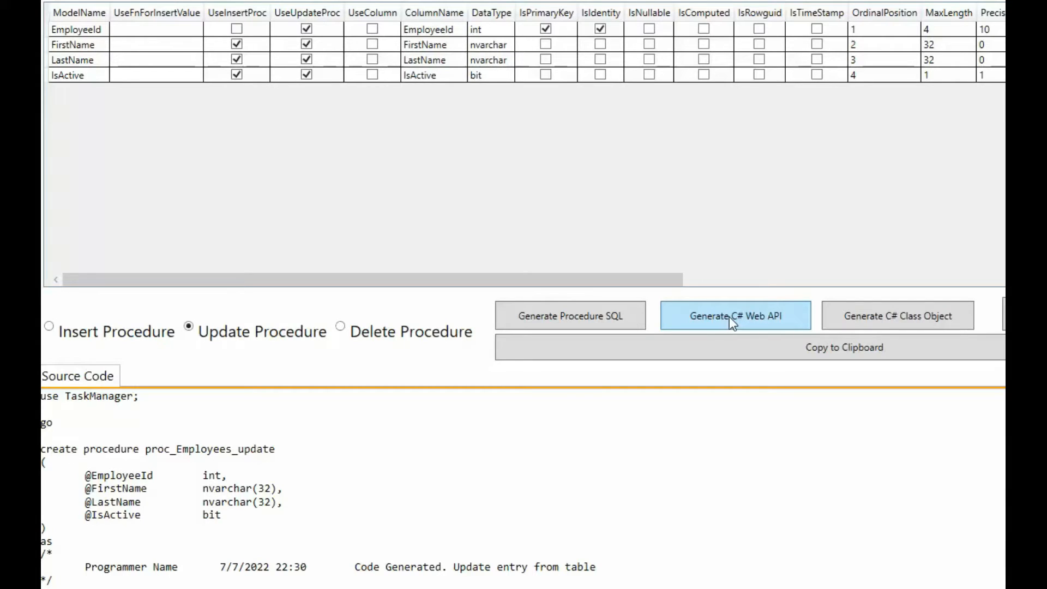
Generate the C# Web API code with the PostUpdate action for the Employees update procedure.
{"action": "left_click", "coordinate": [735, 315]}
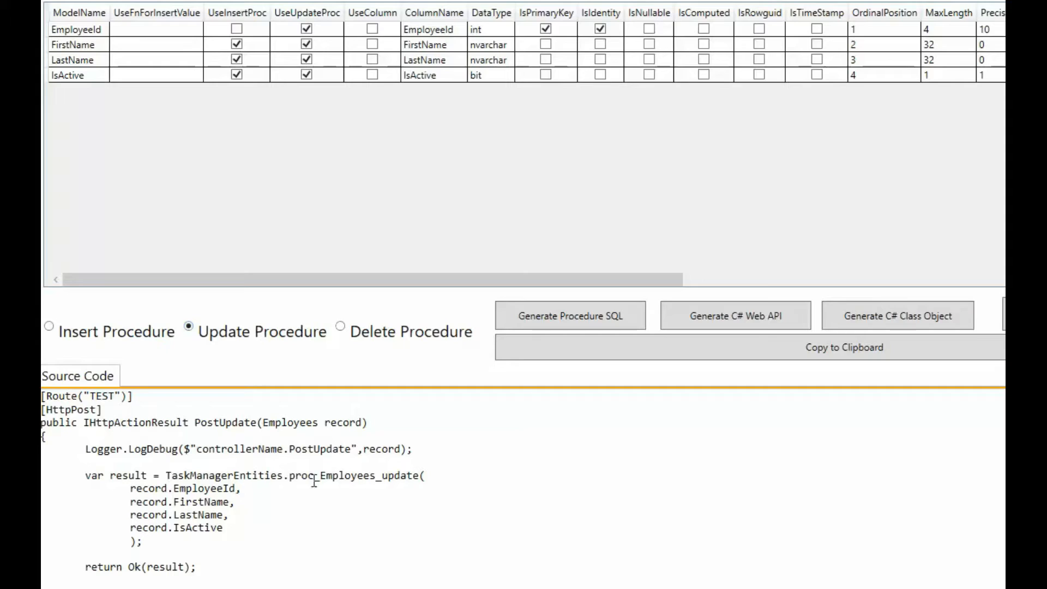
{"action": "mouse_move", "coordinate": [358, 495]}
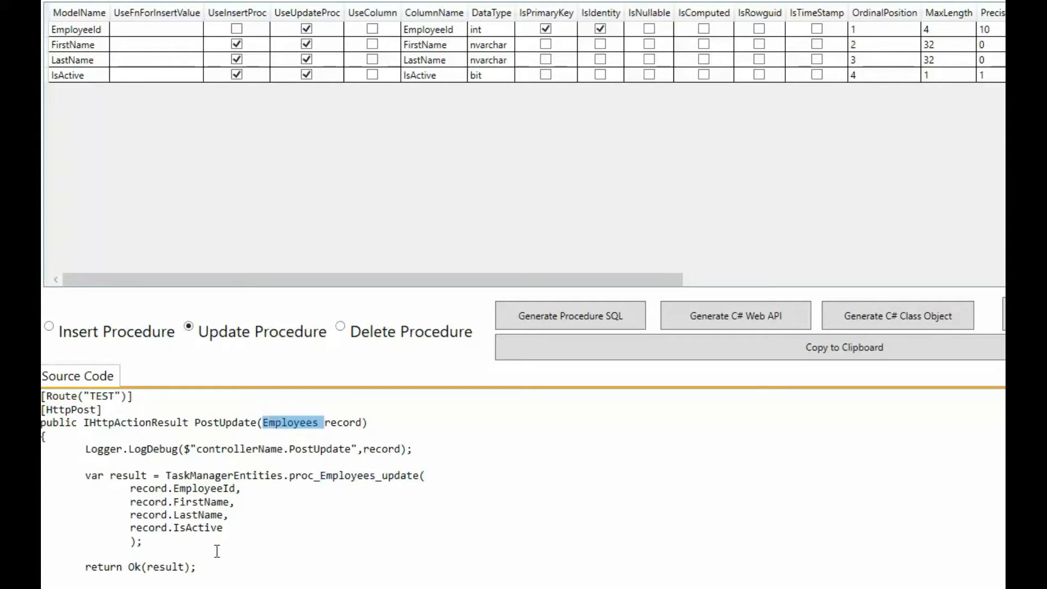
{"action": "mouse_move", "coordinate": [321, 465]}
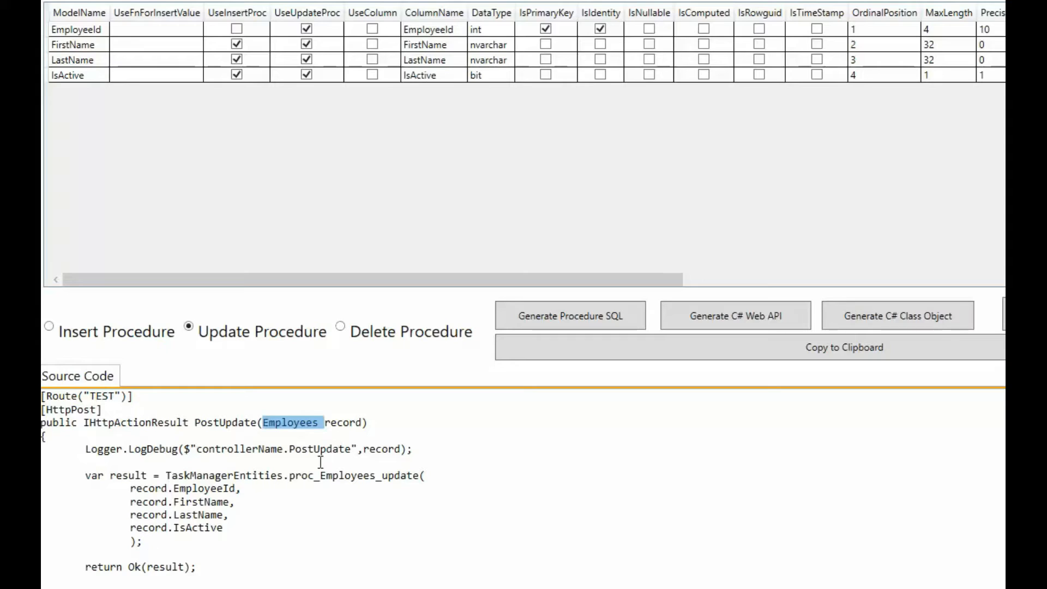
{"action": "left_click", "coordinate": [897, 315]}
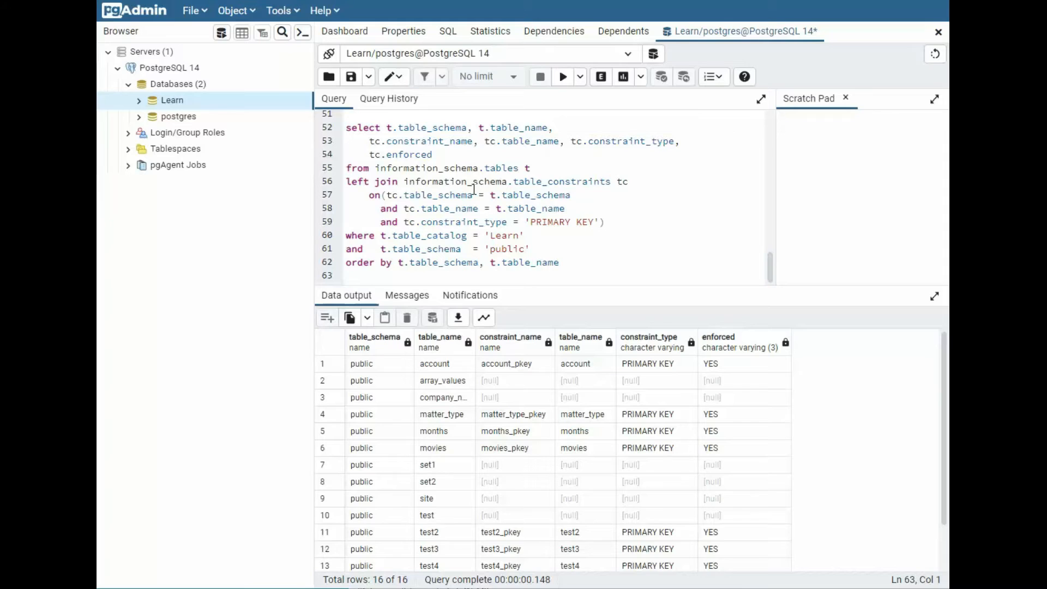
{"action": "mouse_move", "coordinate": [507, 201]}
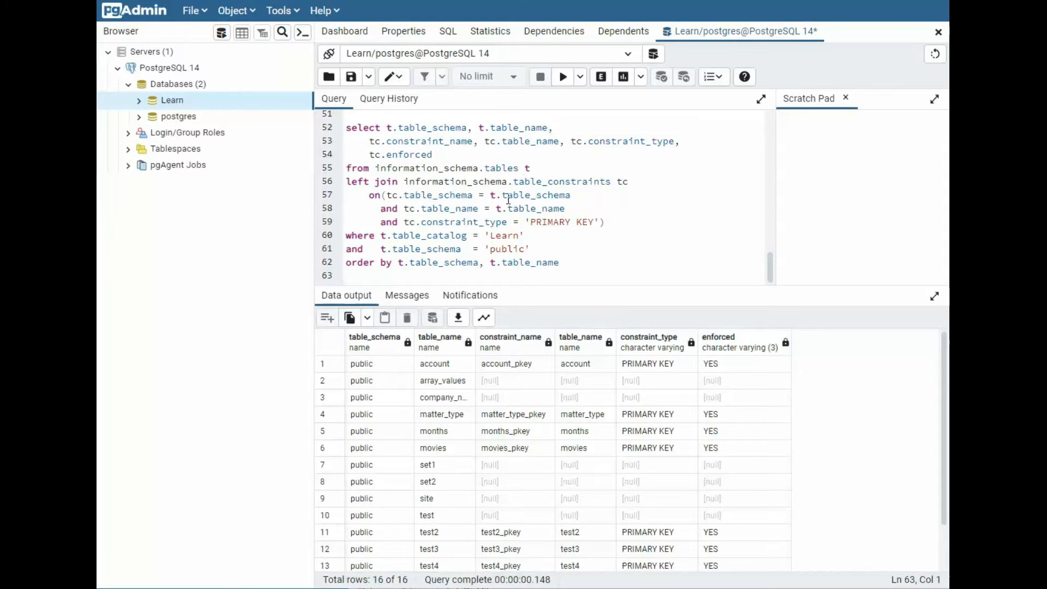
{"action": "mouse_move", "coordinate": [452, 168]}
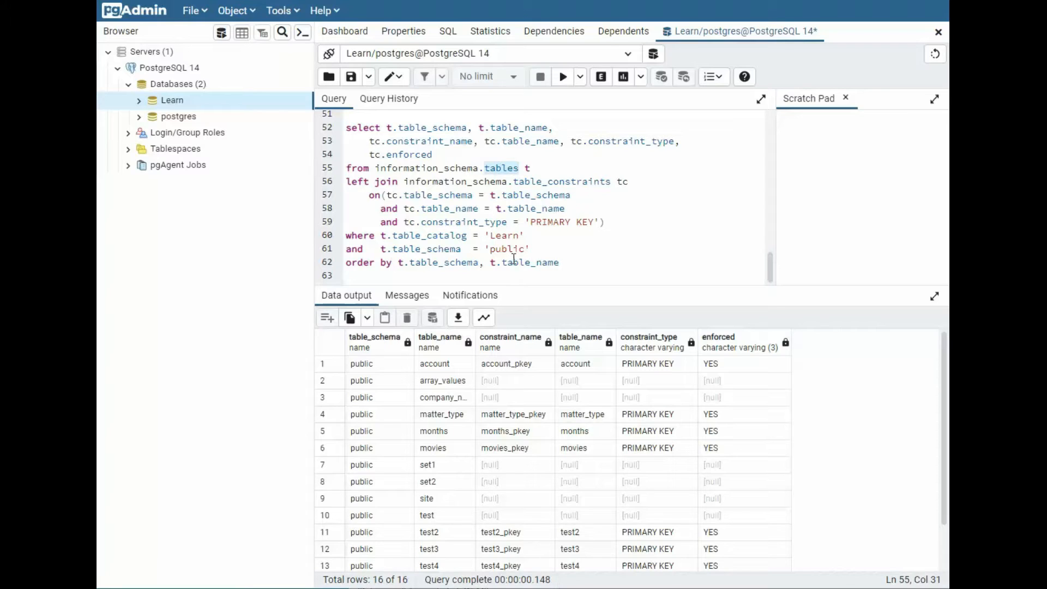
Review the LEFT JOIN of tables and table_constraints showing 16 public tables with their primary keys.
{"action": "double_click", "coordinate": [570, 181]}
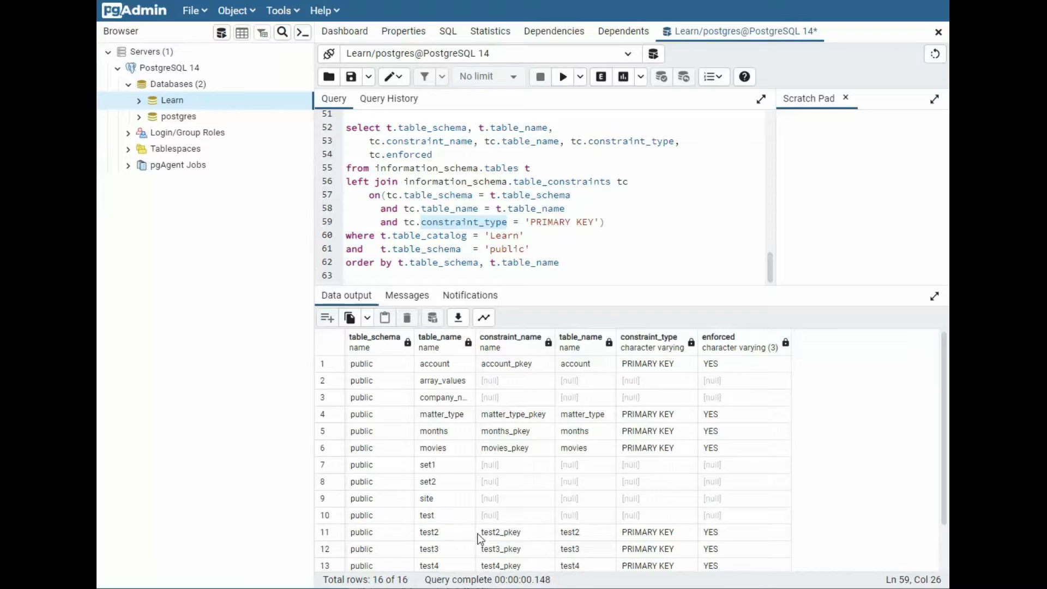
{"action": "scroll", "scroll_direction": "down", "scroll_amount": 3}
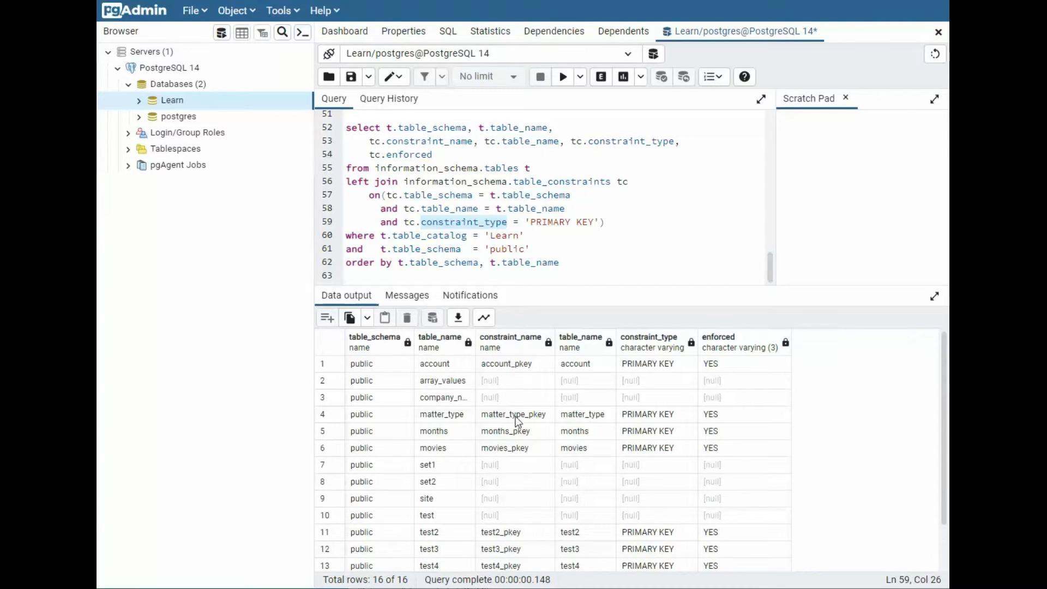
{"action": "mouse_move", "coordinate": [665, 371]}
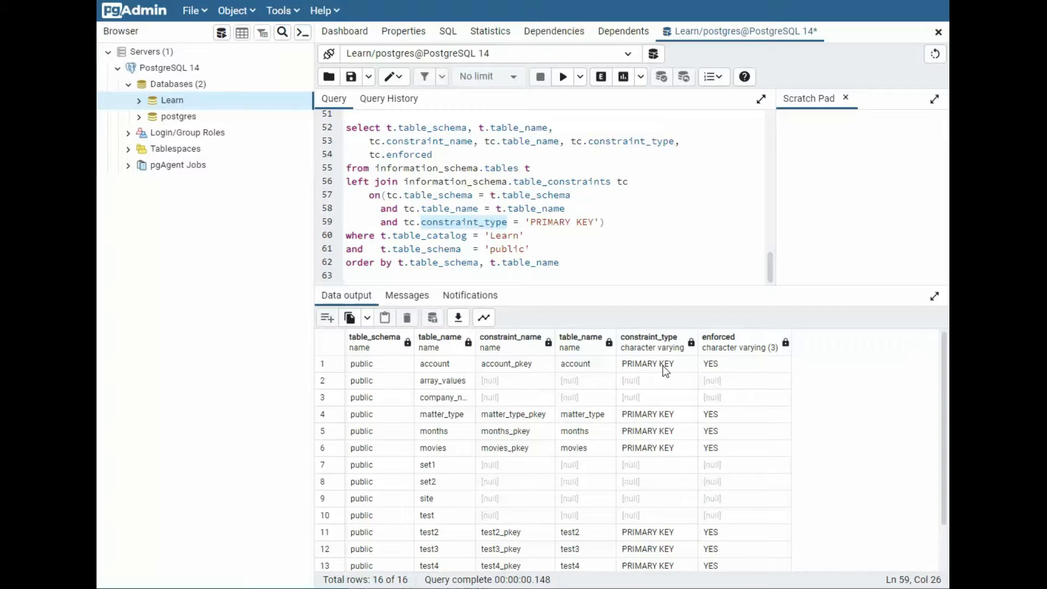
{"action": "mouse_move", "coordinate": [672, 535]}
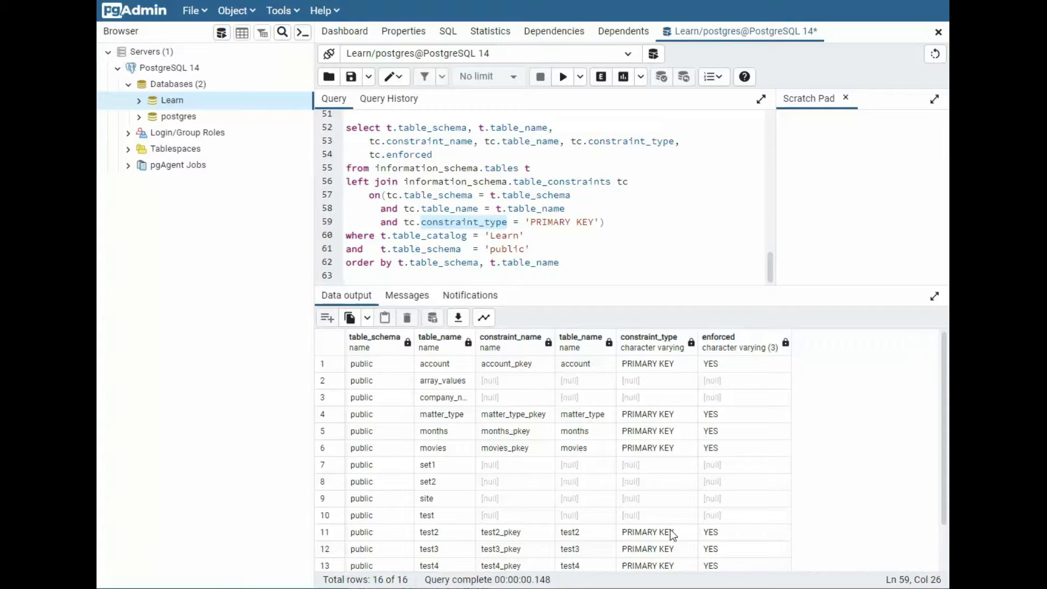
{"action": "mouse_move", "coordinate": [546, 432]}
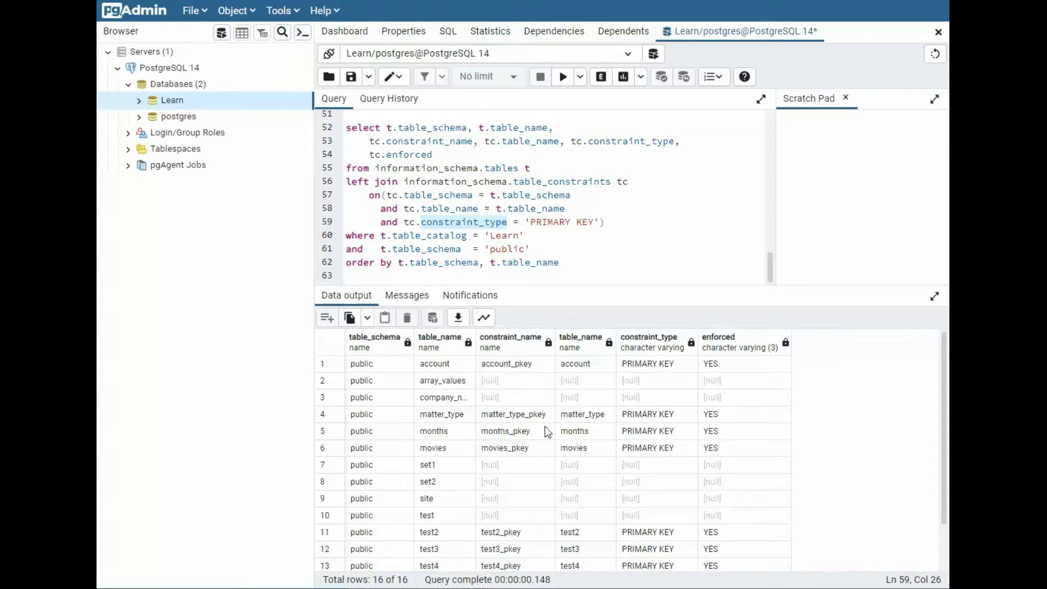
{"action": "mouse_move", "coordinate": [522, 406]}
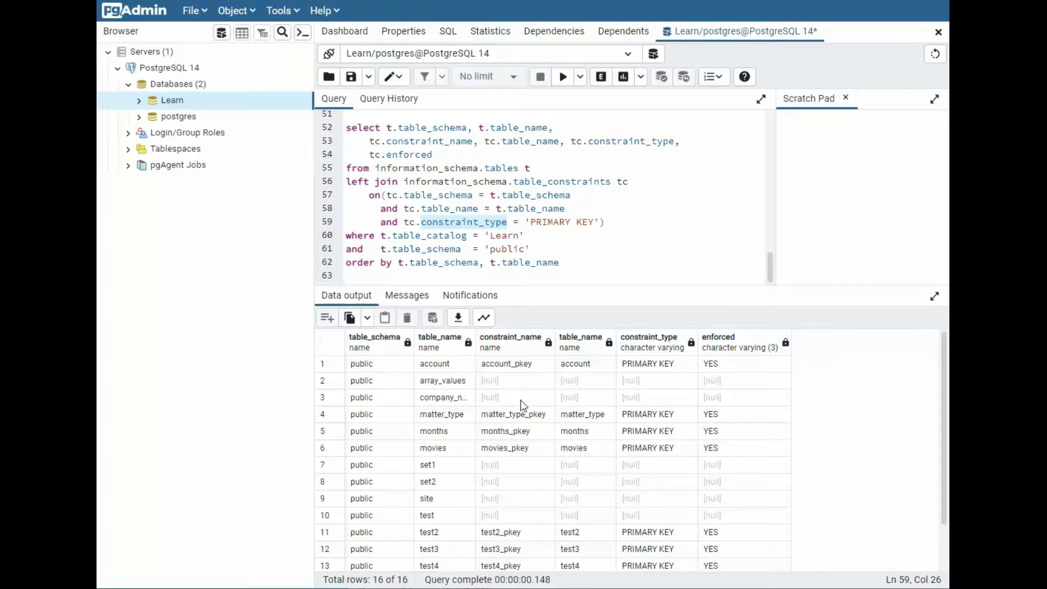
{"action": "scroll", "scroll_direction": "down", "scroll_amount": 3}
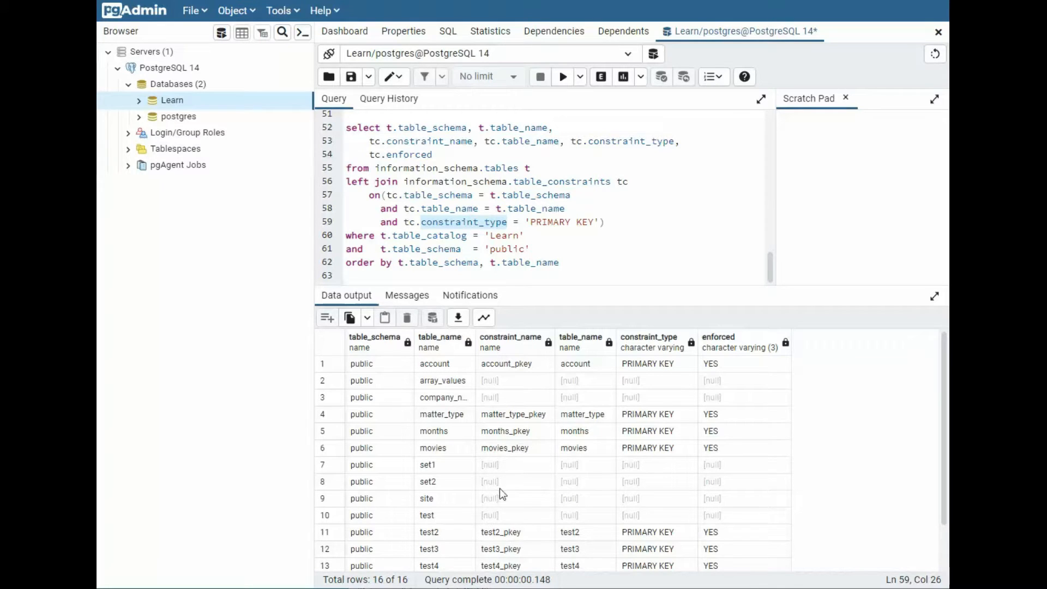
{"action": "mouse_move", "coordinate": [433, 500]}
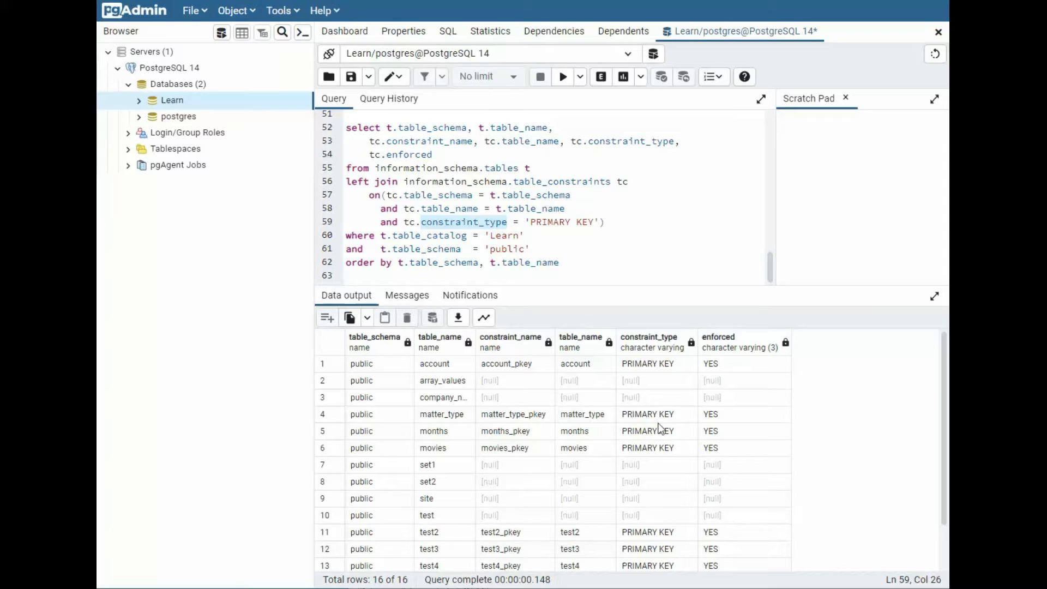
{"action": "mouse_move", "coordinate": [689, 482]}
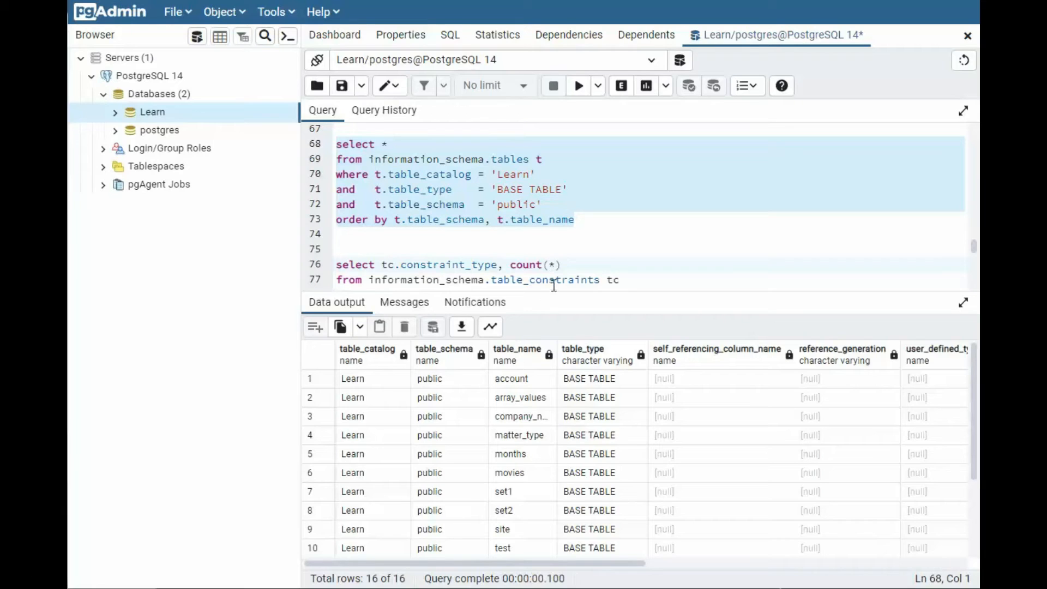
Run the GROUP BY constraint_type count: 19 CHECK, 9 PRIMARY KEY, 2 UNIQUE, then move to the join query.
{"action": "scroll", "scroll_direction": "down", "scroll_amount": 3}
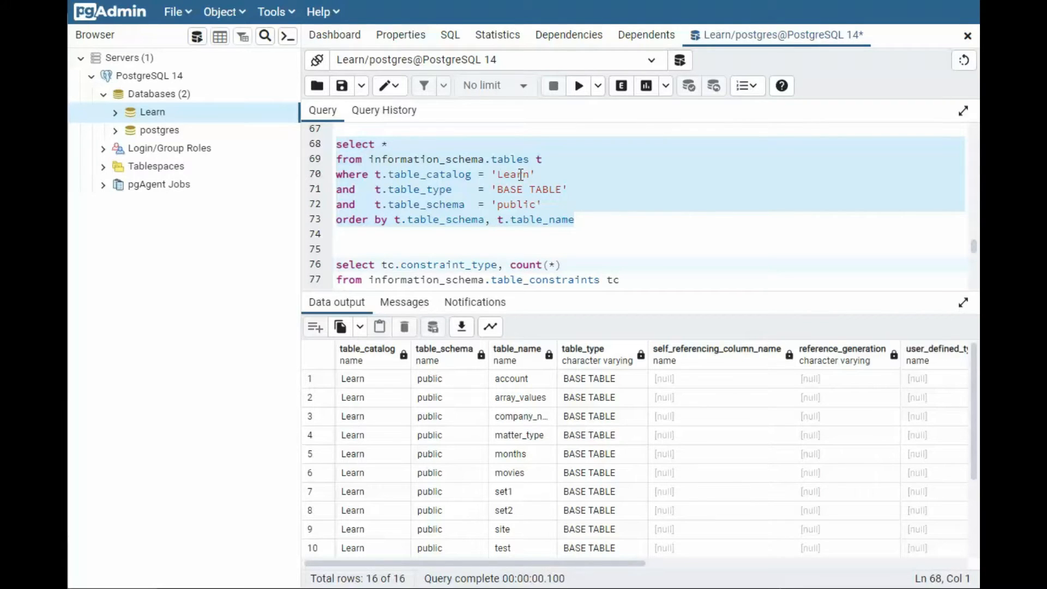
{"action": "mouse_move", "coordinate": [504, 193]}
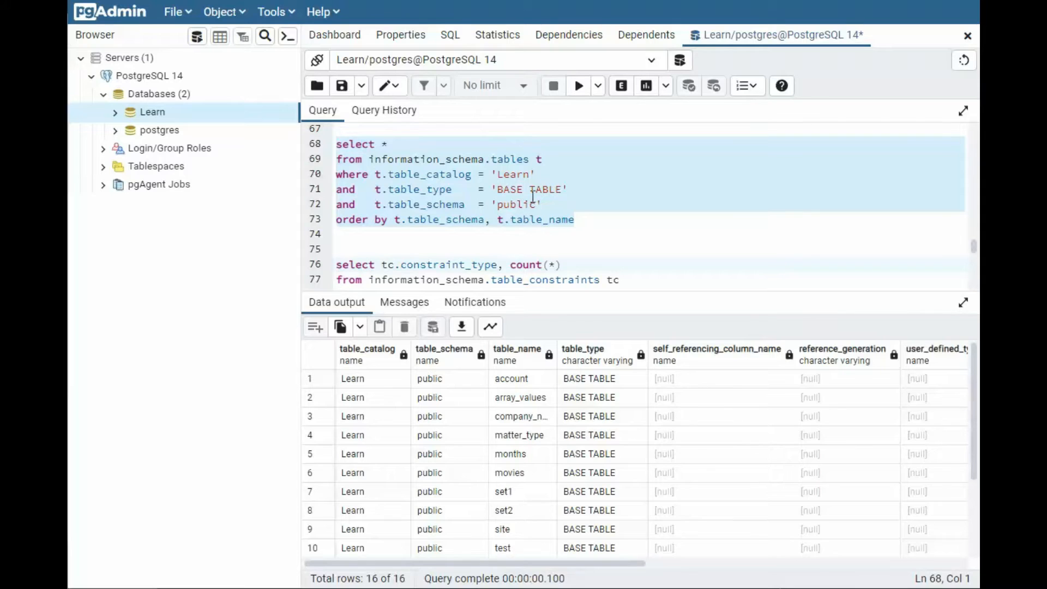
{"action": "left_click", "coordinate": [578, 85]}
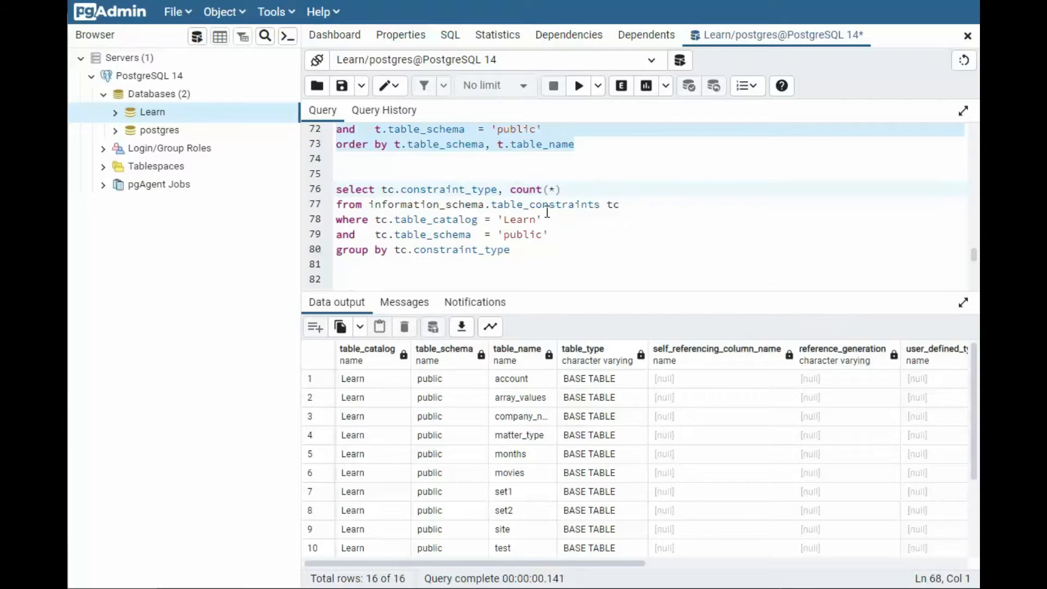
{"action": "double_click", "coordinate": [545, 204]}
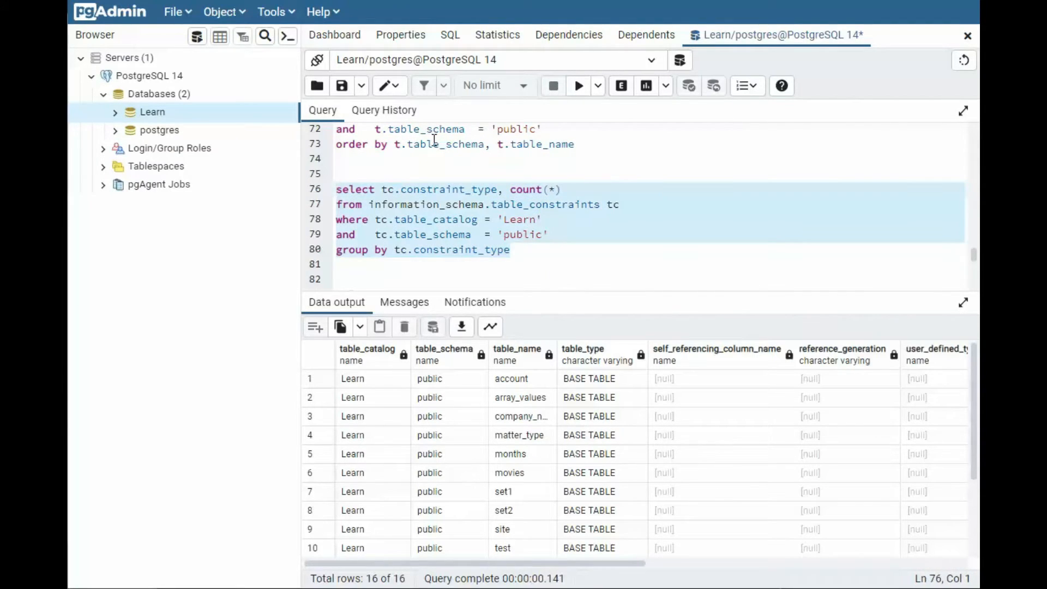
{"action": "left_click", "coordinate": [577, 85]}
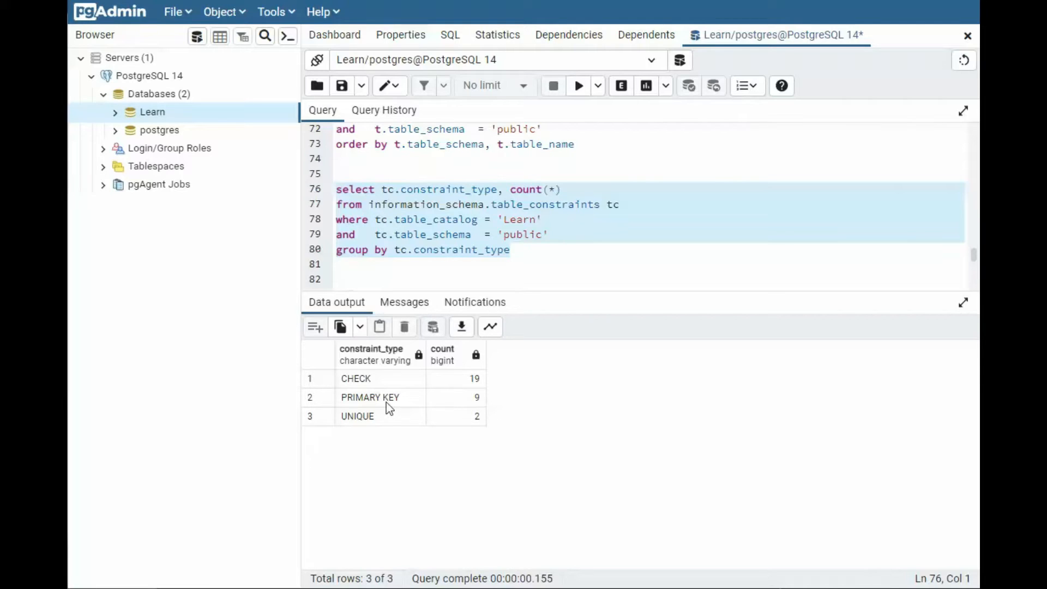
{"action": "mouse_move", "coordinate": [383, 408]}
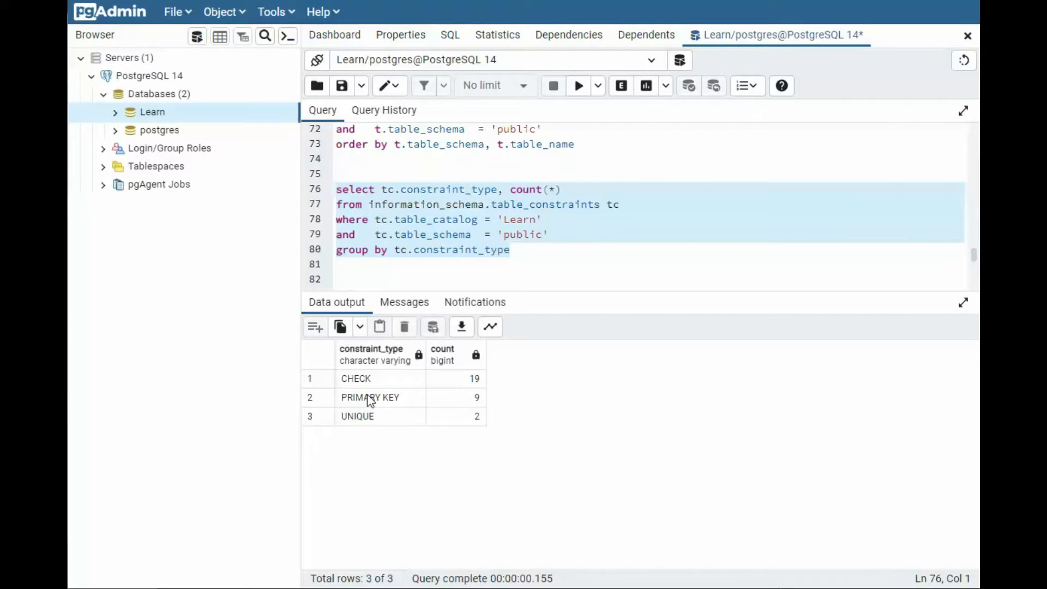
{"action": "mouse_move", "coordinate": [376, 431]}
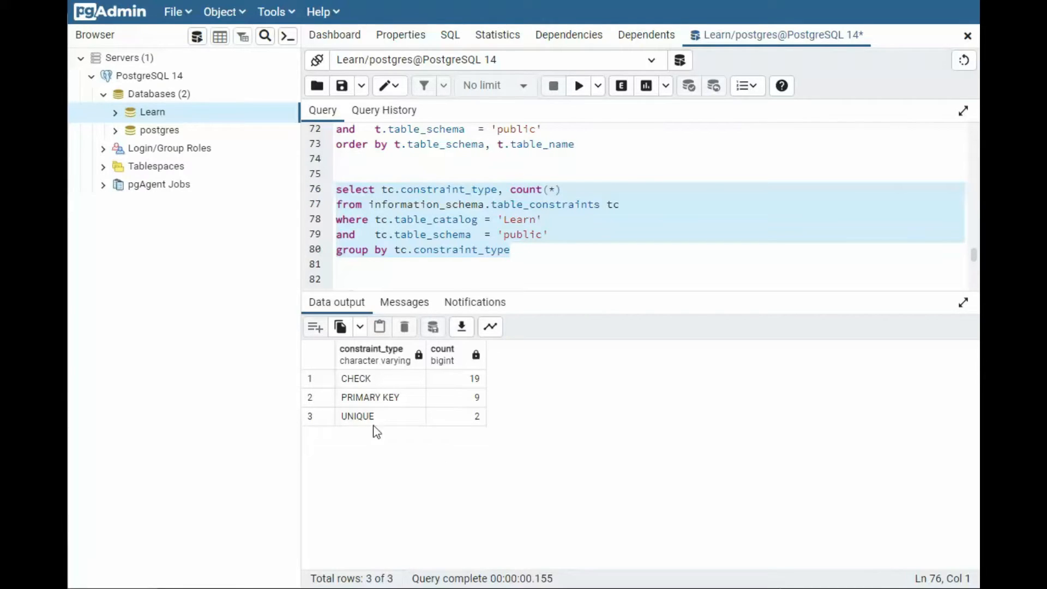
{"action": "mouse_move", "coordinate": [484, 421]}
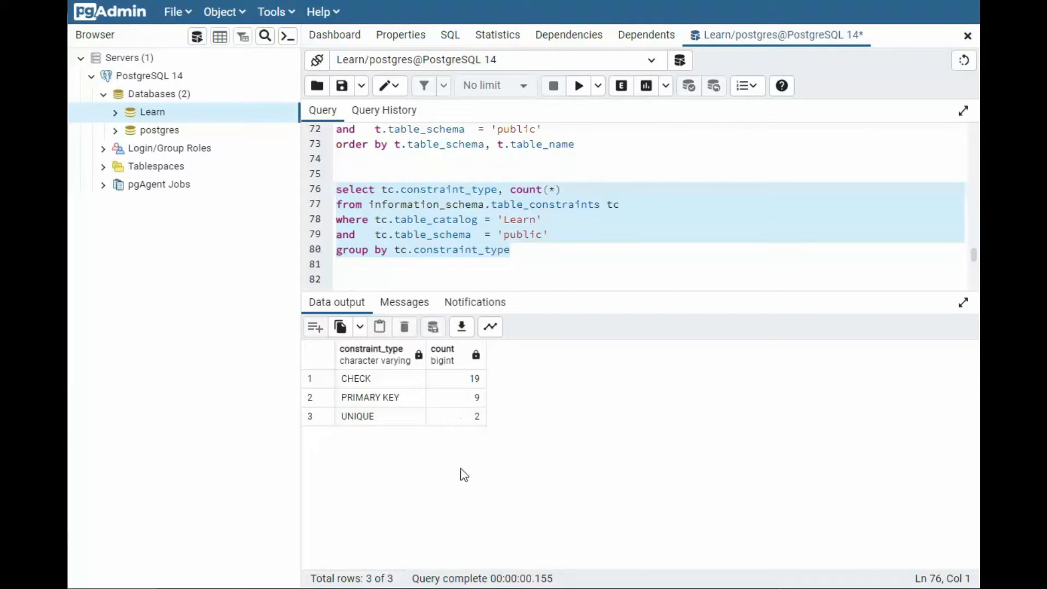
{"action": "mouse_move", "coordinate": [441, 435]}
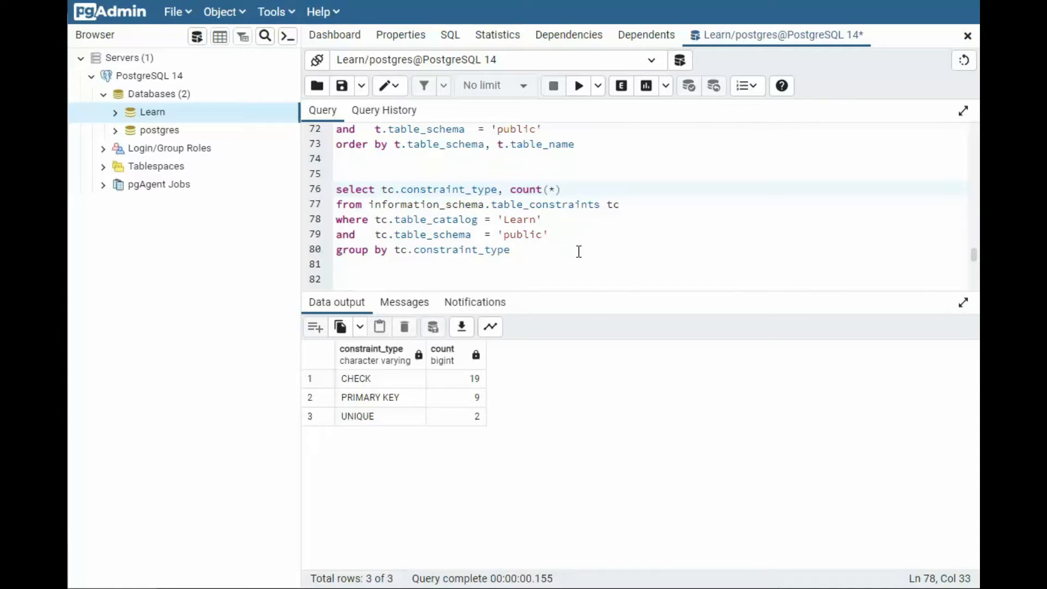
{"action": "scroll", "scroll_direction": "down", "scroll_amount": 3}
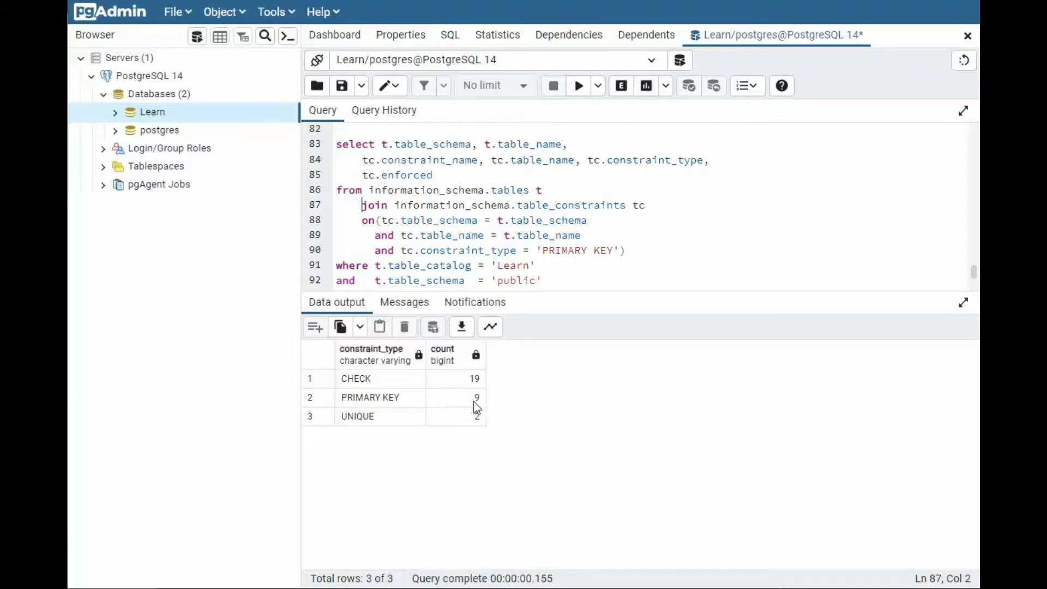
Run the constraints inner join and the count by type, inspecting the CHECK row.
{"action": "left_click", "coordinate": [541, 280]}
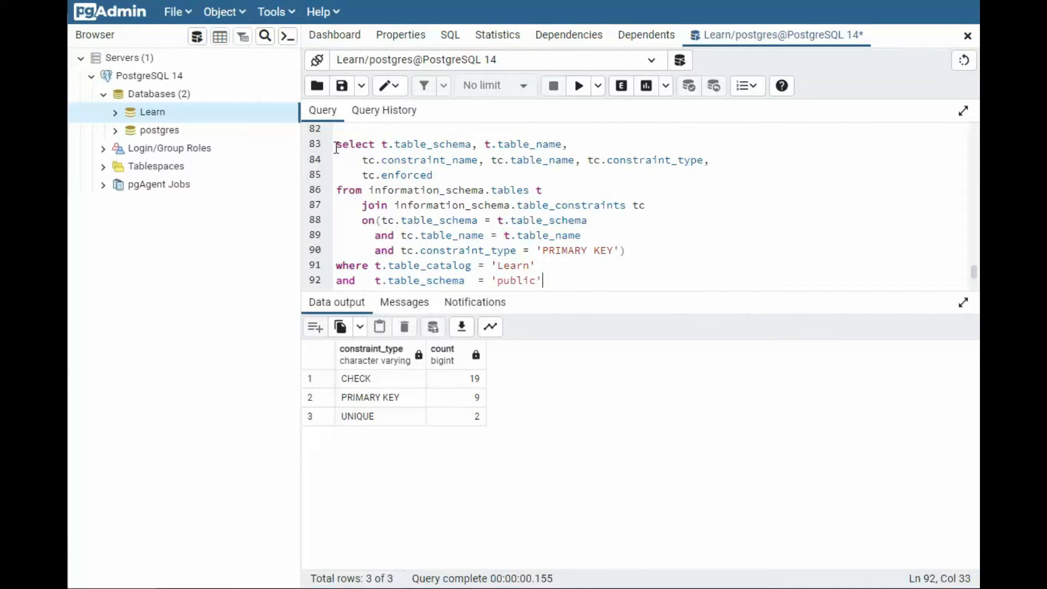
{"action": "left_click", "coordinate": [577, 85]}
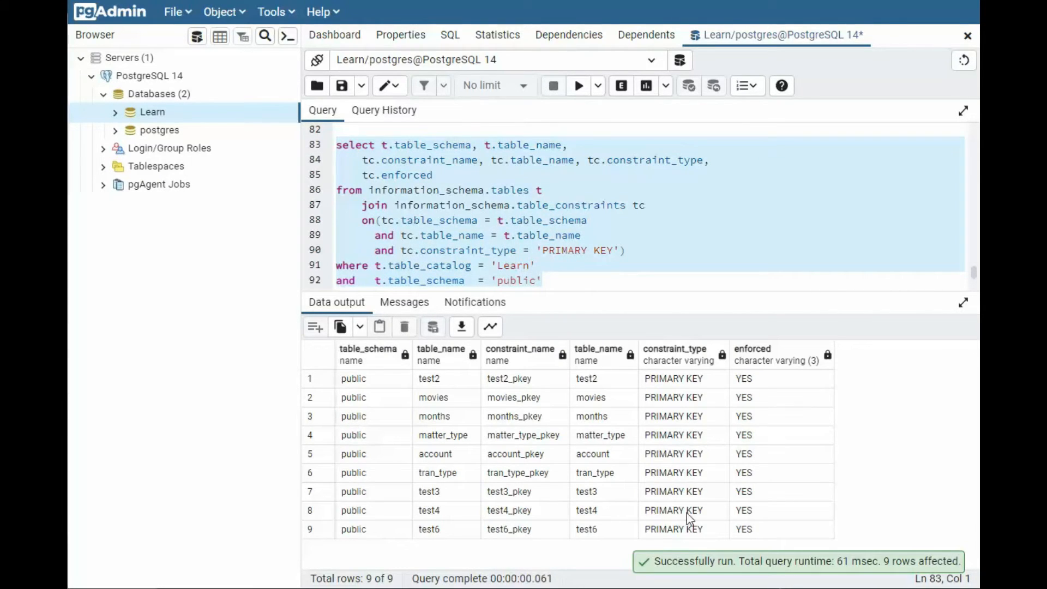
{"action": "mouse_move", "coordinate": [544, 380]}
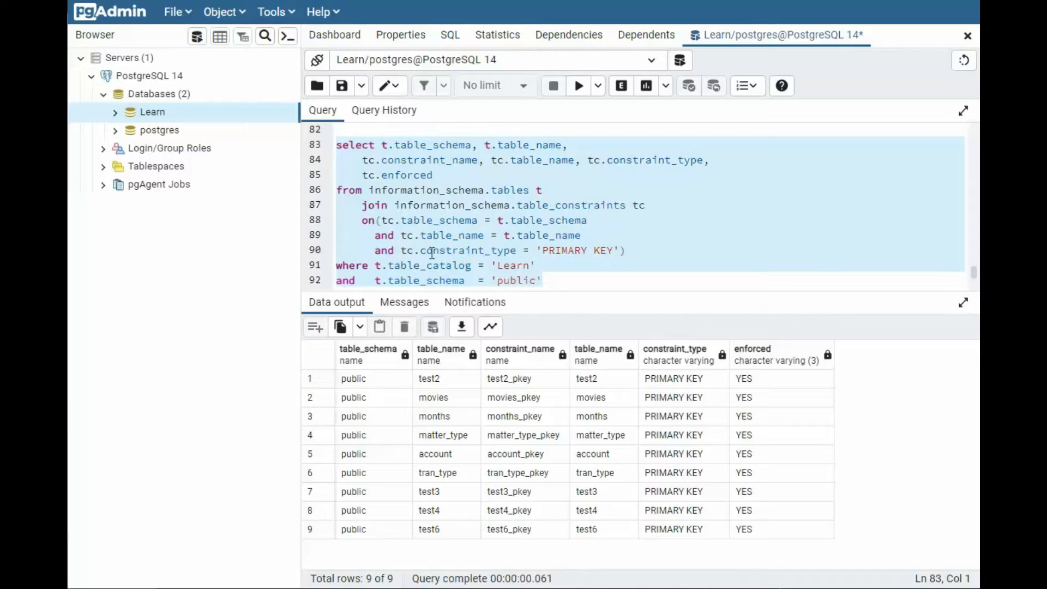
{"action": "mouse_move", "coordinate": [601, 251]}
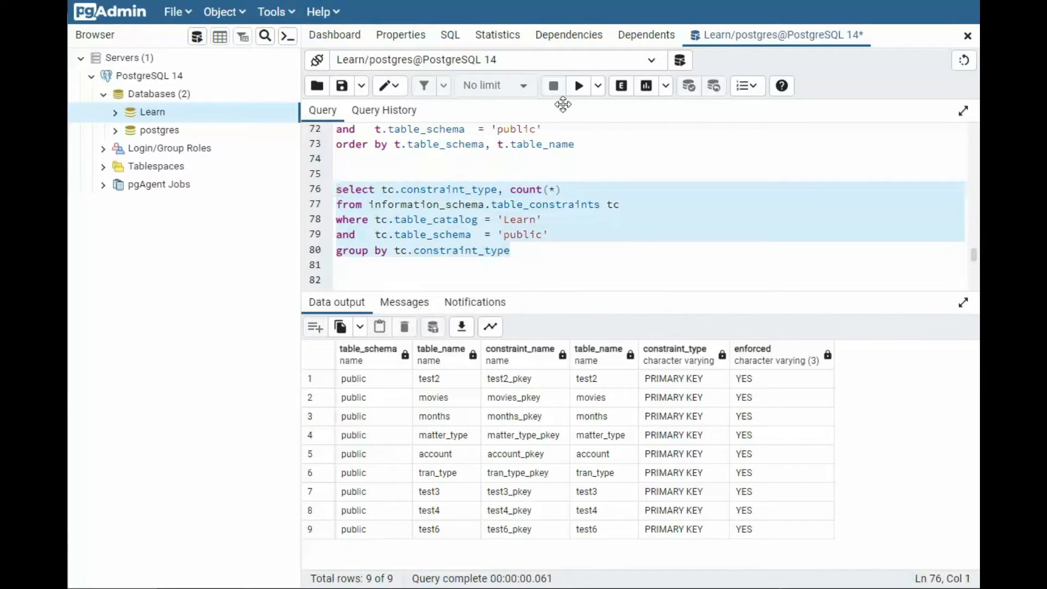
{"action": "left_click", "coordinate": [578, 85]}
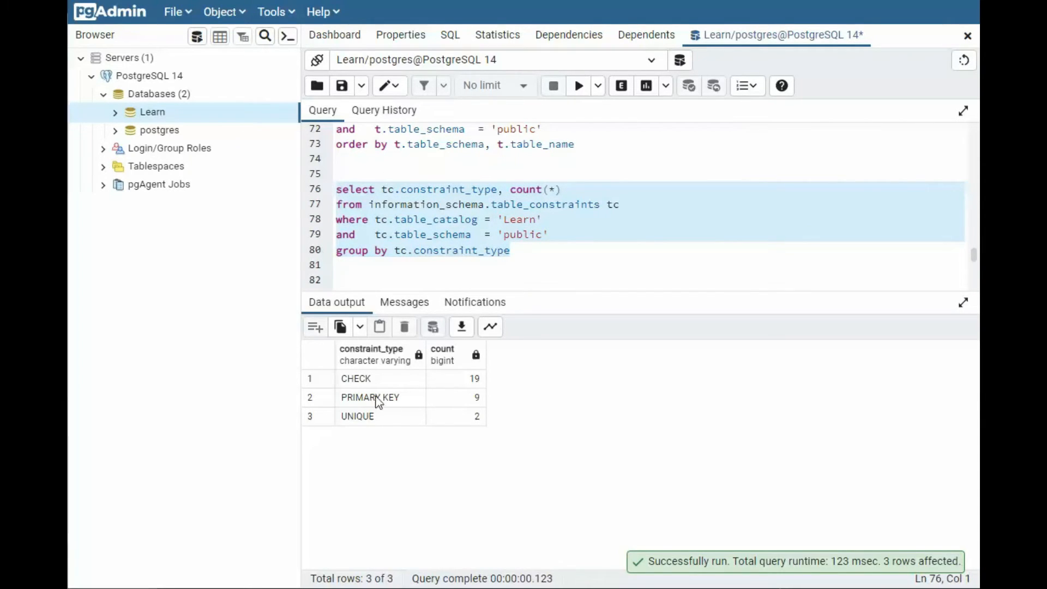
{"action": "left_click", "coordinate": [381, 379]}
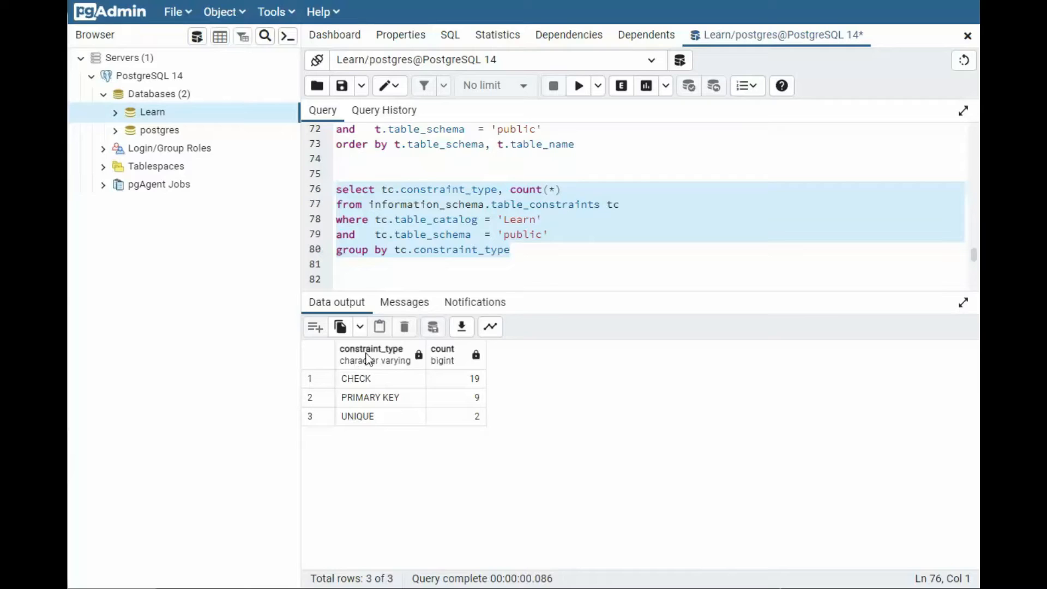
{"action": "left_click", "coordinate": [355, 378]}
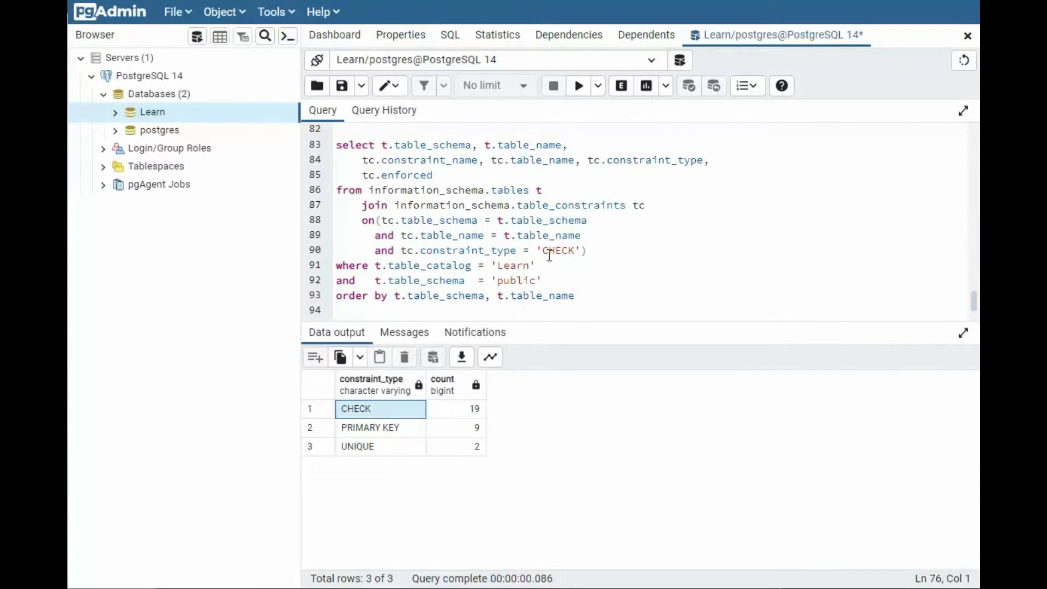
{"action": "mouse_move", "coordinate": [425, 250]}
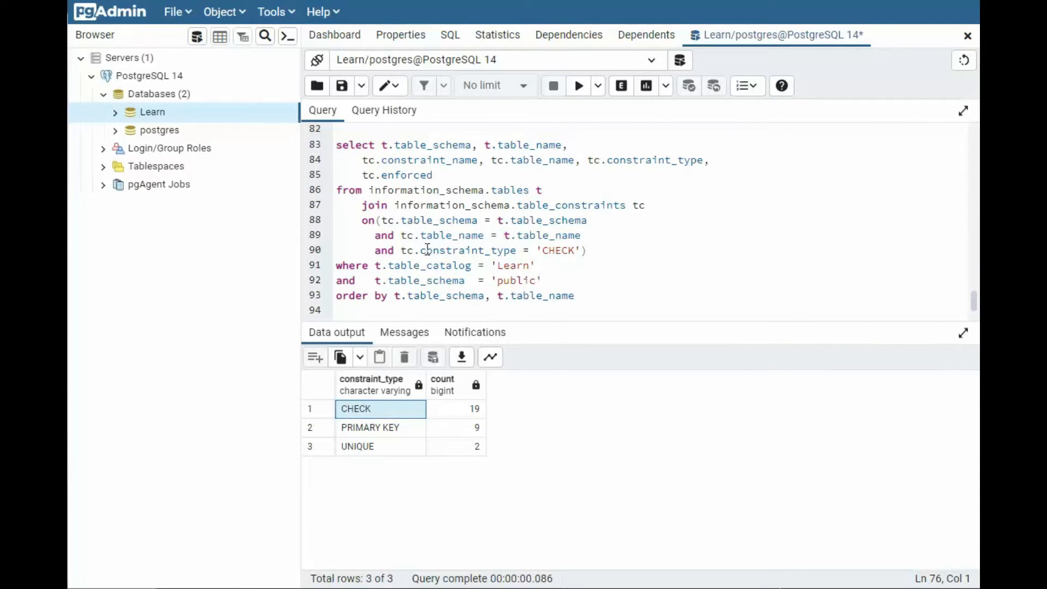
{"action": "mouse_move", "coordinate": [497, 250]}
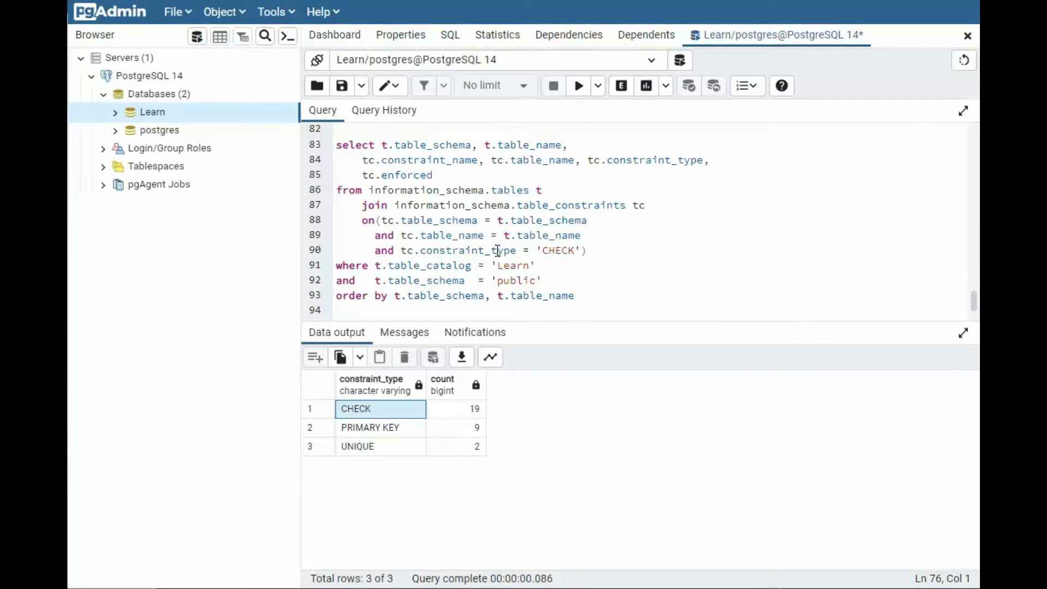
{"action": "mouse_move", "coordinate": [446, 138]}
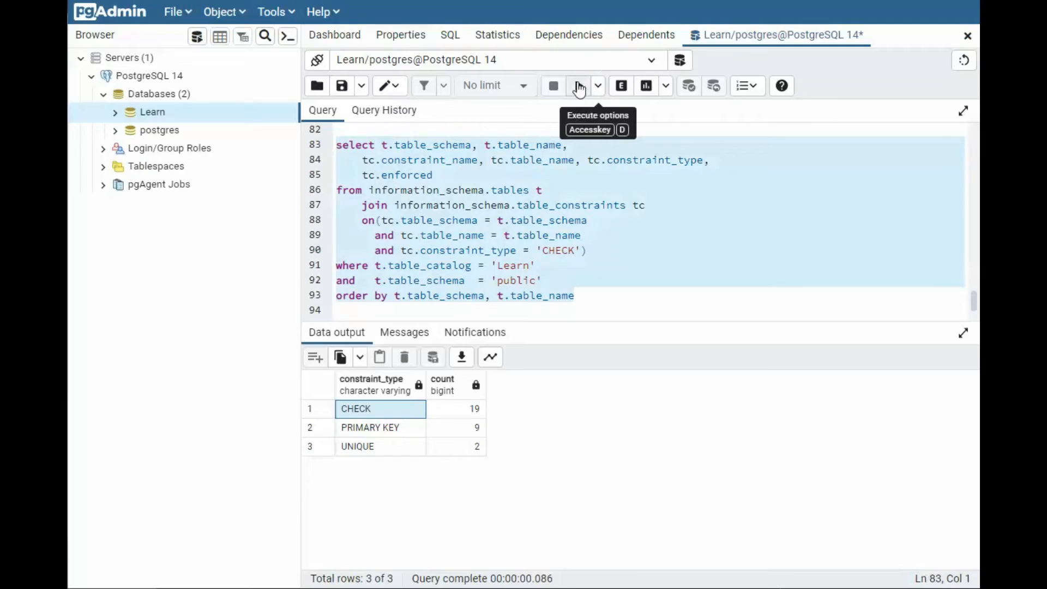
List the 19 CHECK constraints per table, recount by type and check the 2 UNIQUE row.
{"action": "left_click", "coordinate": [577, 85]}
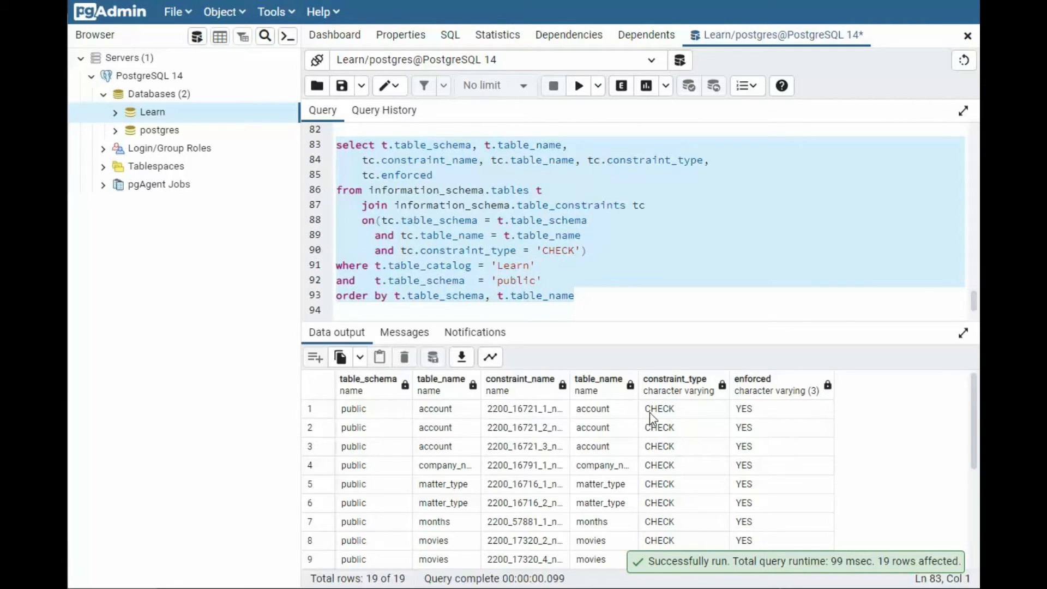
{"action": "scroll", "scroll_direction": "down", "scroll_amount": 3}
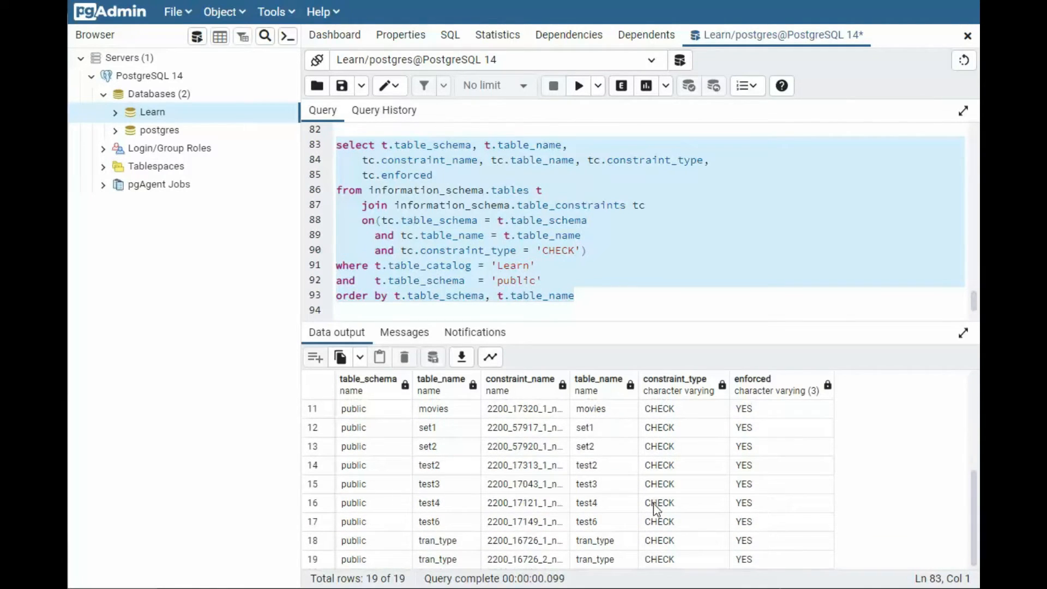
{"action": "mouse_move", "coordinate": [466, 522]}
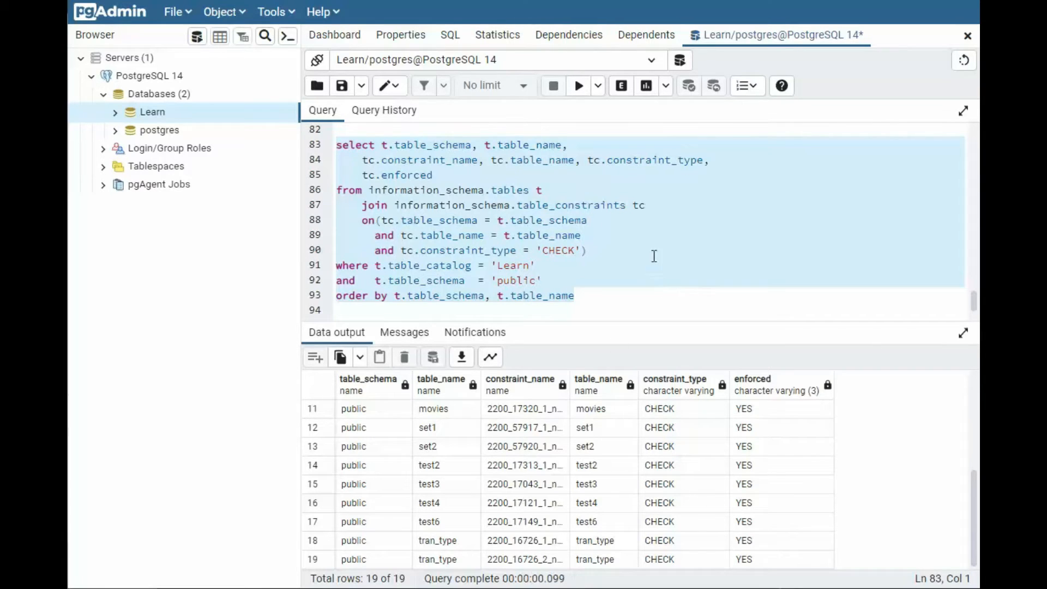
{"action": "mouse_move", "coordinate": [676, 493]}
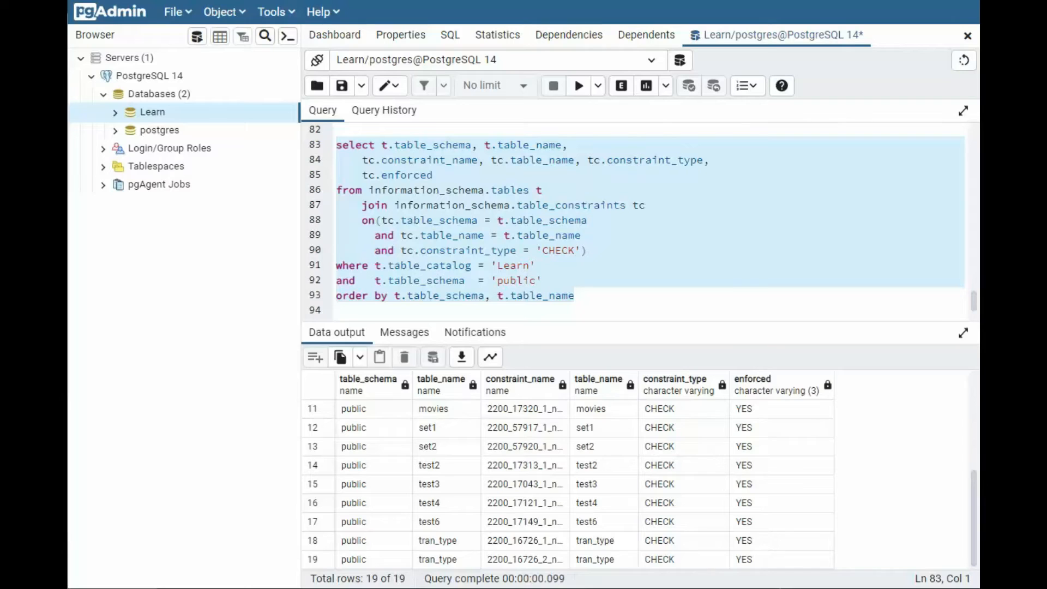
{"action": "left_click", "coordinate": [577, 85]}
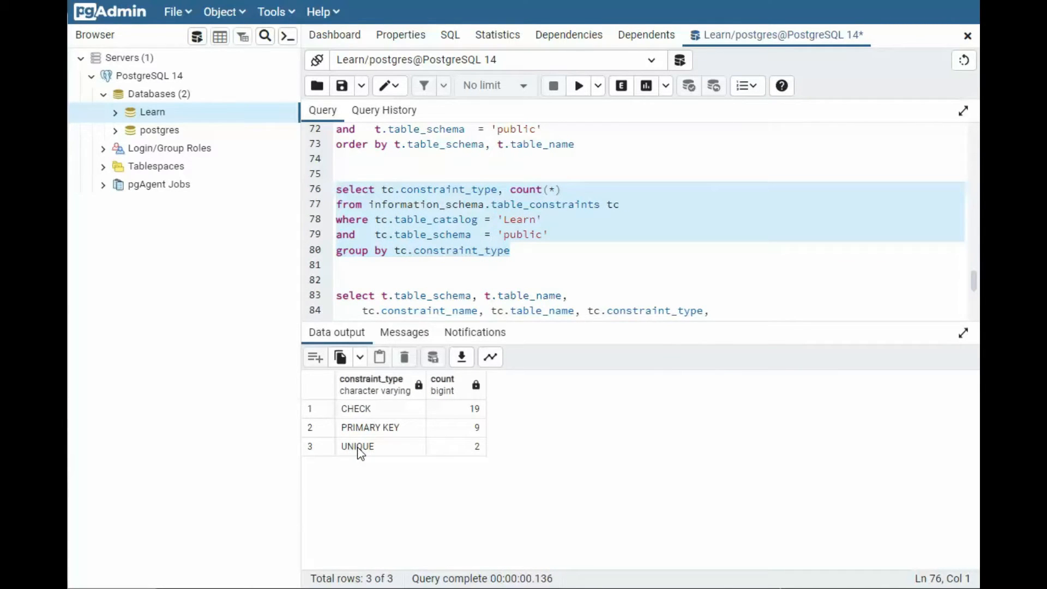
{"action": "left_click", "coordinate": [357, 446]}
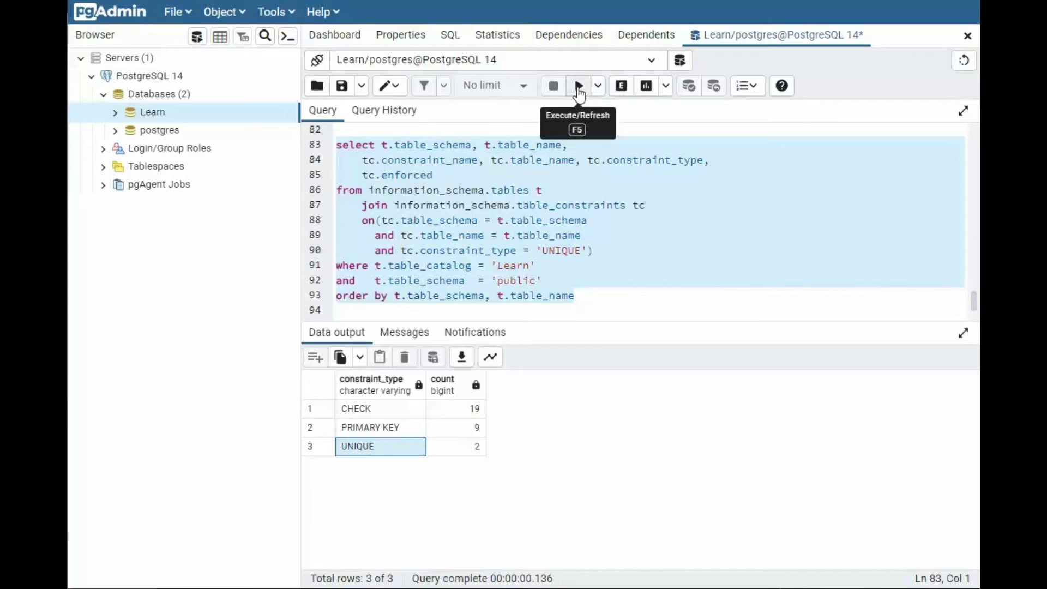
Run the UNIQUE constraint listing showing array_values and site, then return to the editor.
{"action": "left_click", "coordinate": [578, 85]}
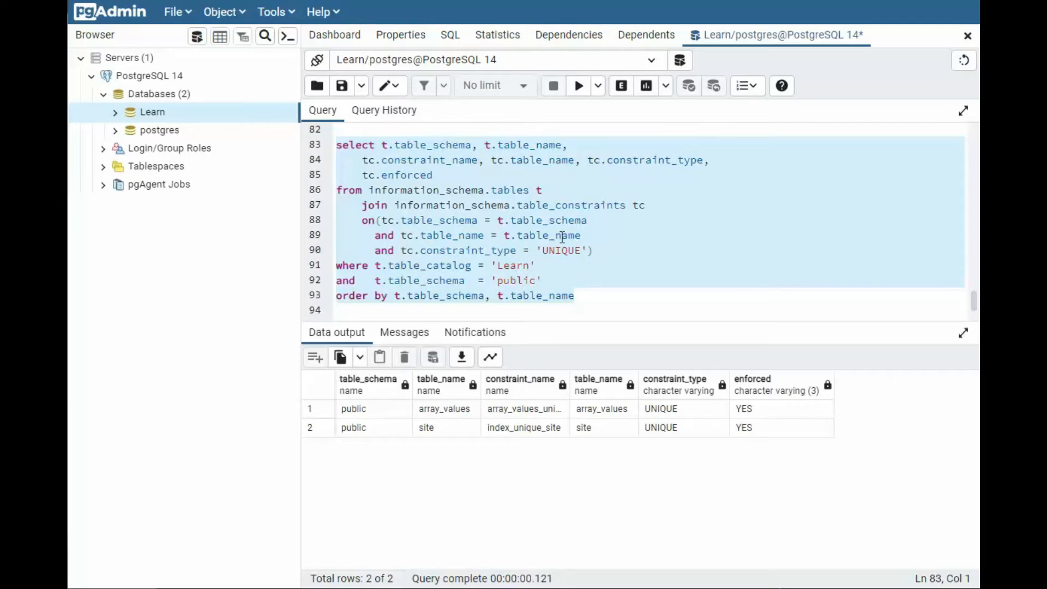
{"action": "left_click", "coordinate": [621, 288]}
{"action": "type", "text": "from information_schema.check_constraints cc"}
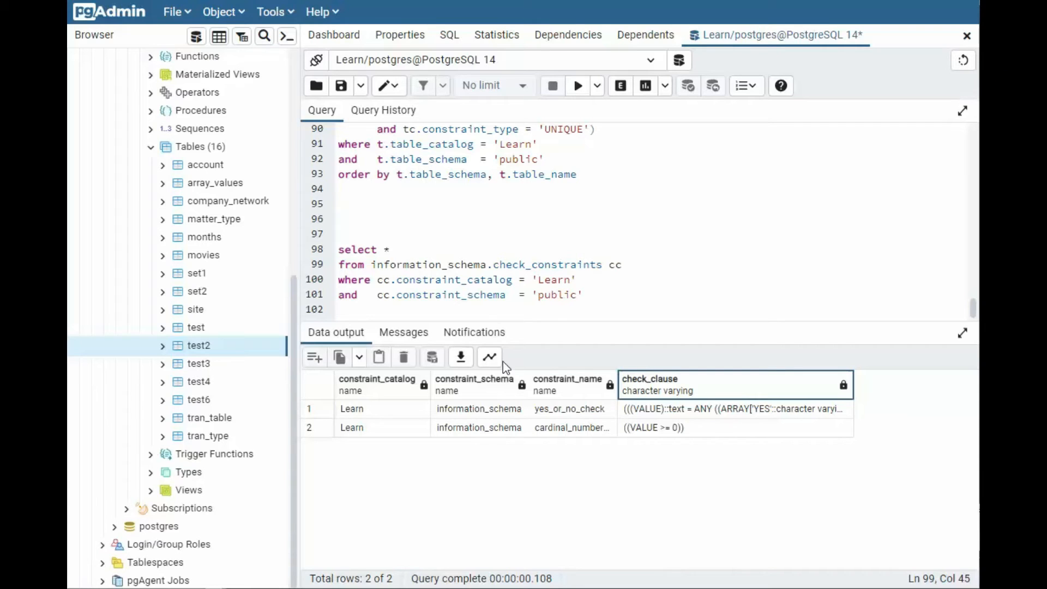
{"action": "mouse_move", "coordinate": [471, 270]}
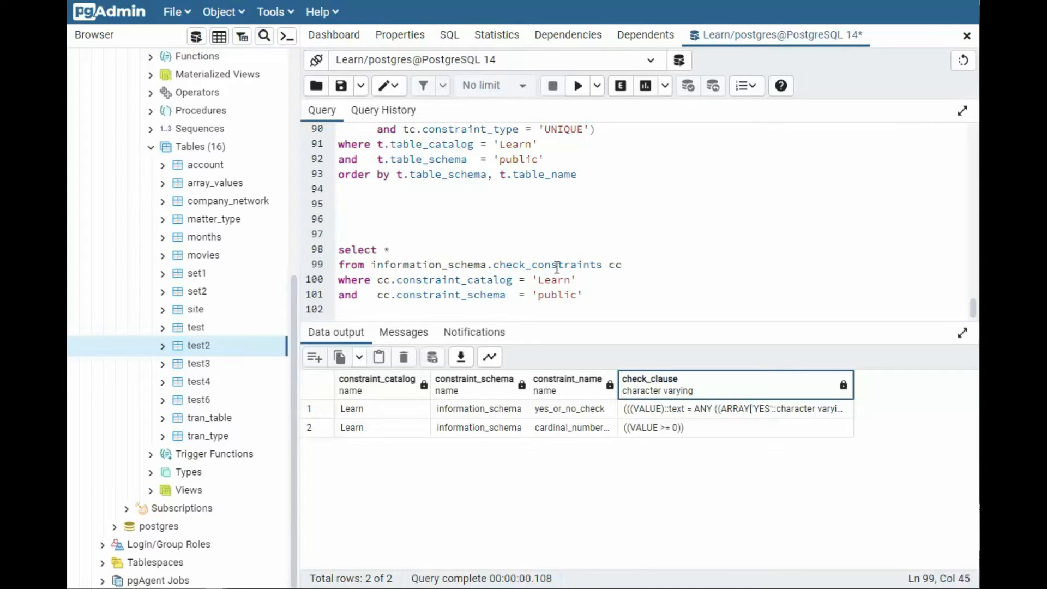
Run the unfiltered information_schema.check_constraints query returning 517 rows.
{"action": "double_click", "coordinate": [541, 264]}
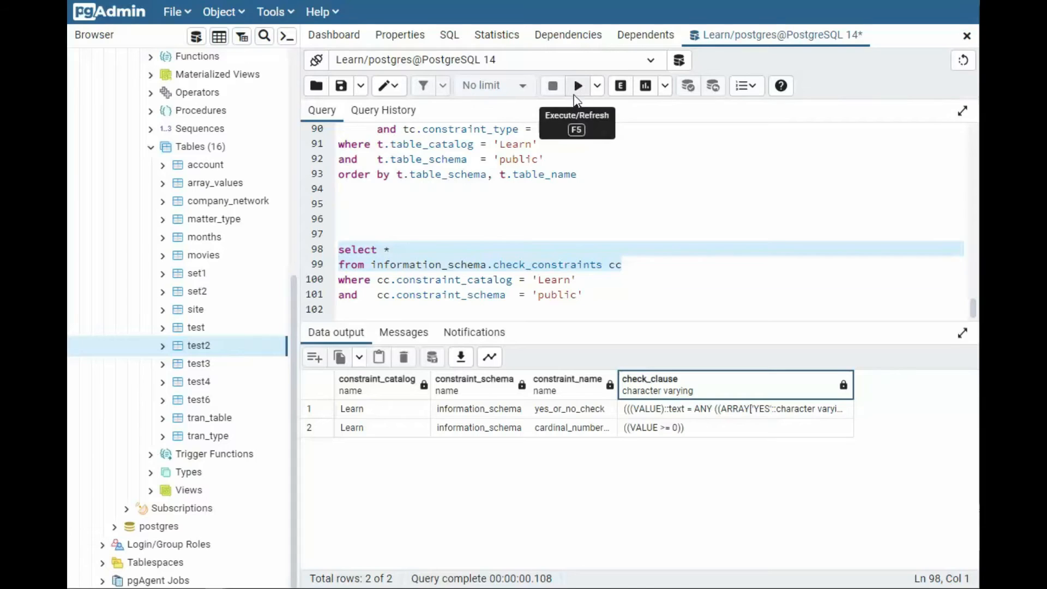
{"action": "left_click", "coordinate": [577, 85]}
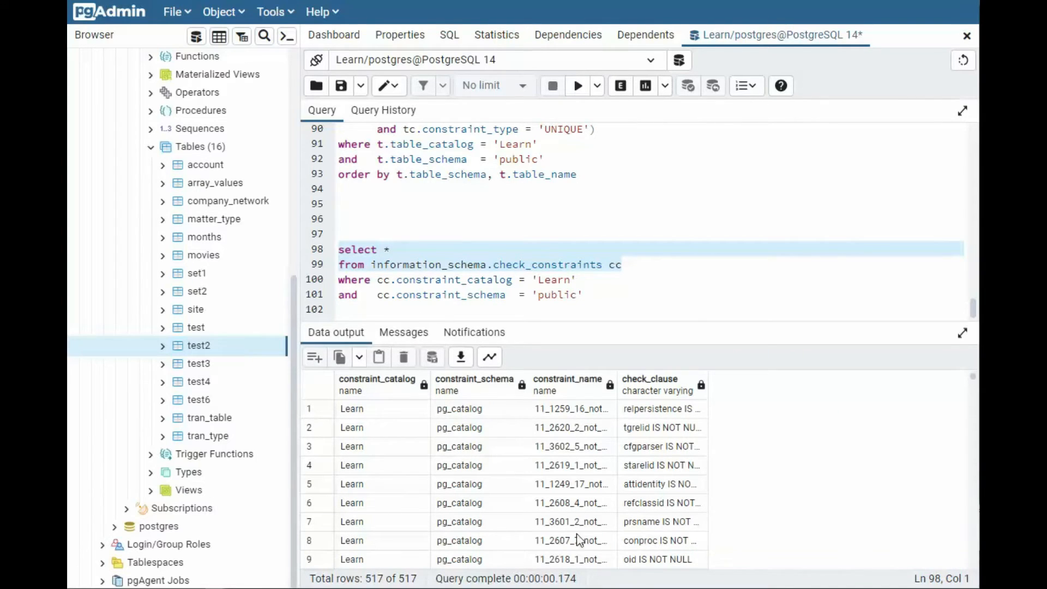
{"action": "scroll", "scroll_direction": "down", "scroll_amount": 3}
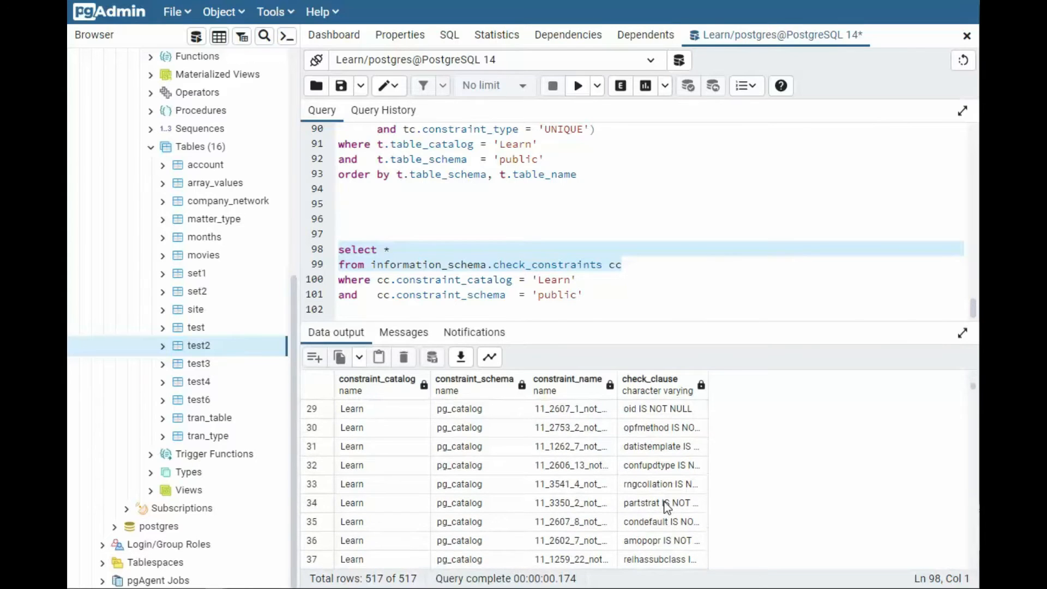
{"action": "scroll", "scroll_direction": "down", "scroll_amount": 3}
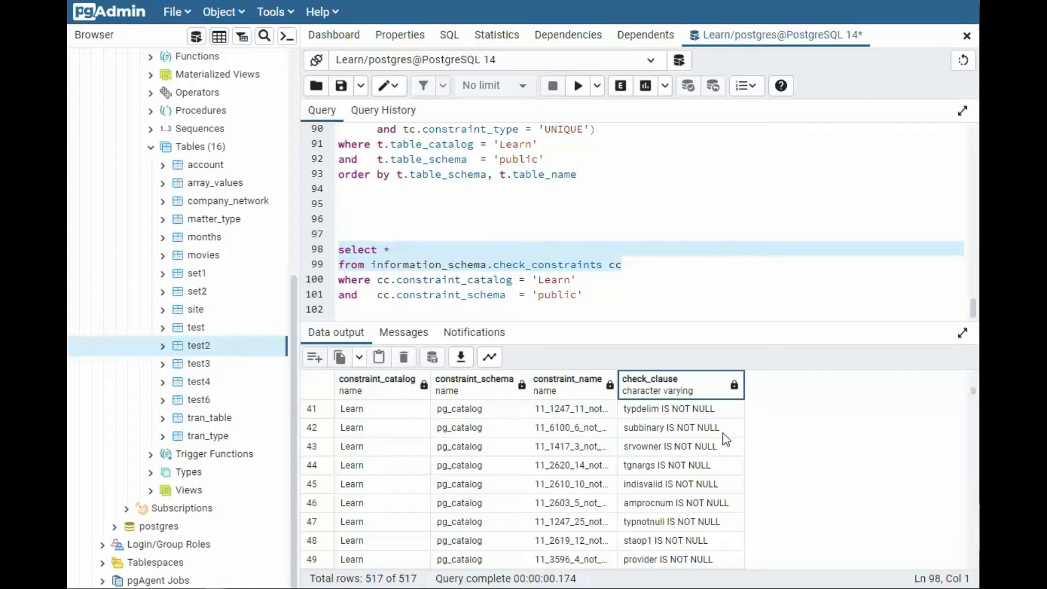
Add a WHERE check_clause condition on '%IS NOT NULL%' after the FROM line.
{"action": "left_click", "coordinate": [619, 264]}
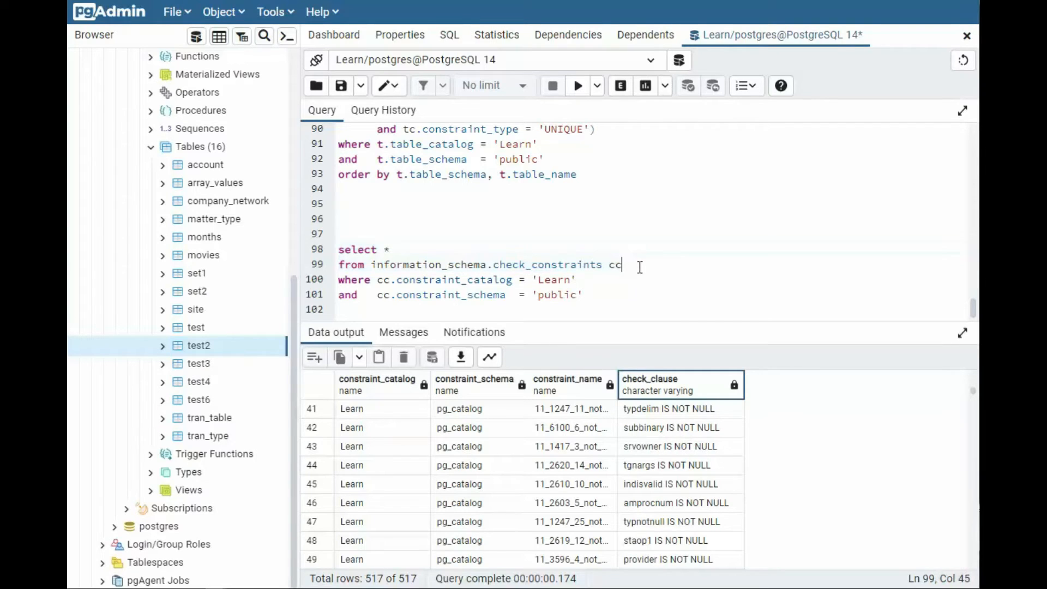
{"action": "type", "text": "where check_clause like '%IS NOT NULL%'"}
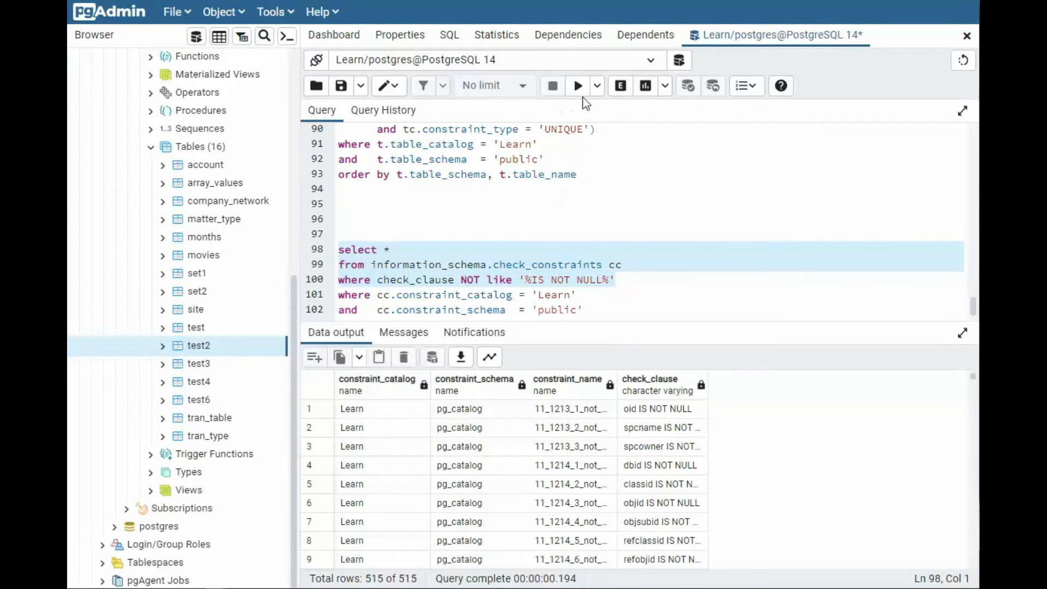
Run the filtered check_constraints query yielding yes_or_no_check and the cardinal_number check.
{"action": "left_click", "coordinate": [577, 85]}
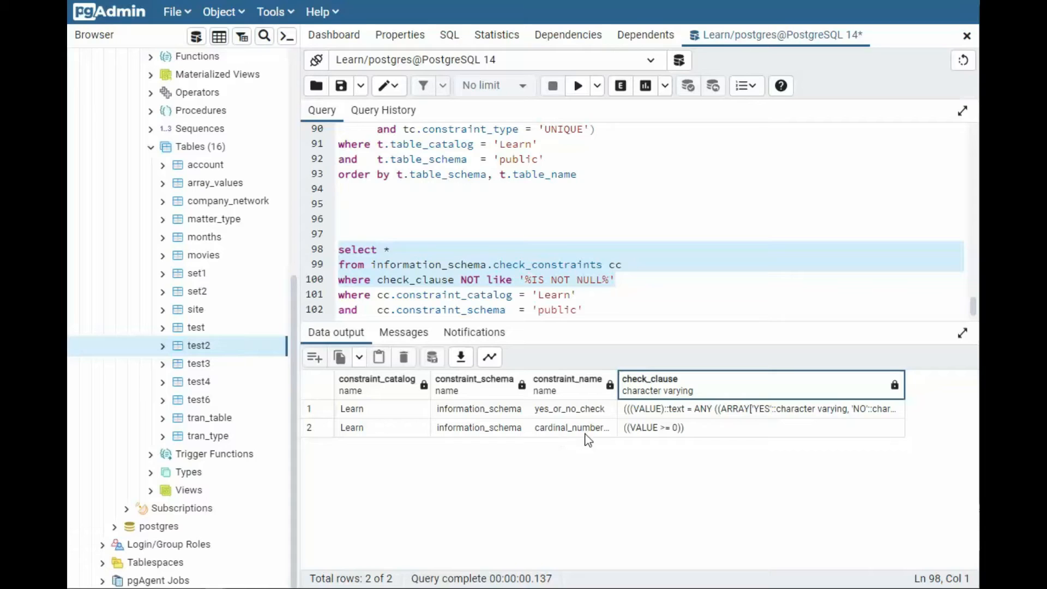
{"action": "mouse_move", "coordinate": [647, 437]}
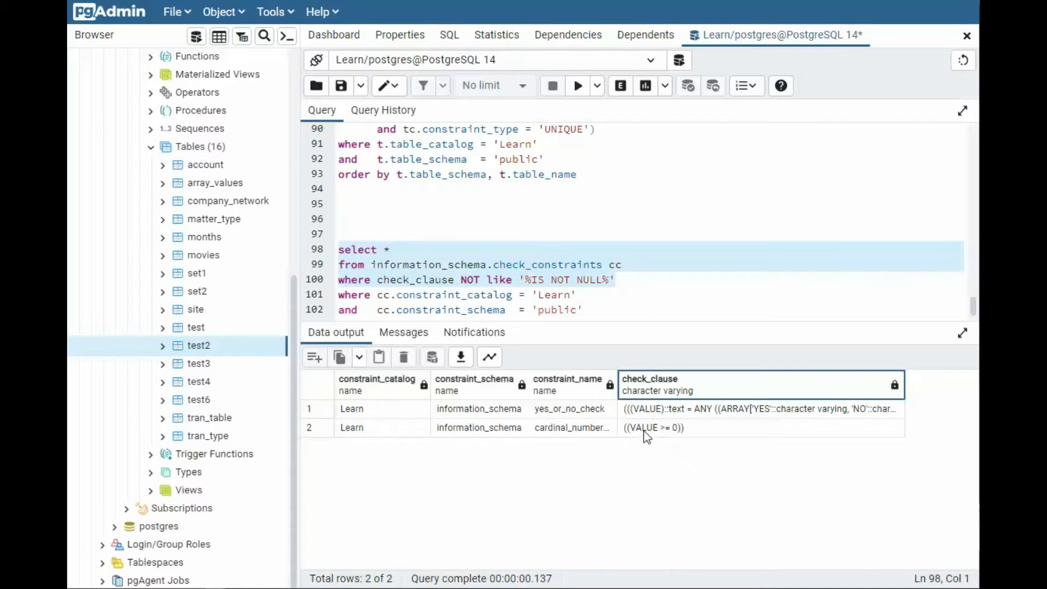
{"action": "mouse_move", "coordinate": [665, 489]}
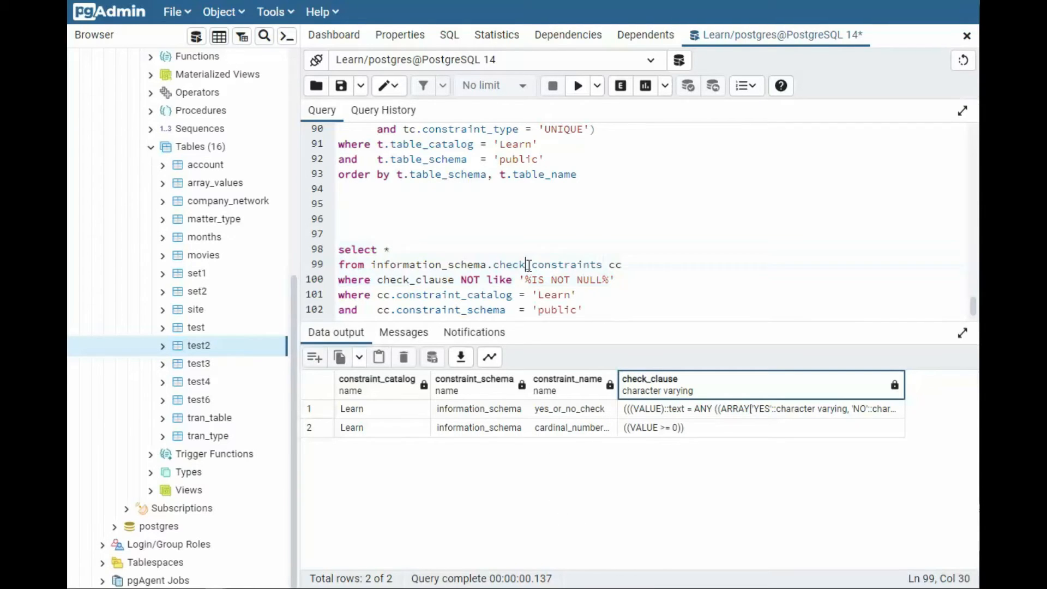
{"action": "double_click", "coordinate": [547, 264]}
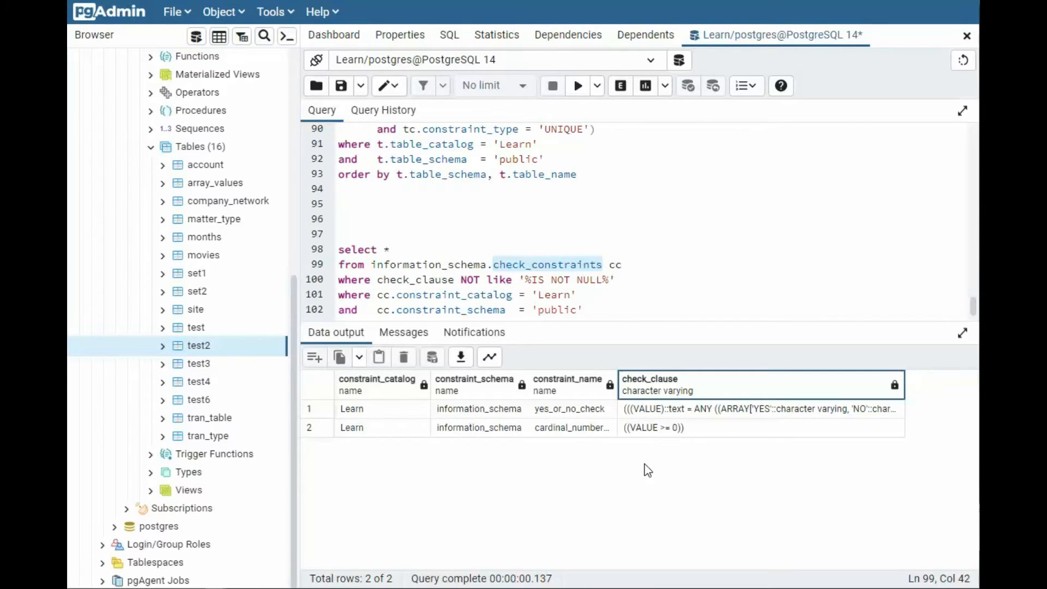
{"action": "mouse_move", "coordinate": [635, 470]}
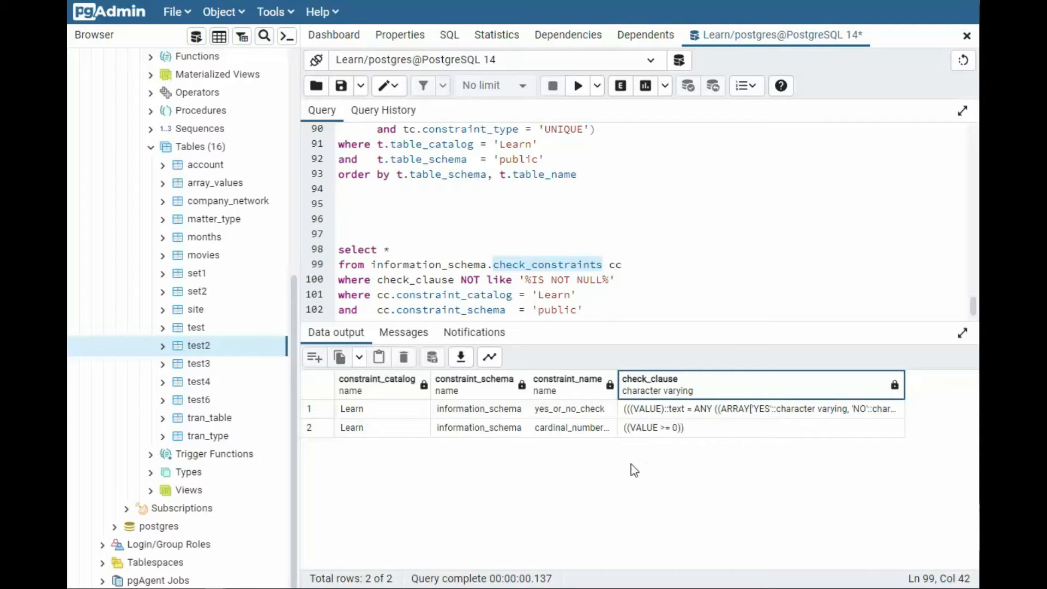
{"action": "mouse_move", "coordinate": [570, 432]}
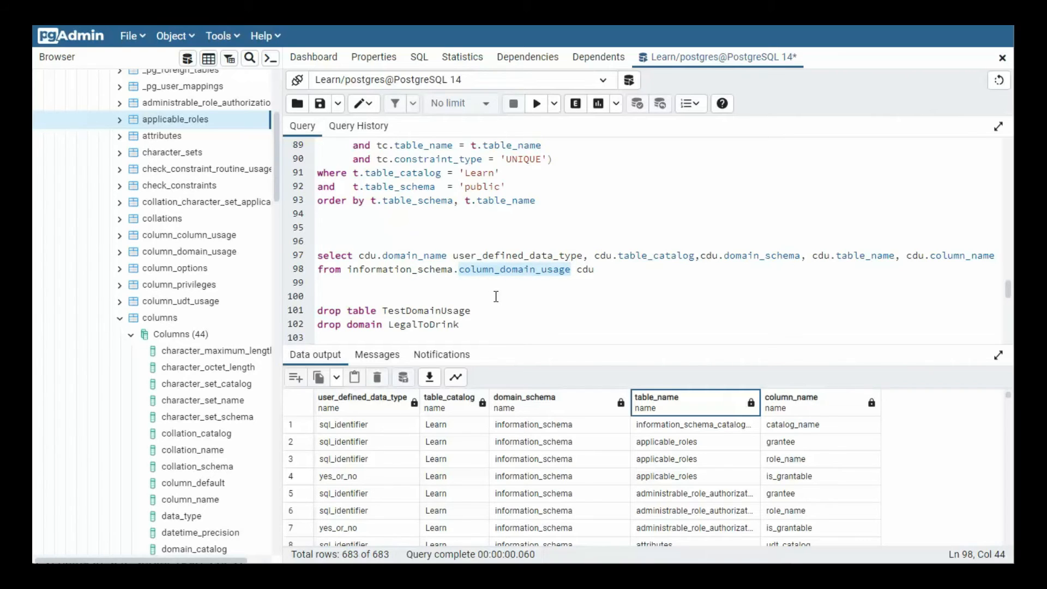
{"action": "mouse_move", "coordinate": [524, 284]}
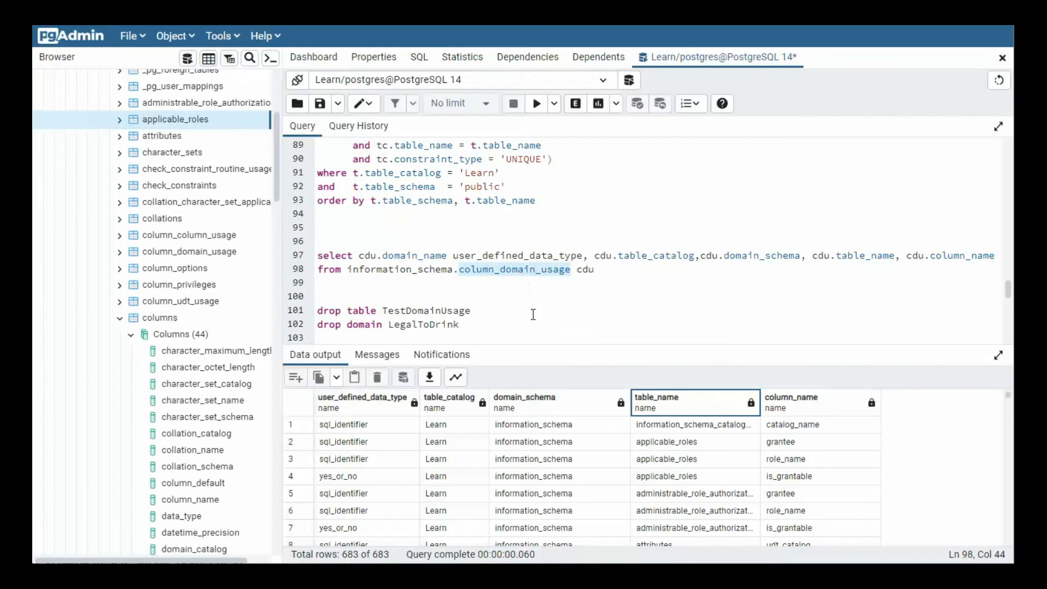
{"action": "left_click", "coordinate": [520, 282]}
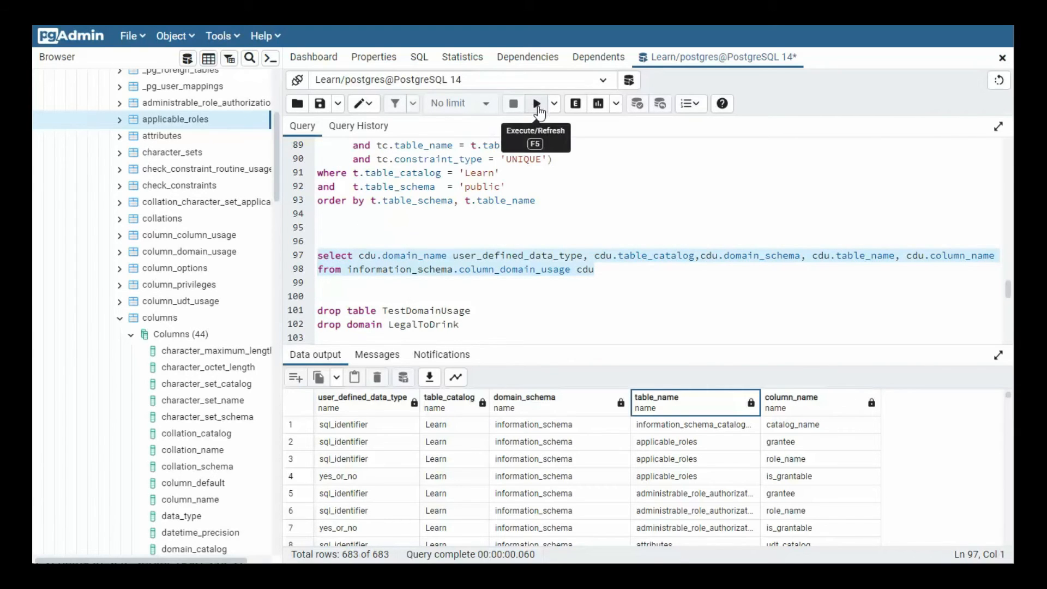
{"action": "left_click", "coordinate": [535, 103]}
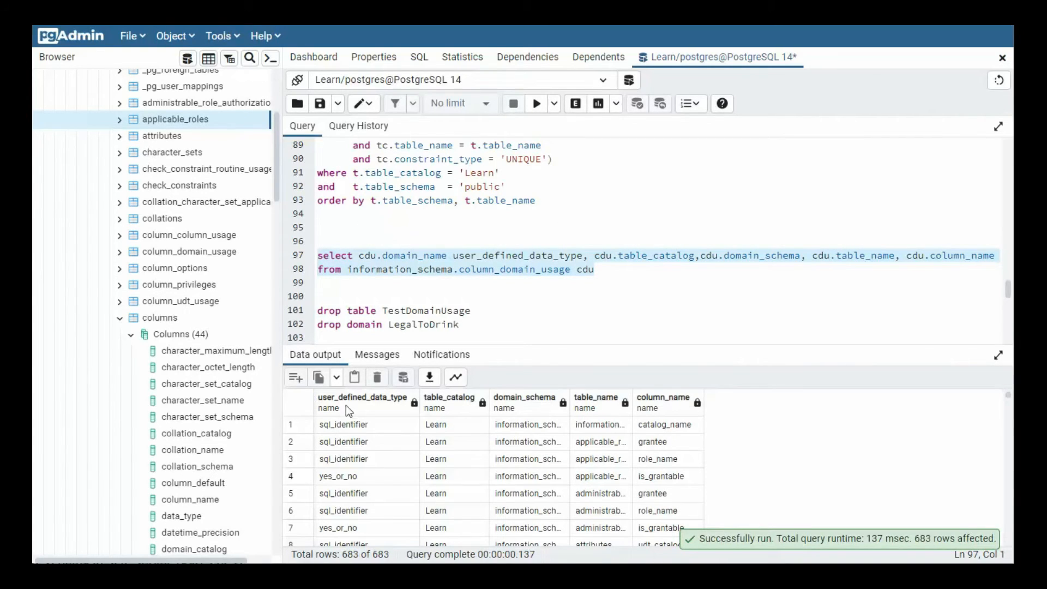
{"action": "mouse_move", "coordinate": [400, 399]}
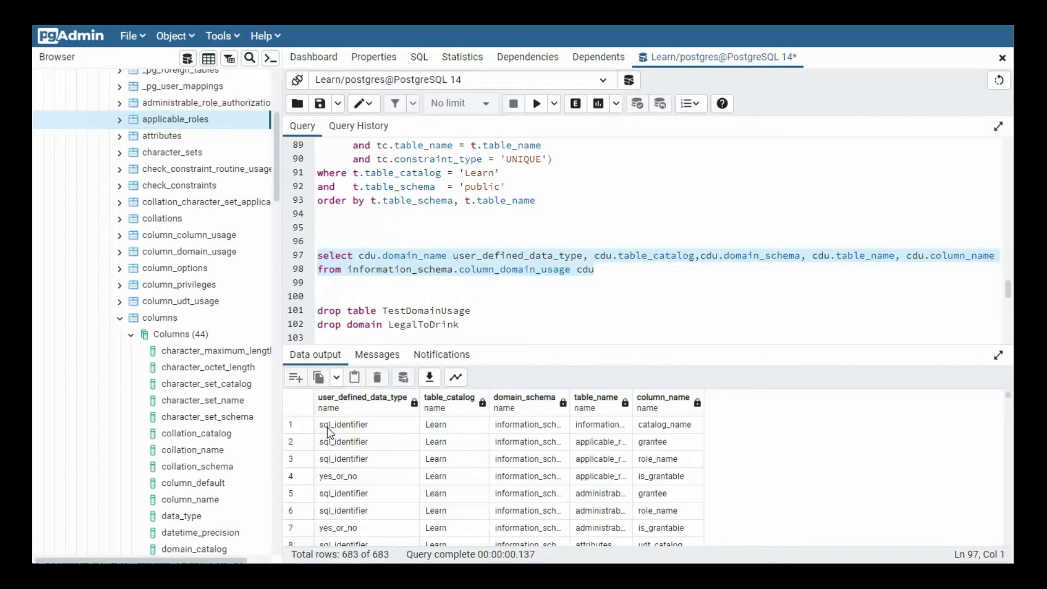
{"action": "mouse_move", "coordinate": [355, 434]}
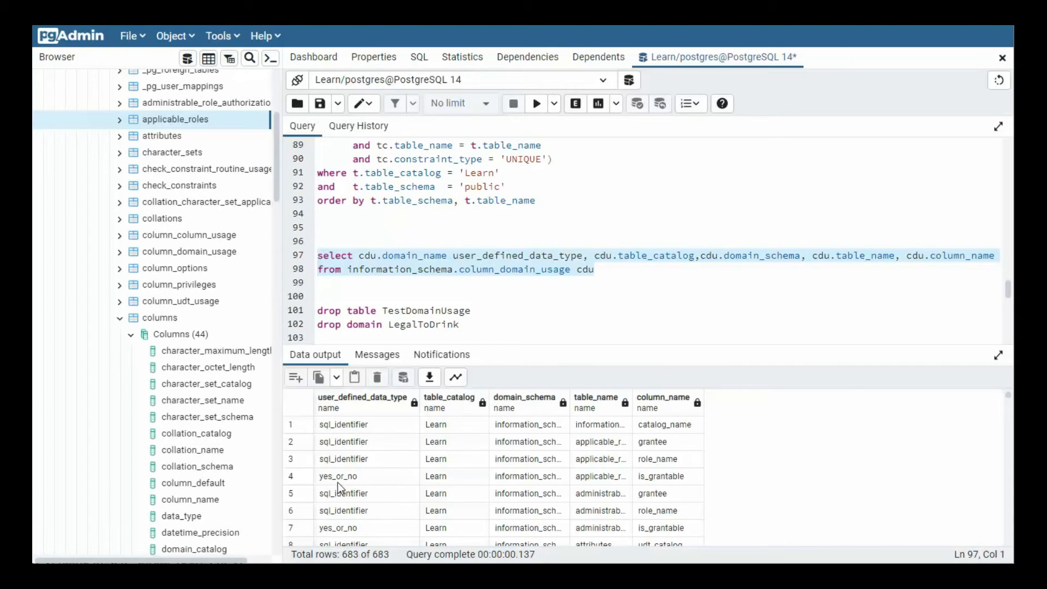
{"action": "mouse_move", "coordinate": [359, 485]}
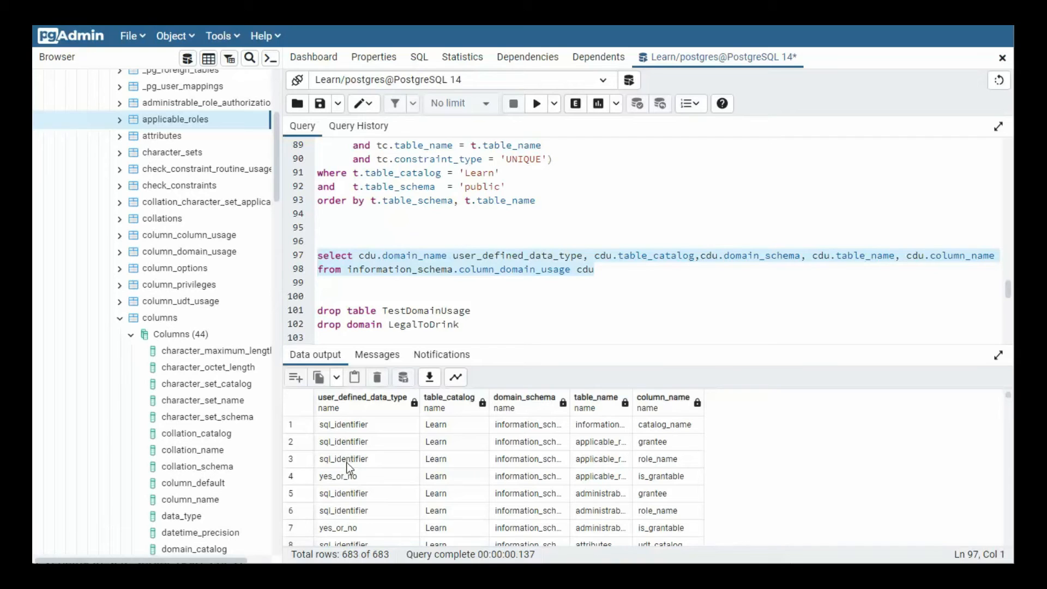
{"action": "scroll", "scroll_direction": "down", "scroll_amount": 3}
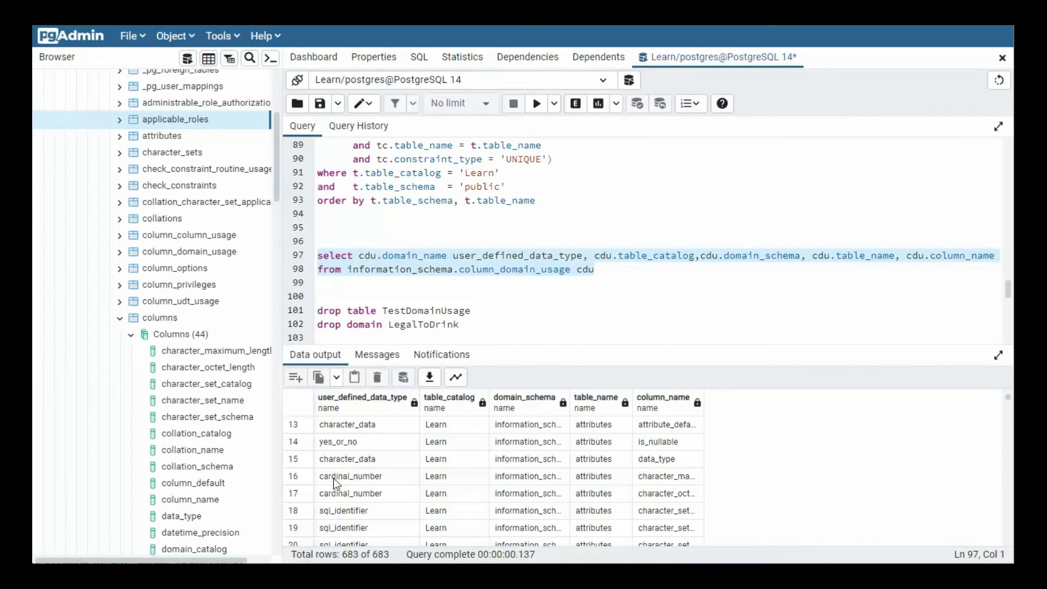
{"action": "scroll", "scroll_direction": "down", "scroll_amount": 3}
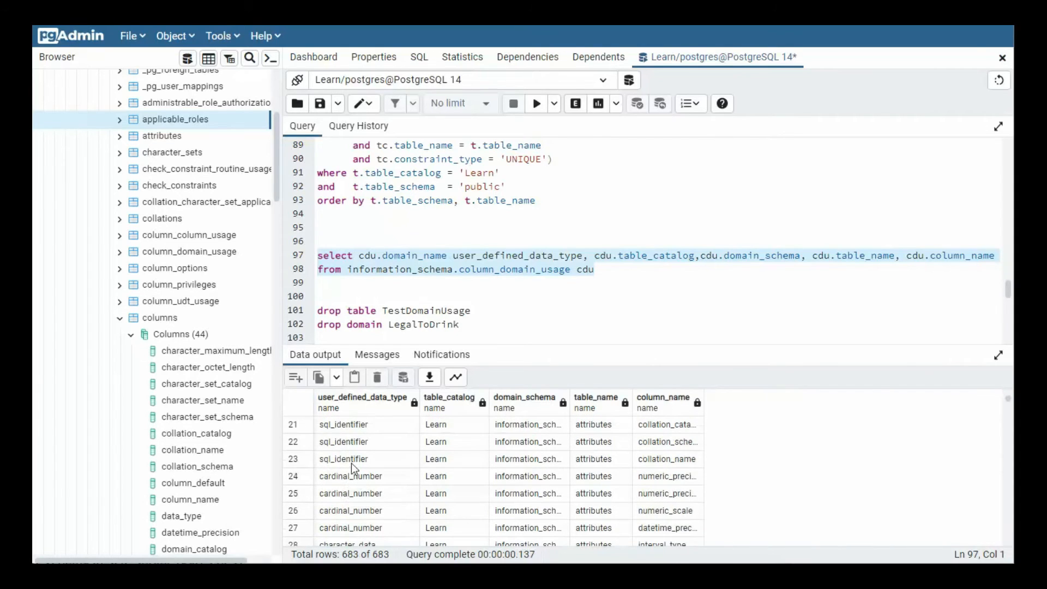
{"action": "scroll", "scroll_direction": "down", "scroll_amount": 3}
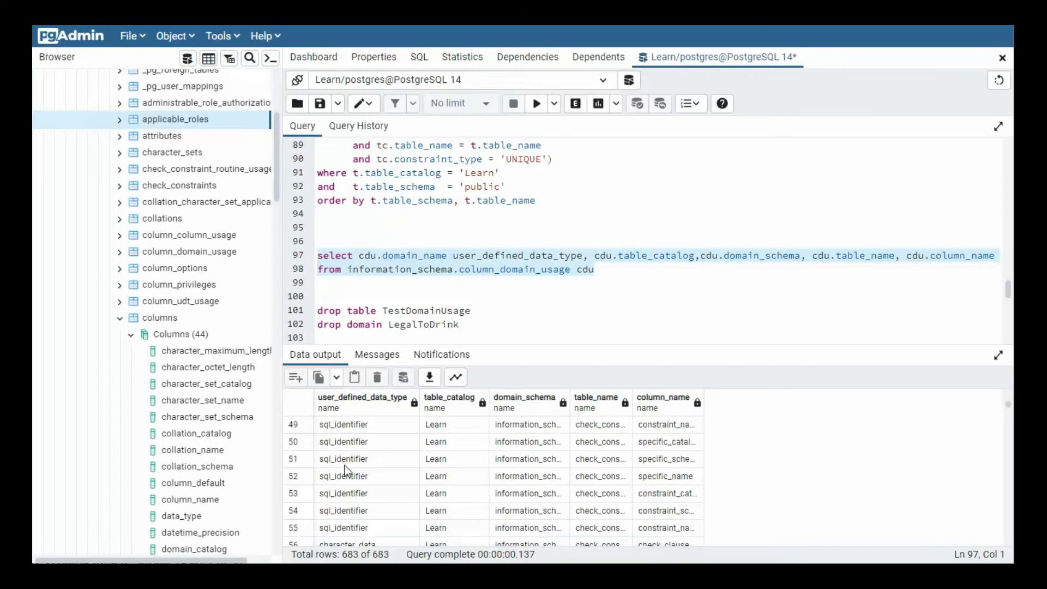
{"action": "scroll", "scroll_direction": "down", "scroll_amount": 3}
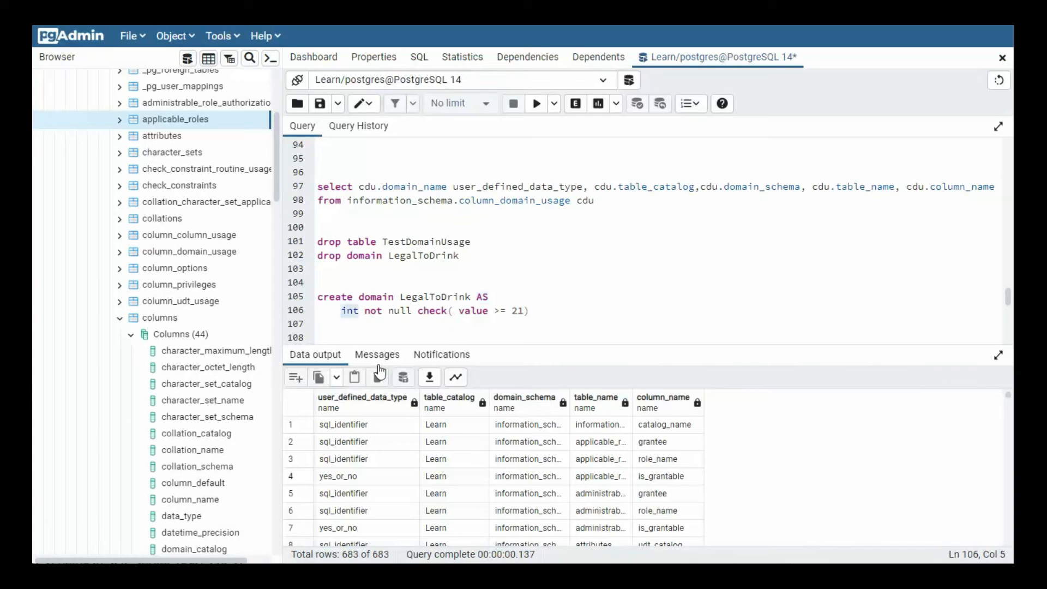
Create the LegalToDrink domain as integer not null with value >= 21.
{"action": "left_click", "coordinate": [413, 311]}
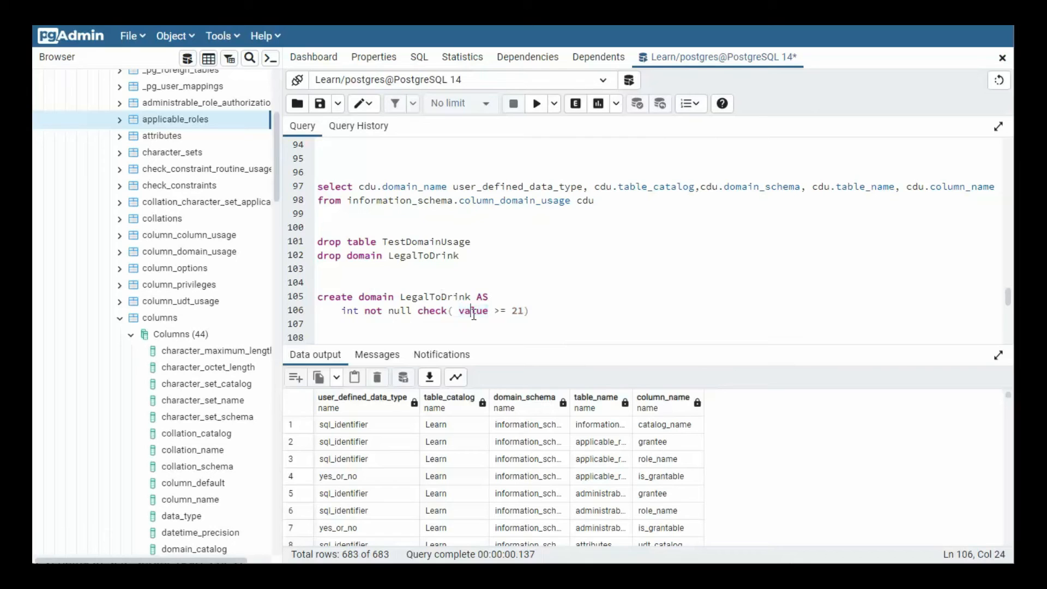
{"action": "double_click", "coordinate": [472, 311]}
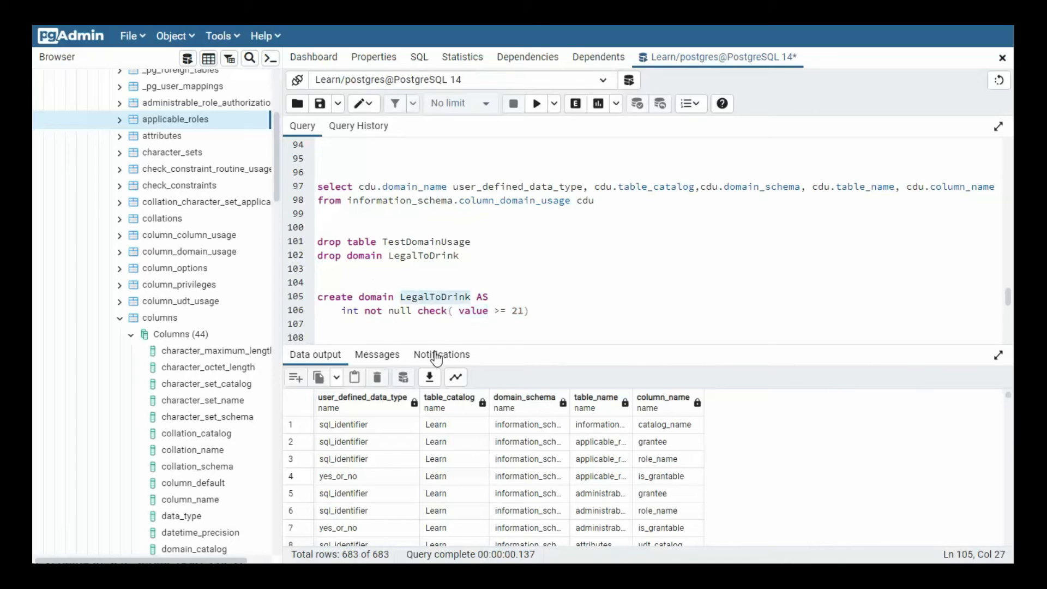
{"action": "left_click", "coordinate": [525, 311]}
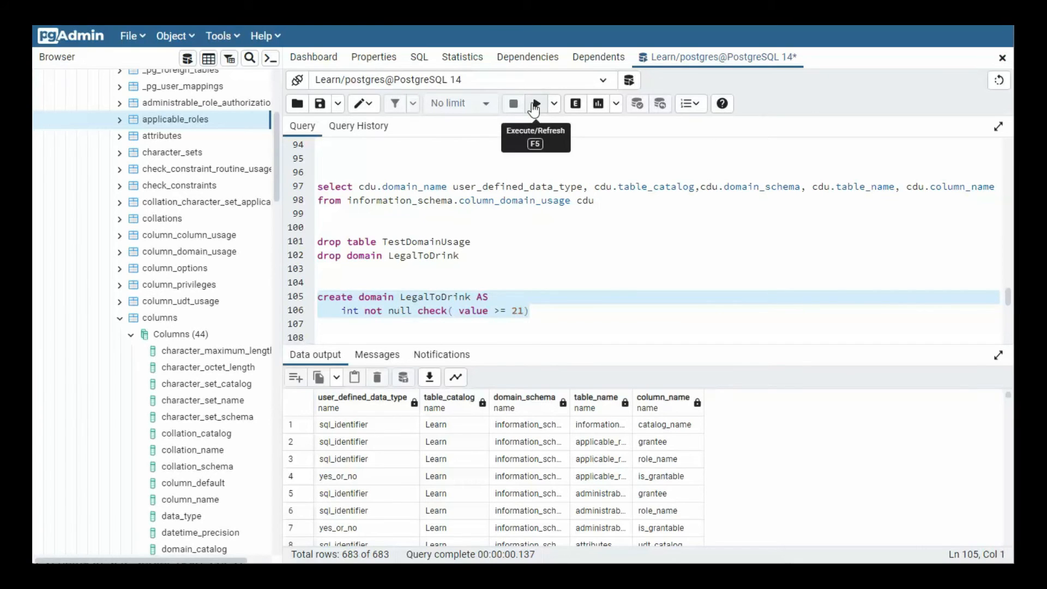
{"action": "left_click", "coordinate": [534, 103]}
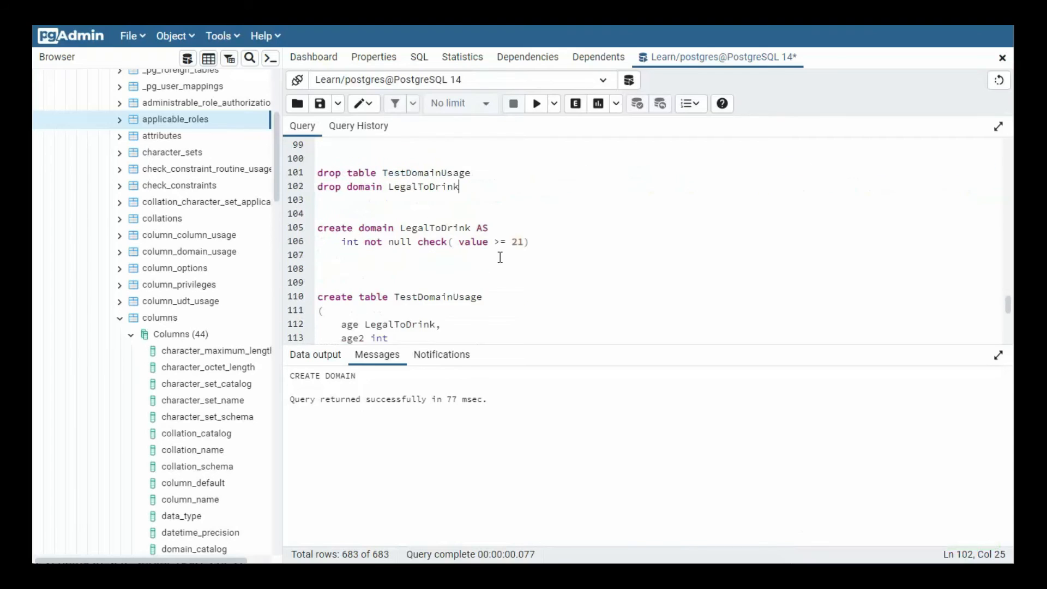
Create TestDomainUsage with age typed LegalToDrink and age2 int.
{"action": "scroll", "scroll_direction": "down", "scroll_amount": 3}
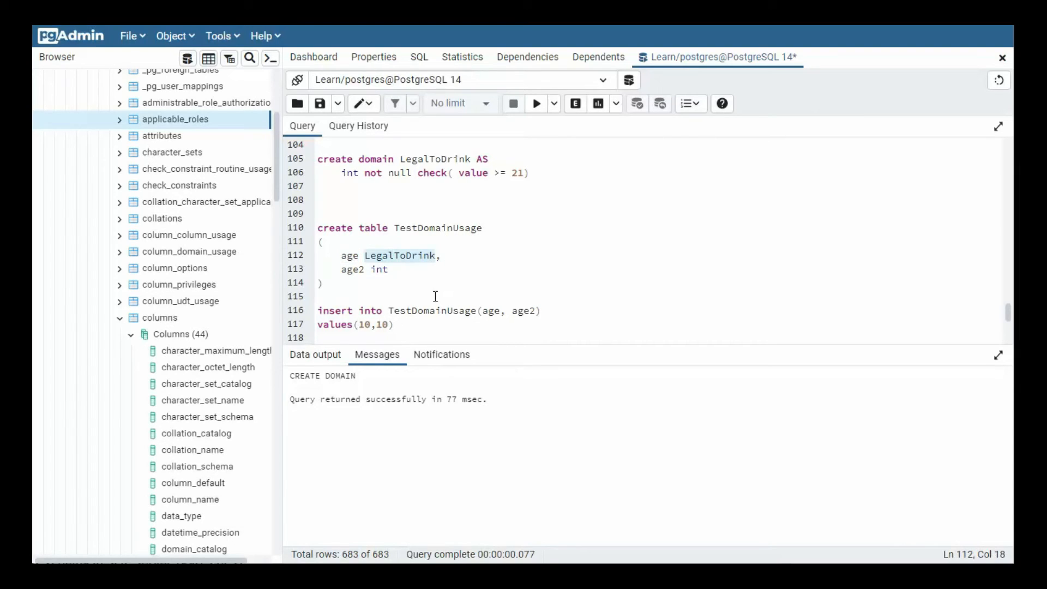
{"action": "type", "text": "int,"}
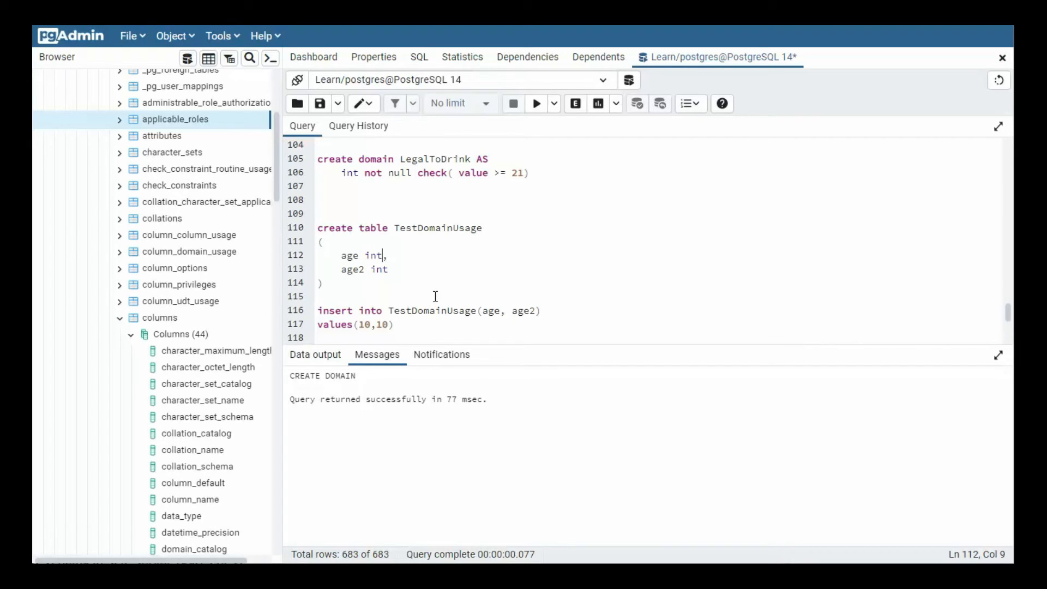
{"action": "type", "text": "LegalToDrink"}
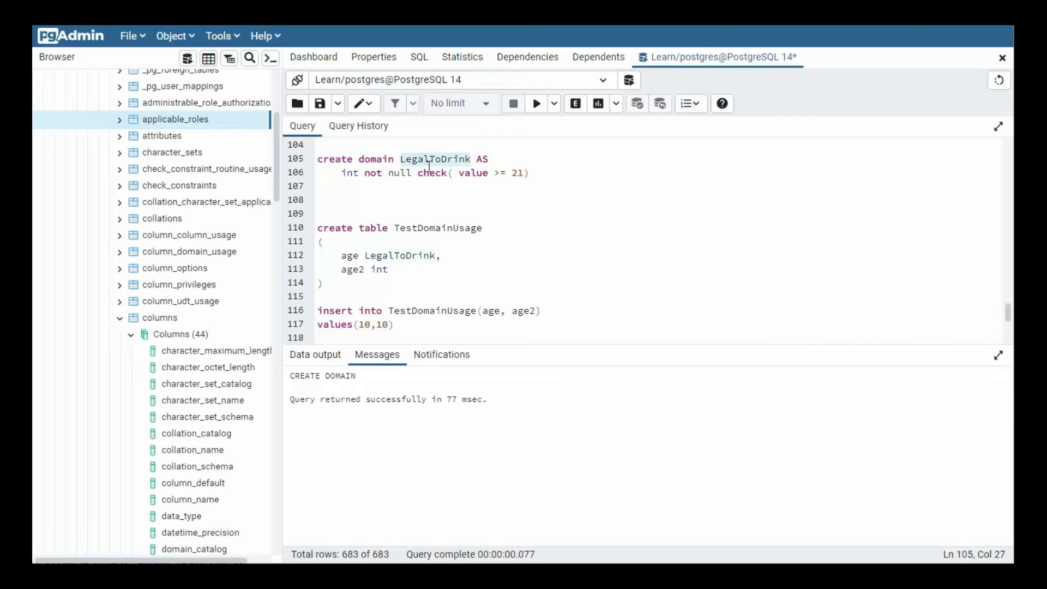
{"action": "mouse_move", "coordinate": [379, 273]}
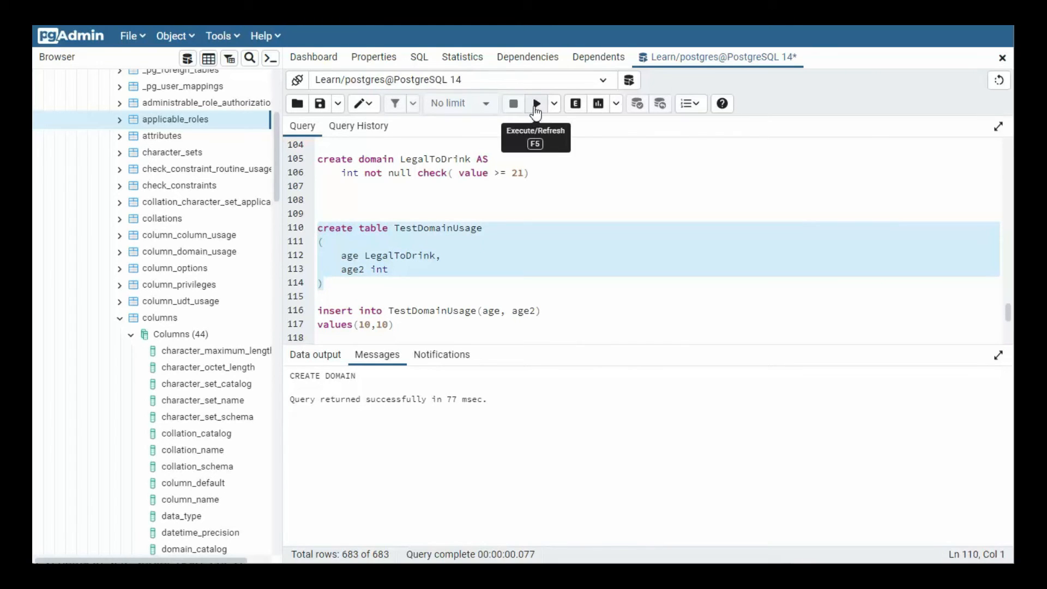
{"action": "left_click", "coordinate": [536, 104]}
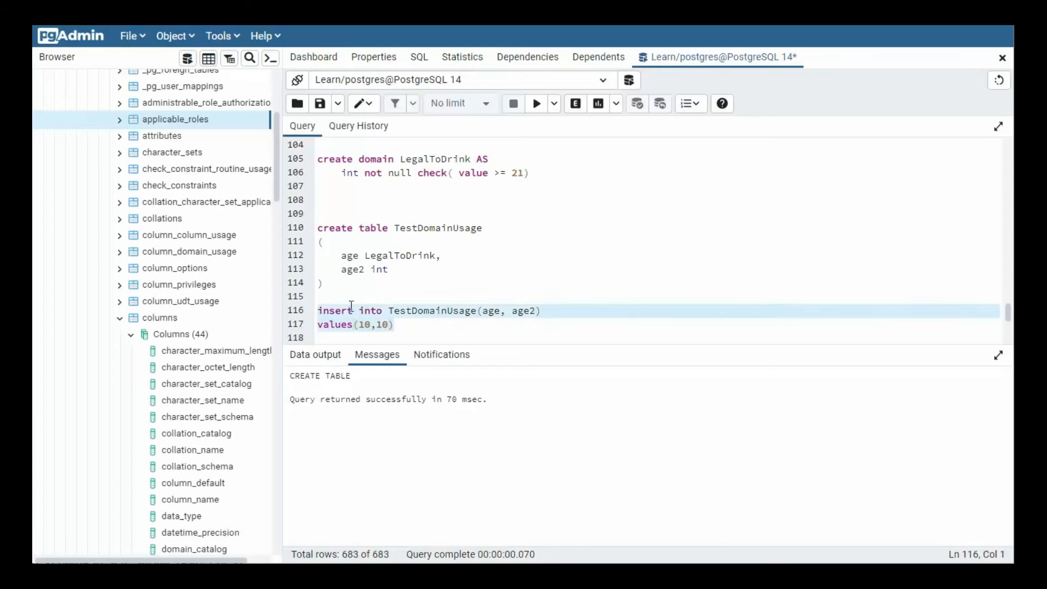
Run the insert of values (10, 10), rejected by the legaltodrink_check constraint.
{"action": "left_click", "coordinate": [537, 103]}
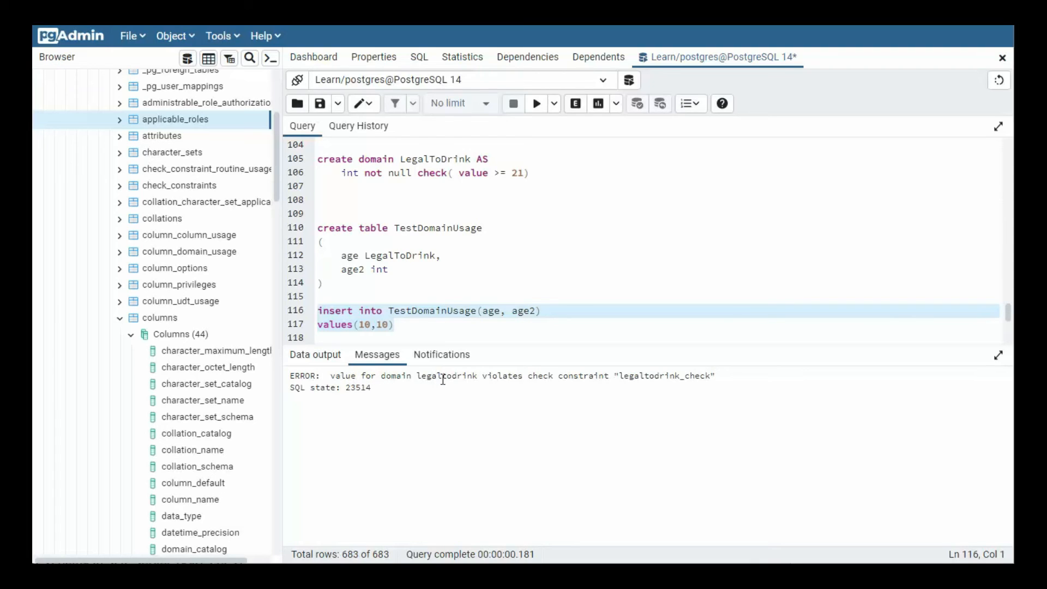
{"action": "mouse_move", "coordinate": [500, 408]}
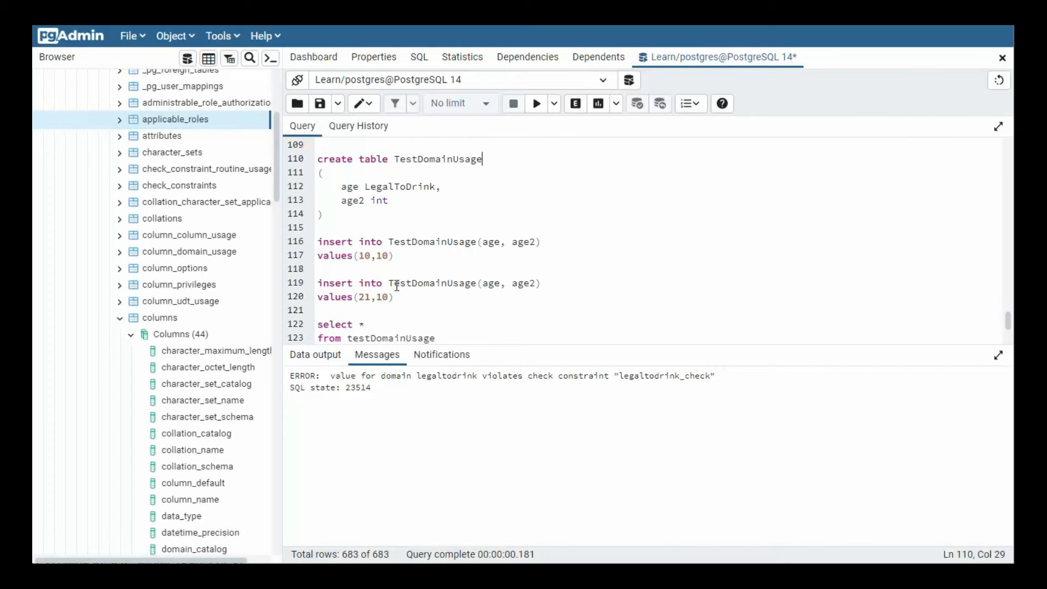
{"action": "mouse_move", "coordinate": [517, 283]}
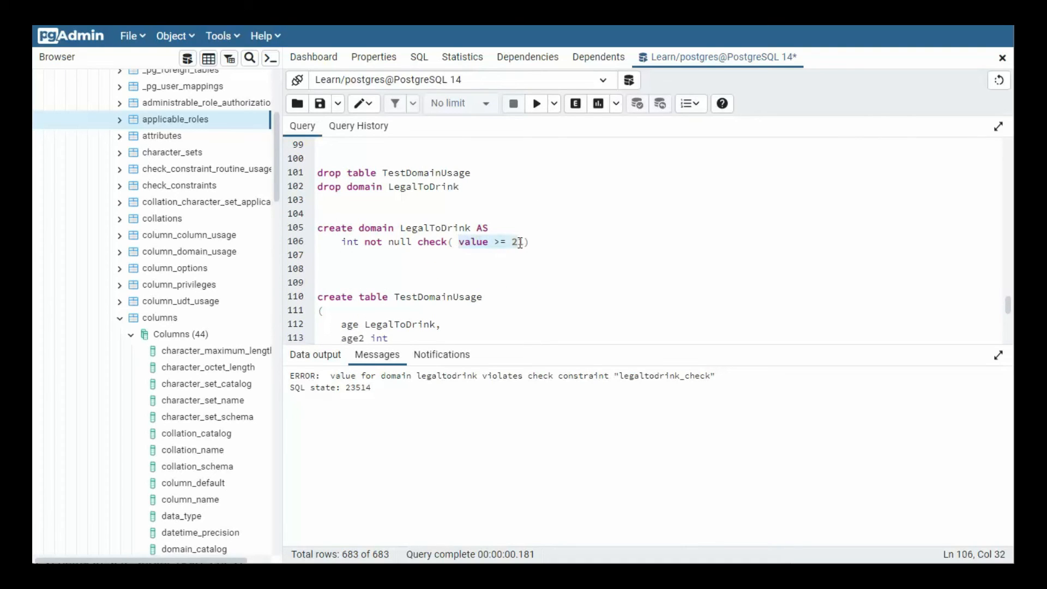
{"action": "scroll", "scroll_direction": "down", "scroll_amount": 3}
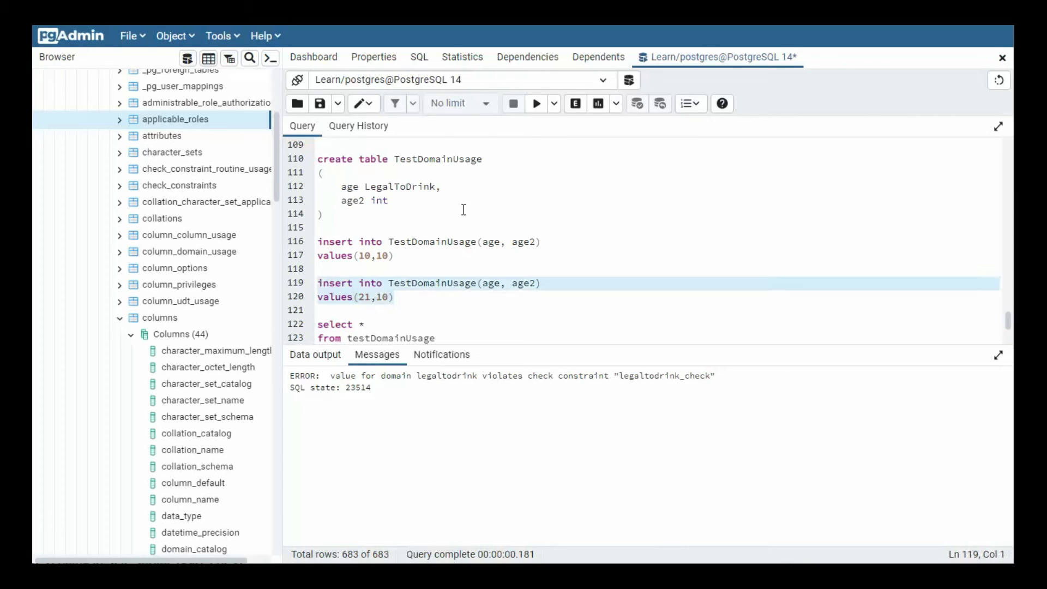
Insert the row (21, 10) into TestDomainUsage successfully.
{"action": "left_click", "coordinate": [537, 103]}
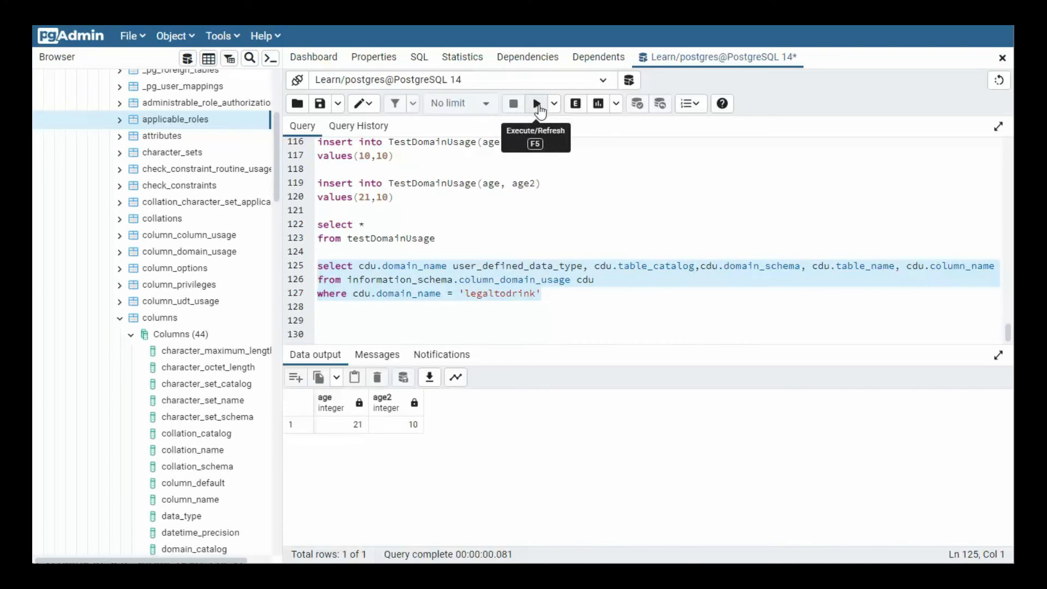
Run the column_domain_usage query showing legaltodrink on testdomainusage.age.
{"action": "left_click", "coordinate": [536, 104]}
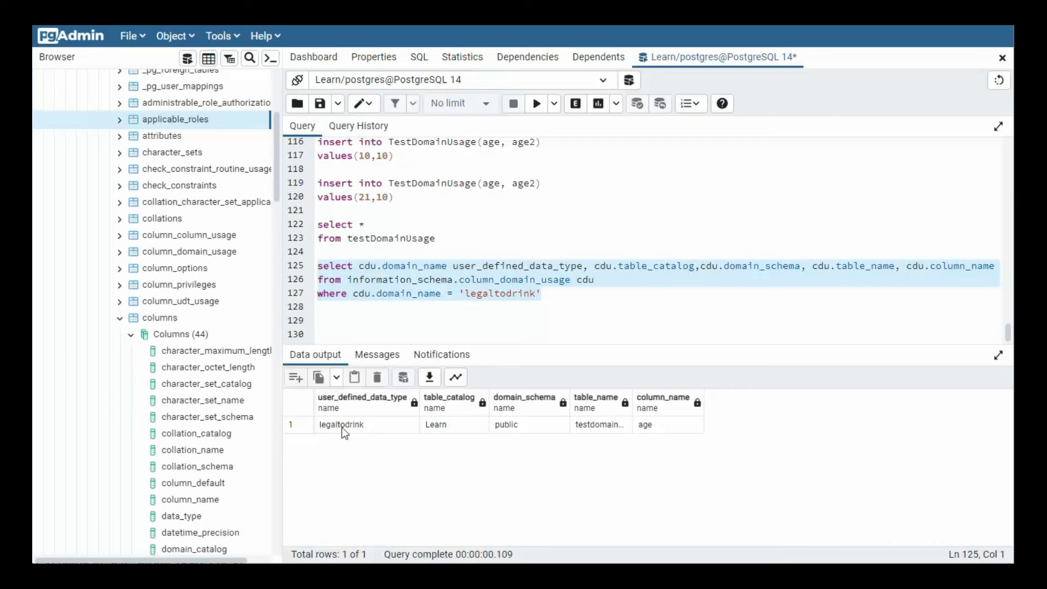
{"action": "mouse_move", "coordinate": [367, 435]}
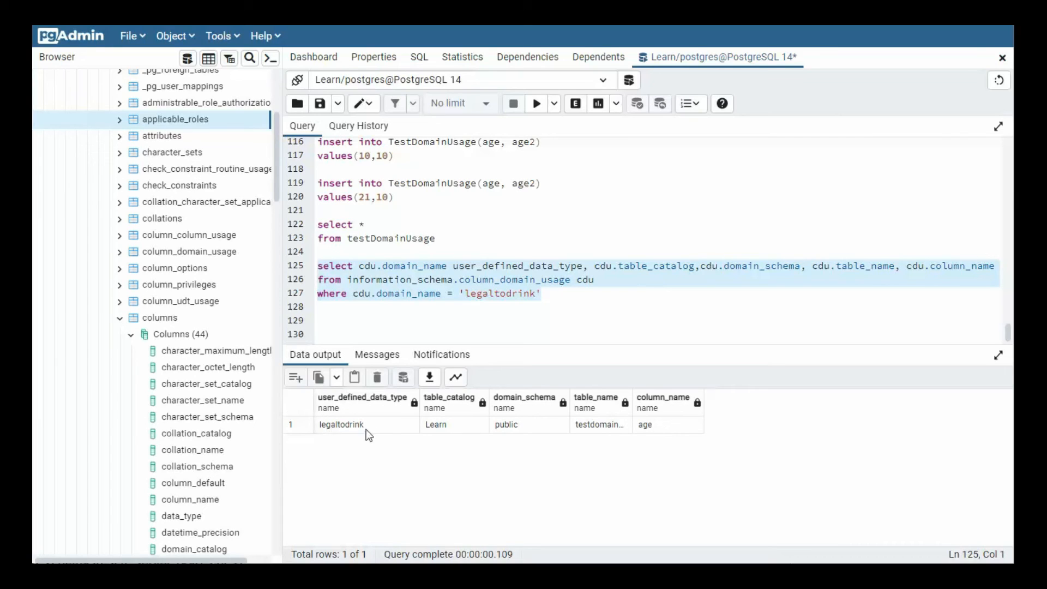
{"action": "mouse_move", "coordinate": [440, 428]}
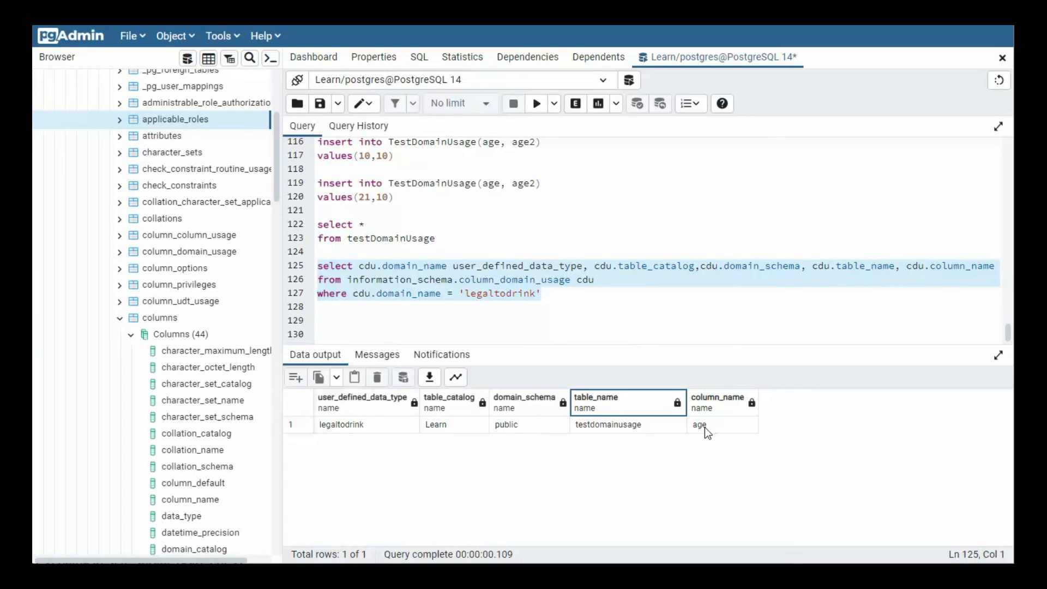
{"action": "mouse_move", "coordinate": [696, 438]}
{"action": "type", "text": "join information_schema.domains d"}
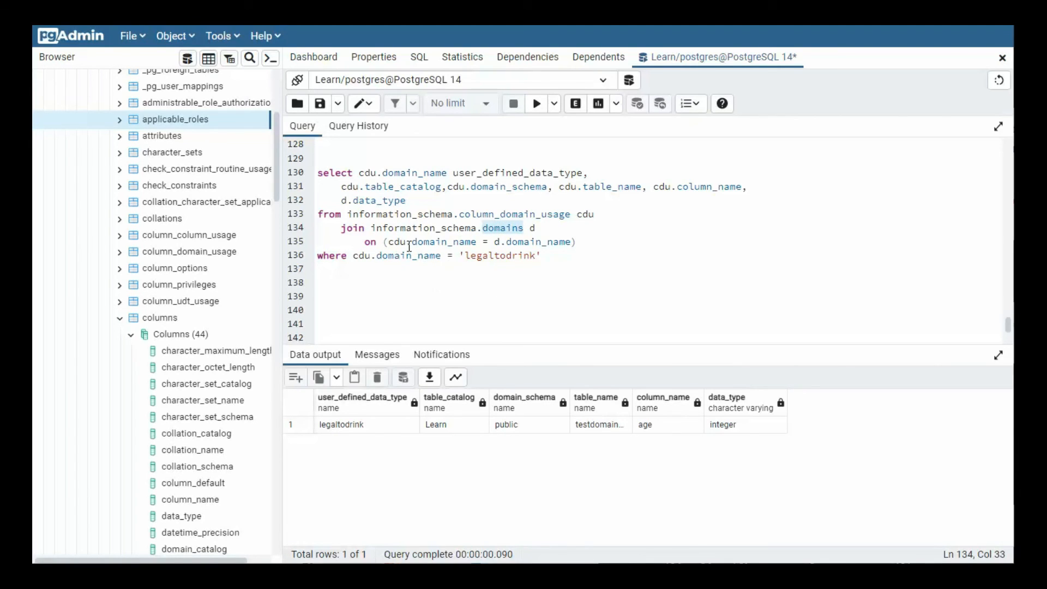
{"action": "mouse_move", "coordinate": [411, 201]}
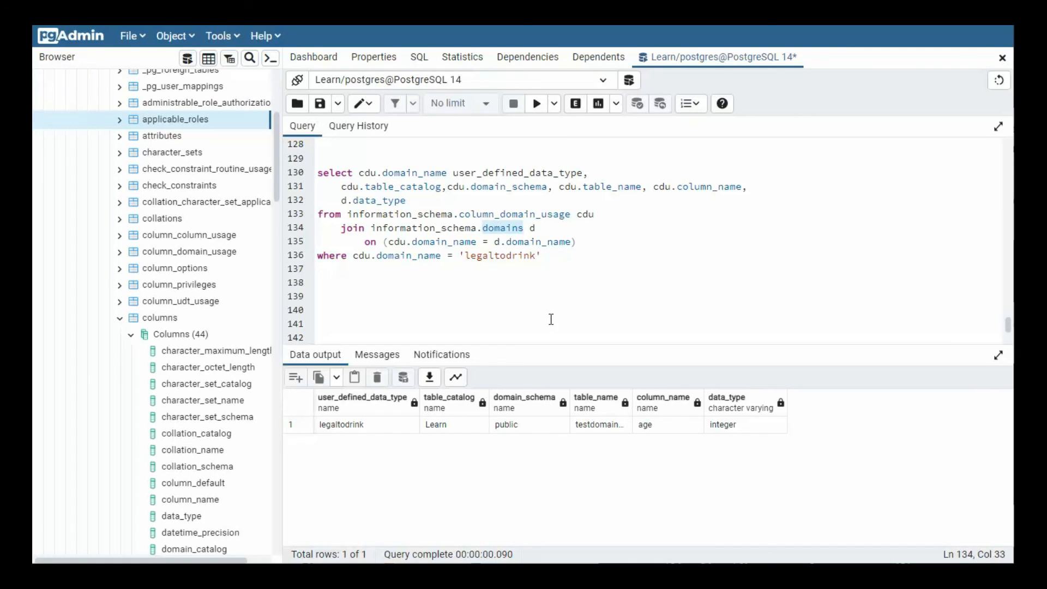
{"action": "mouse_move", "coordinate": [333, 412]}
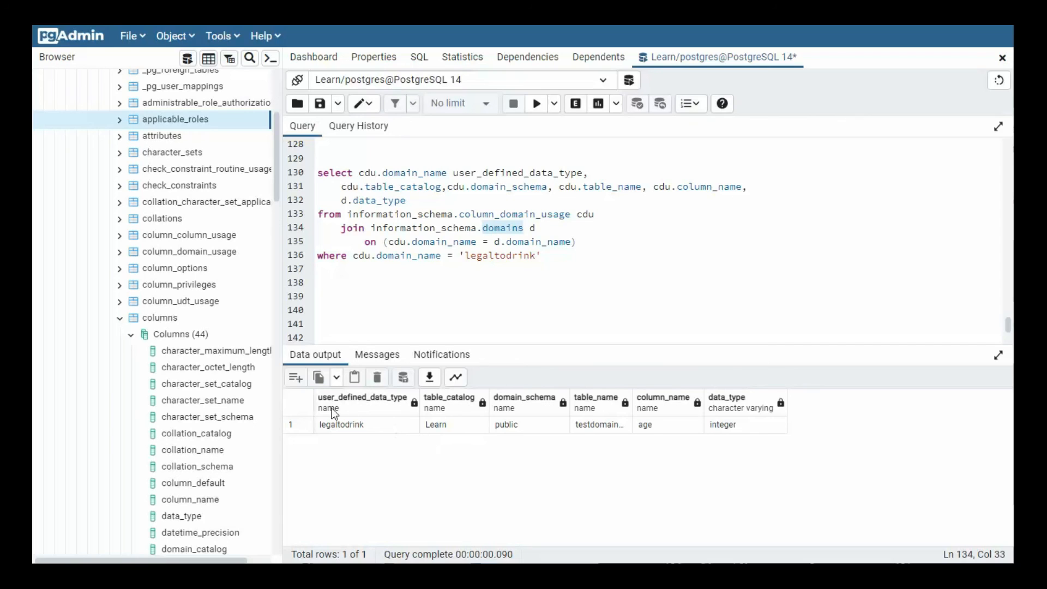
{"action": "mouse_move", "coordinate": [370, 408]}
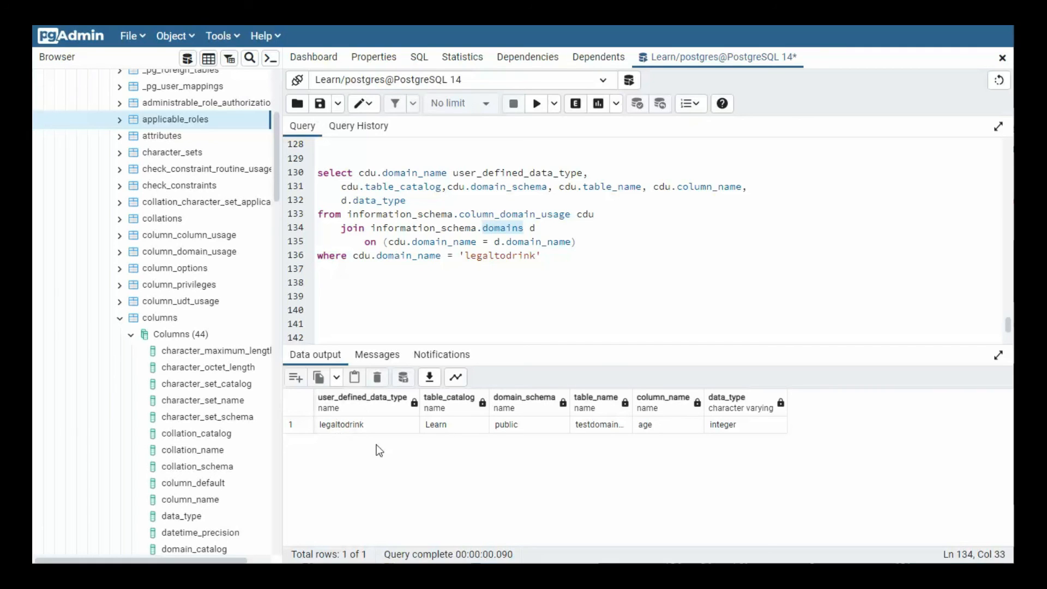
{"action": "mouse_move", "coordinate": [729, 432]}
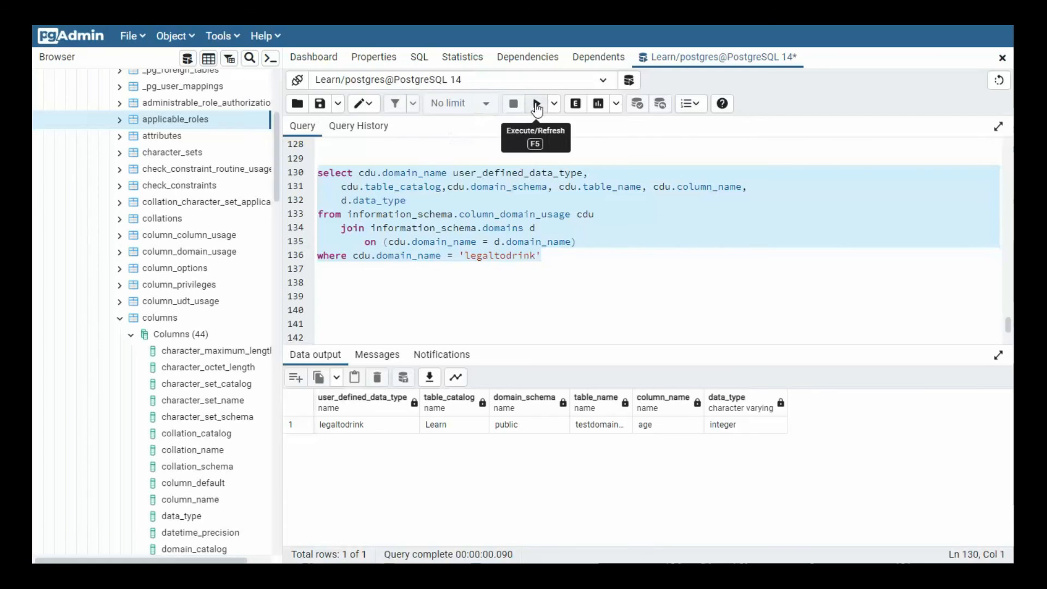
Run the column_domain_usage–domains join, showing legaltodrink as integer on testdomainusage.age.
{"action": "left_click", "coordinate": [537, 104]}
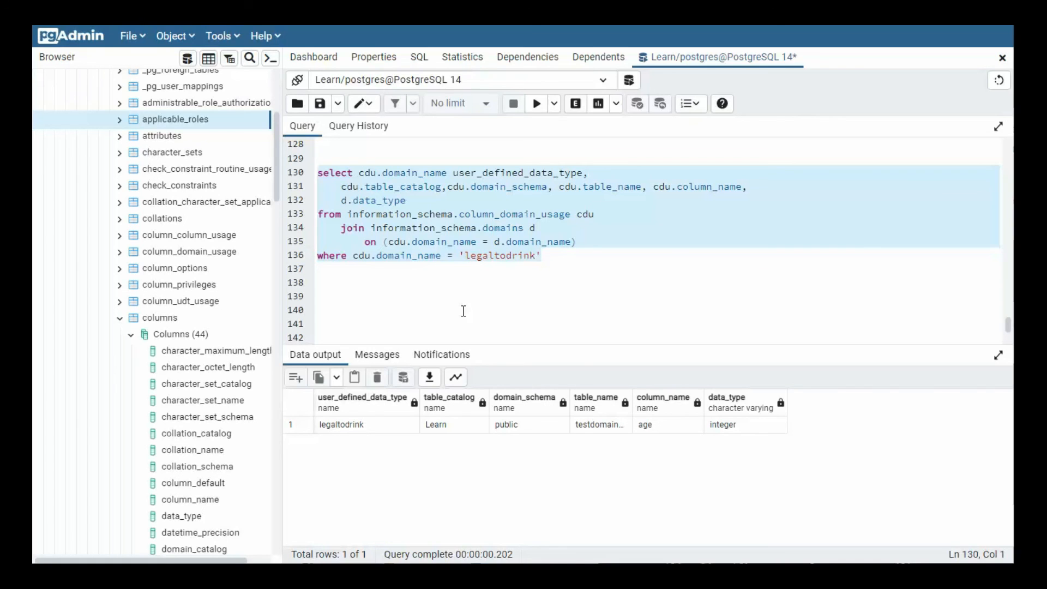
{"action": "mouse_move", "coordinate": [492, 228]}
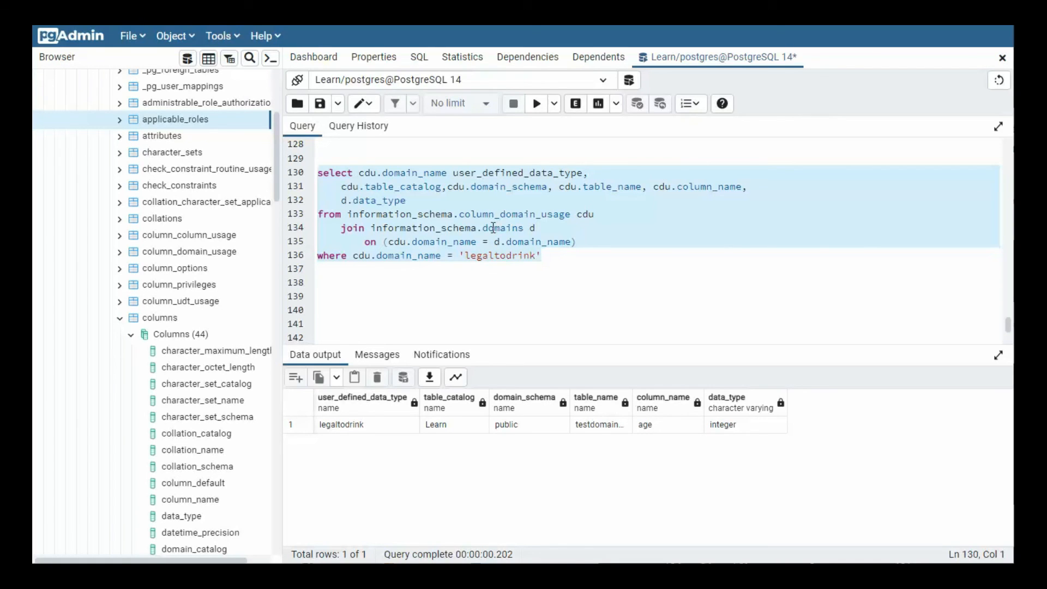